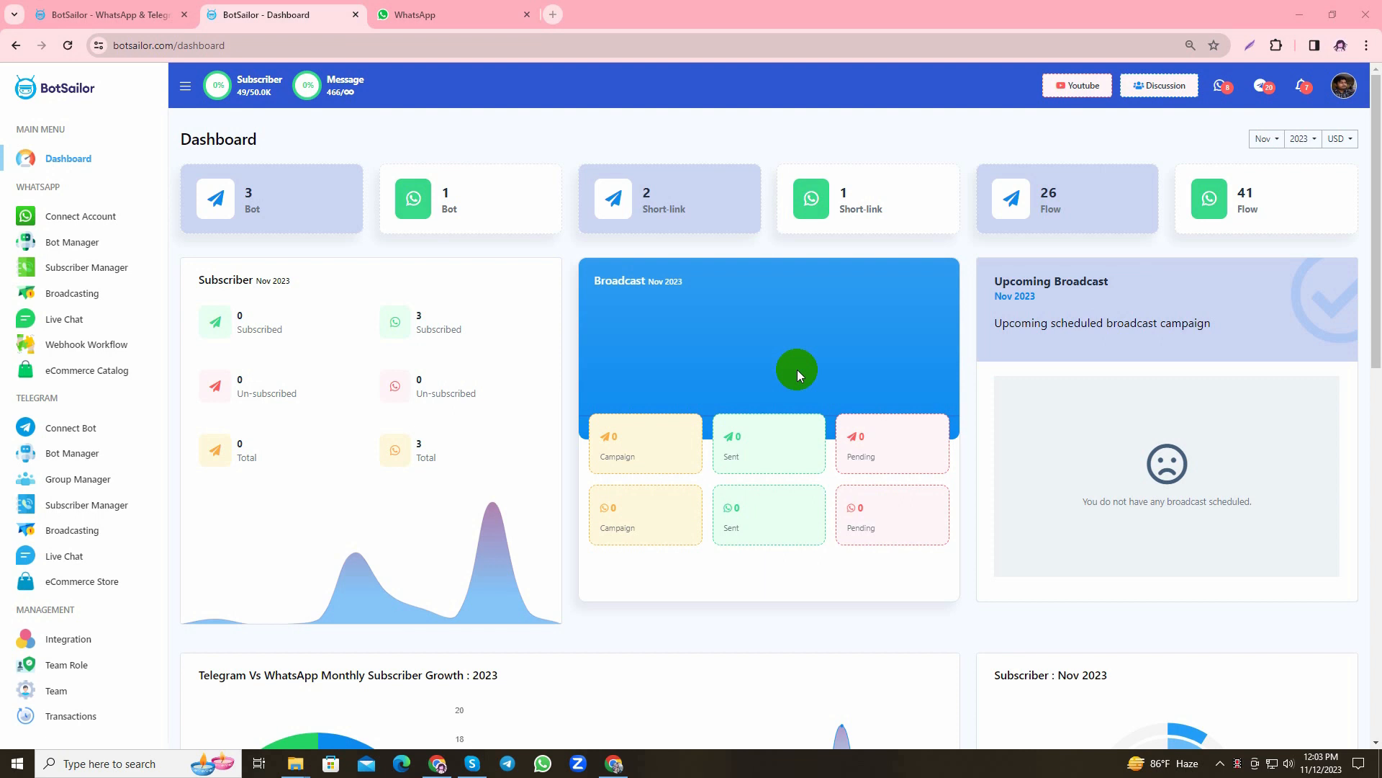
{"action": "mouse_move", "coordinate": [749, 317]}
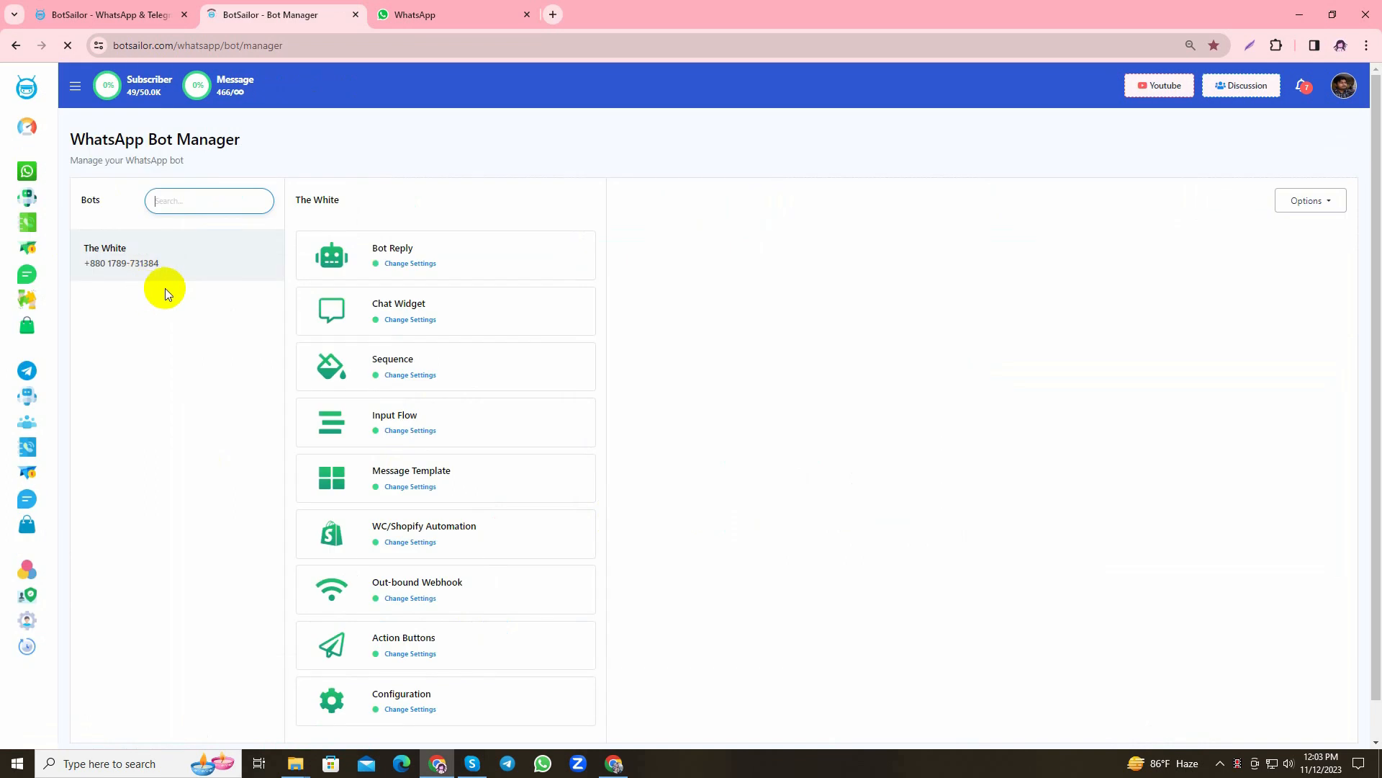
Start a new bot reply with keywords 'Hello, Hi, Start' and title 'Sequence bot'
{"action": "left_click", "coordinate": [410, 263]}
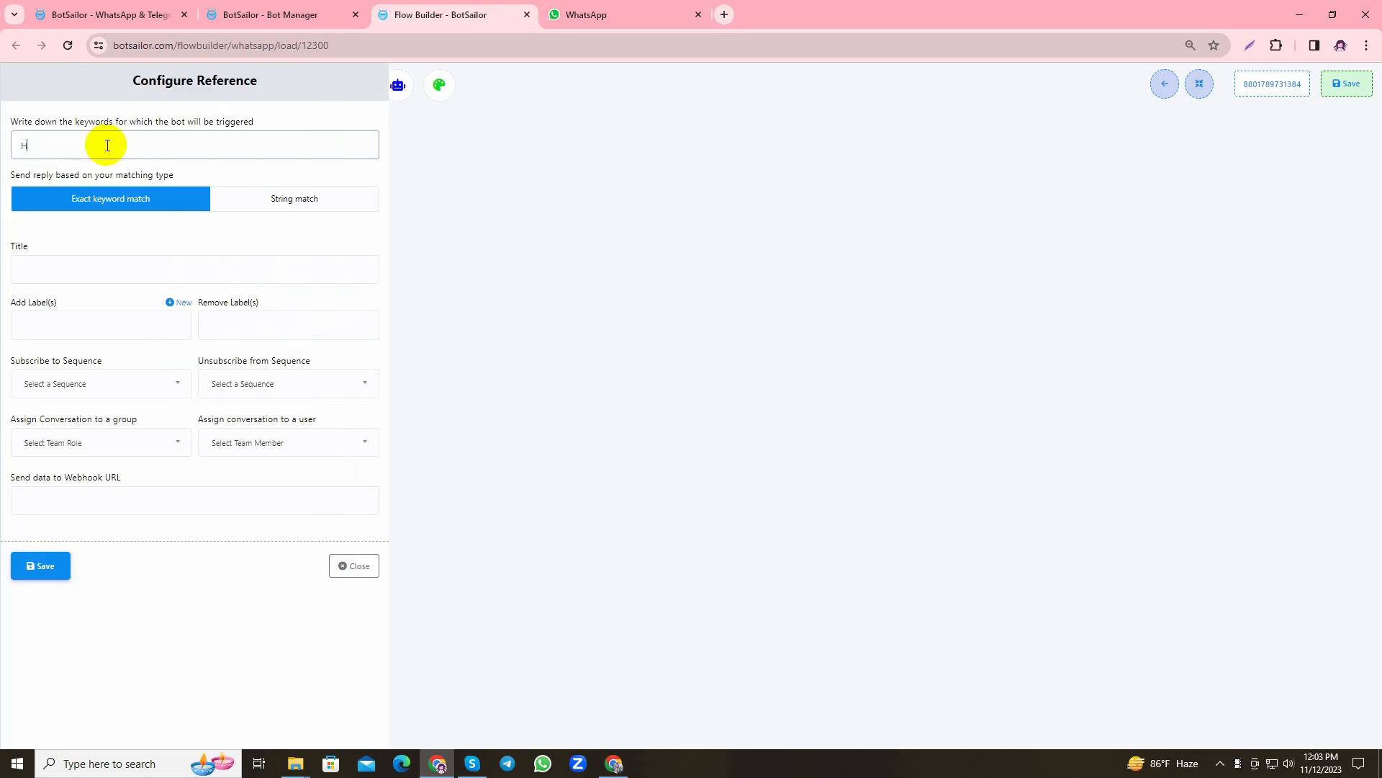
{"action": "type", "text": "ello, Hi, Sta"}
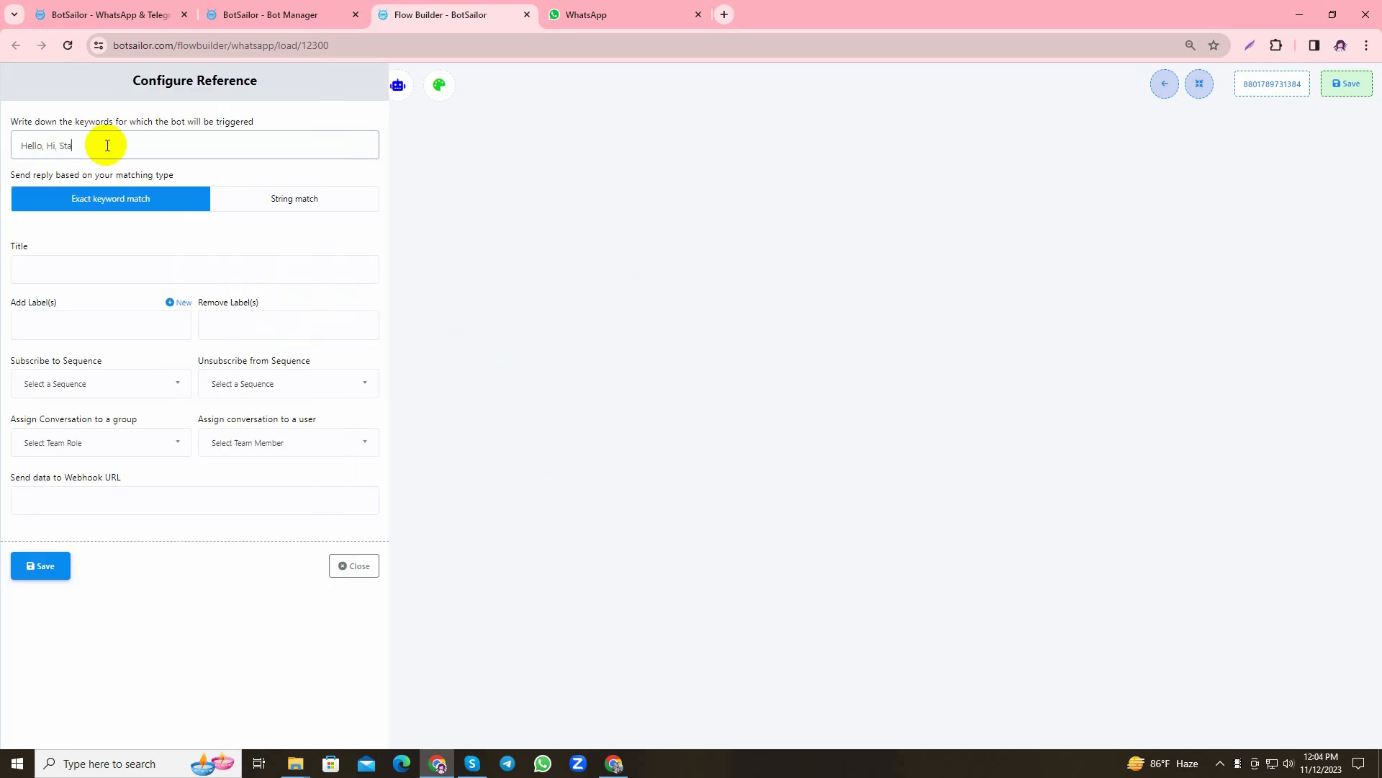
{"action": "type", "text": "s"}
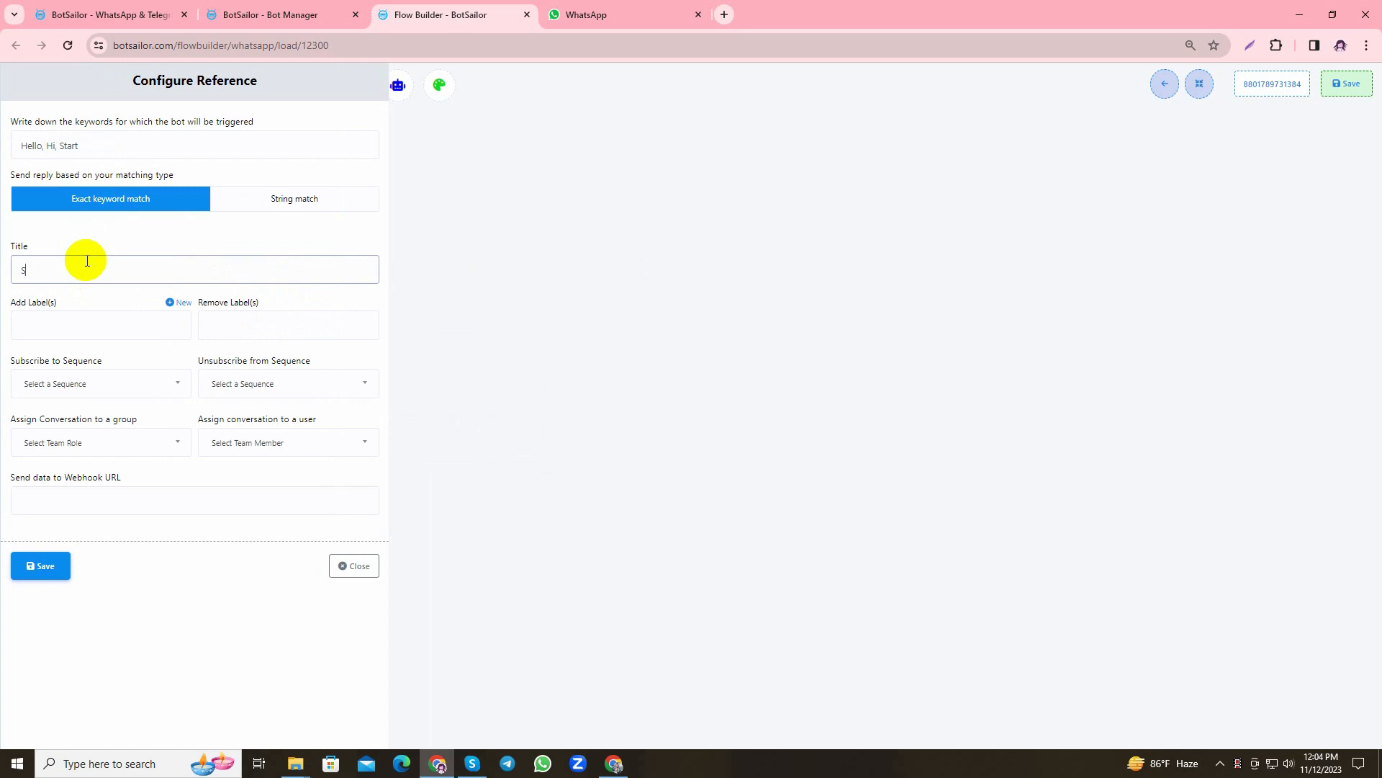
{"action": "type", "text": "Sequence bot"}
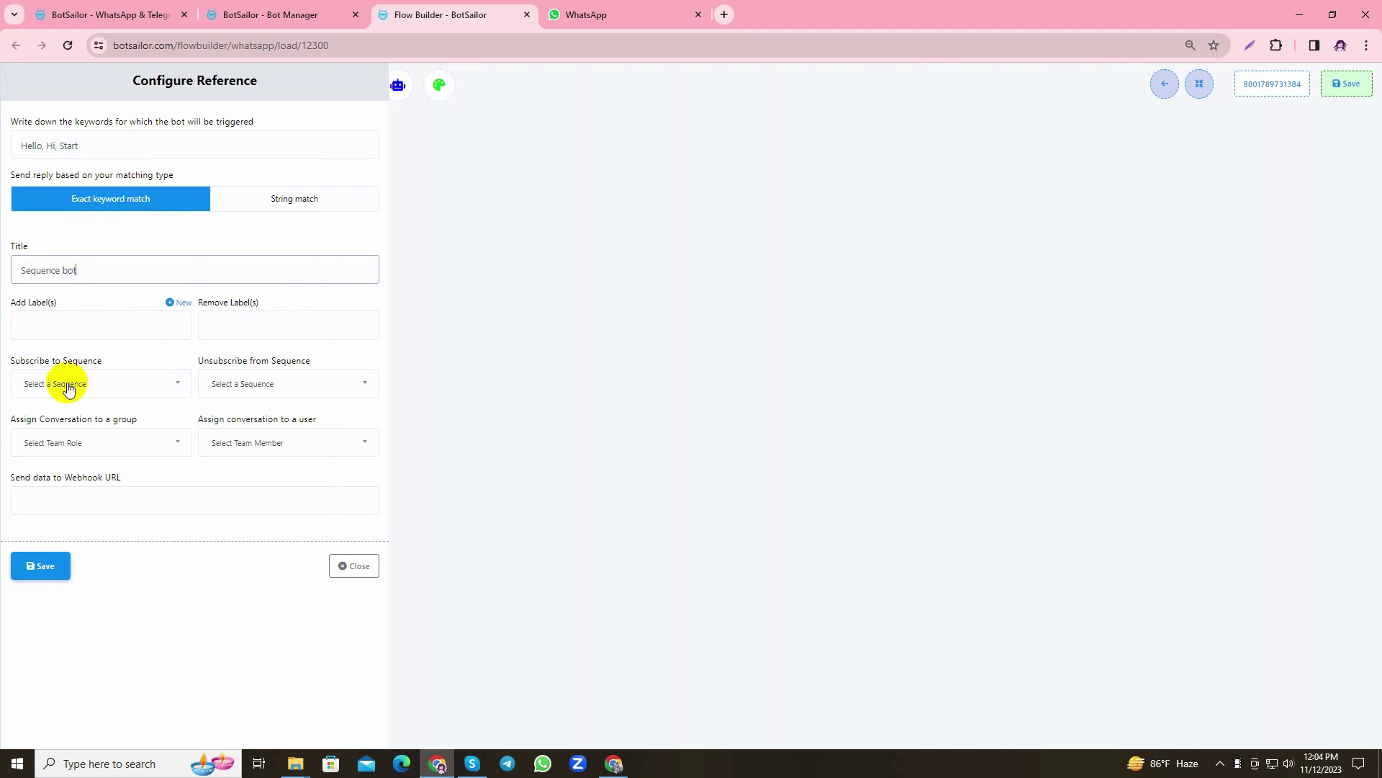
Check the Subscribe to Sequence choices and save the start trigger settings
{"action": "double_click", "coordinate": [58, 360]}
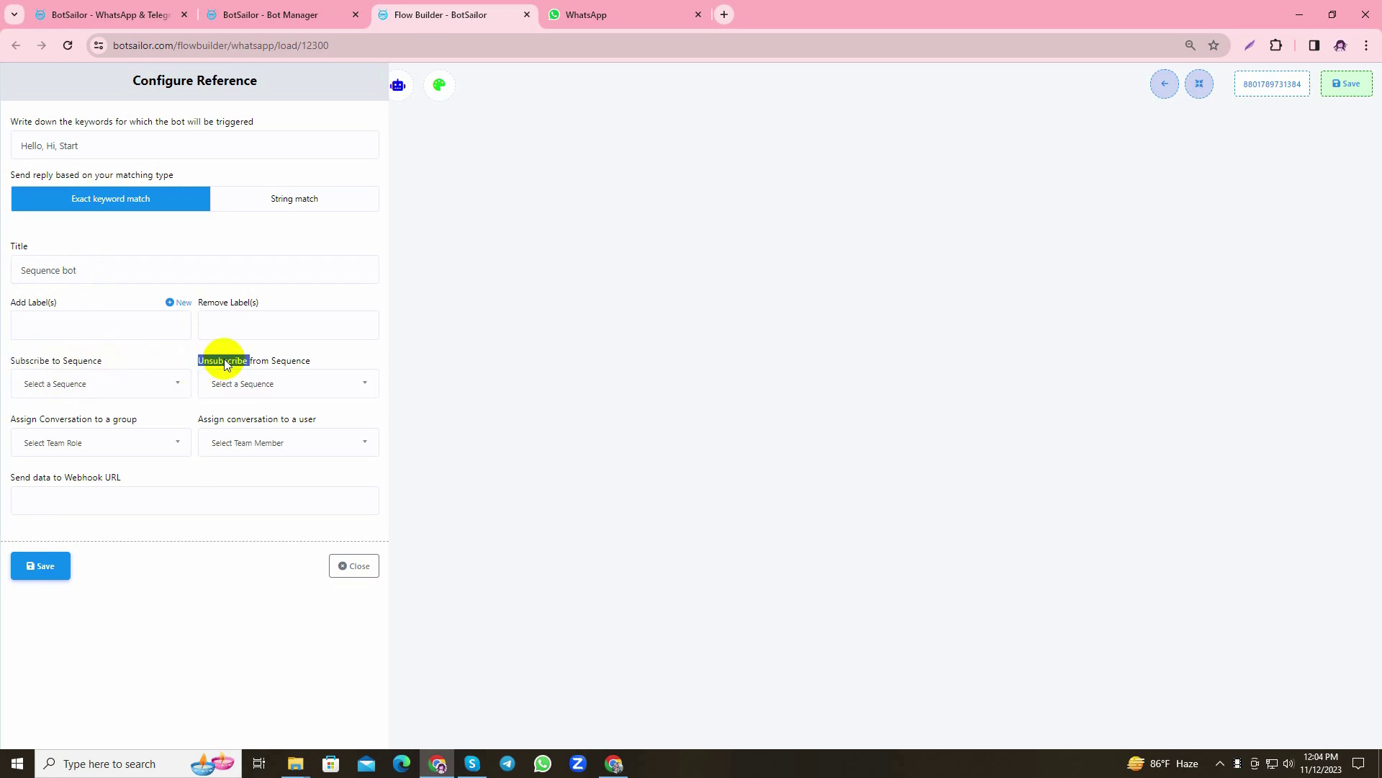
{"action": "left_click", "coordinate": [101, 383]}
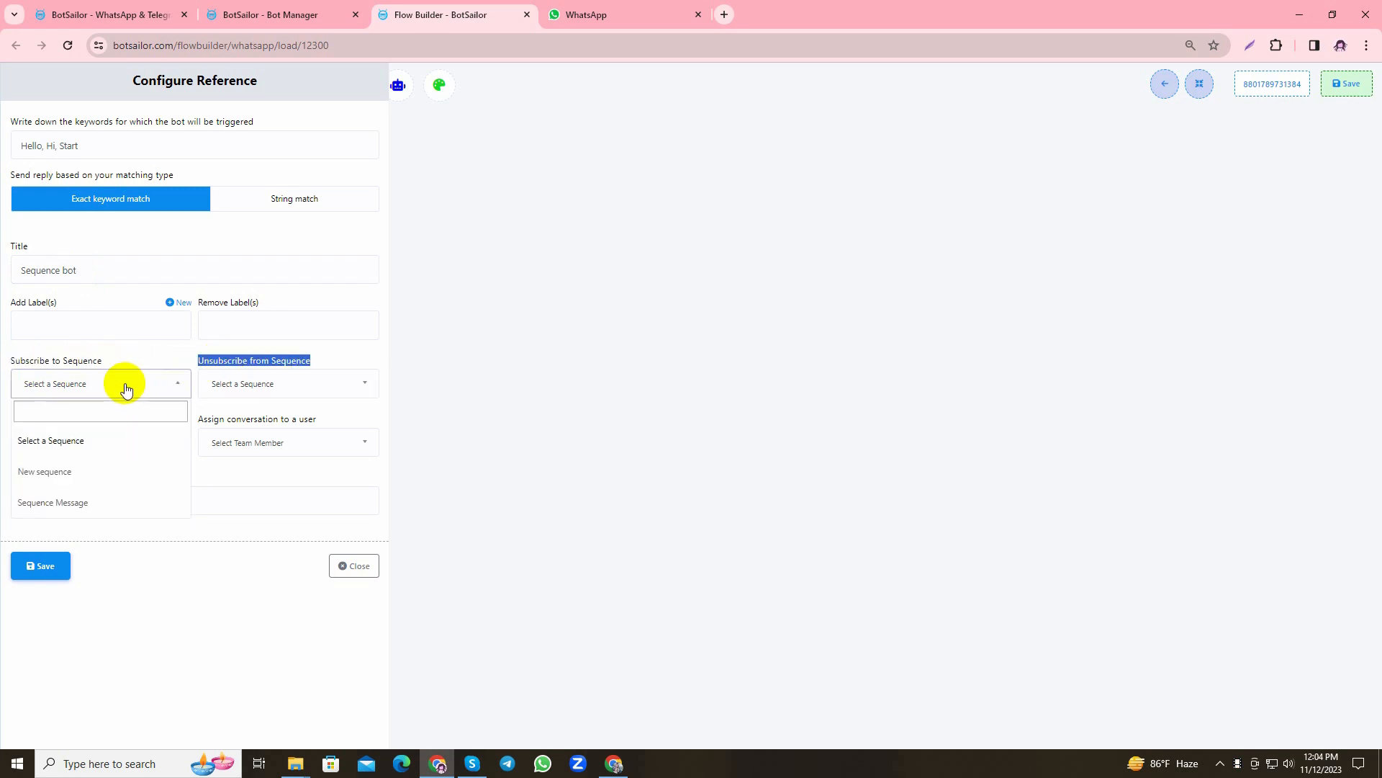
{"action": "mouse_move", "coordinate": [252, 406]}
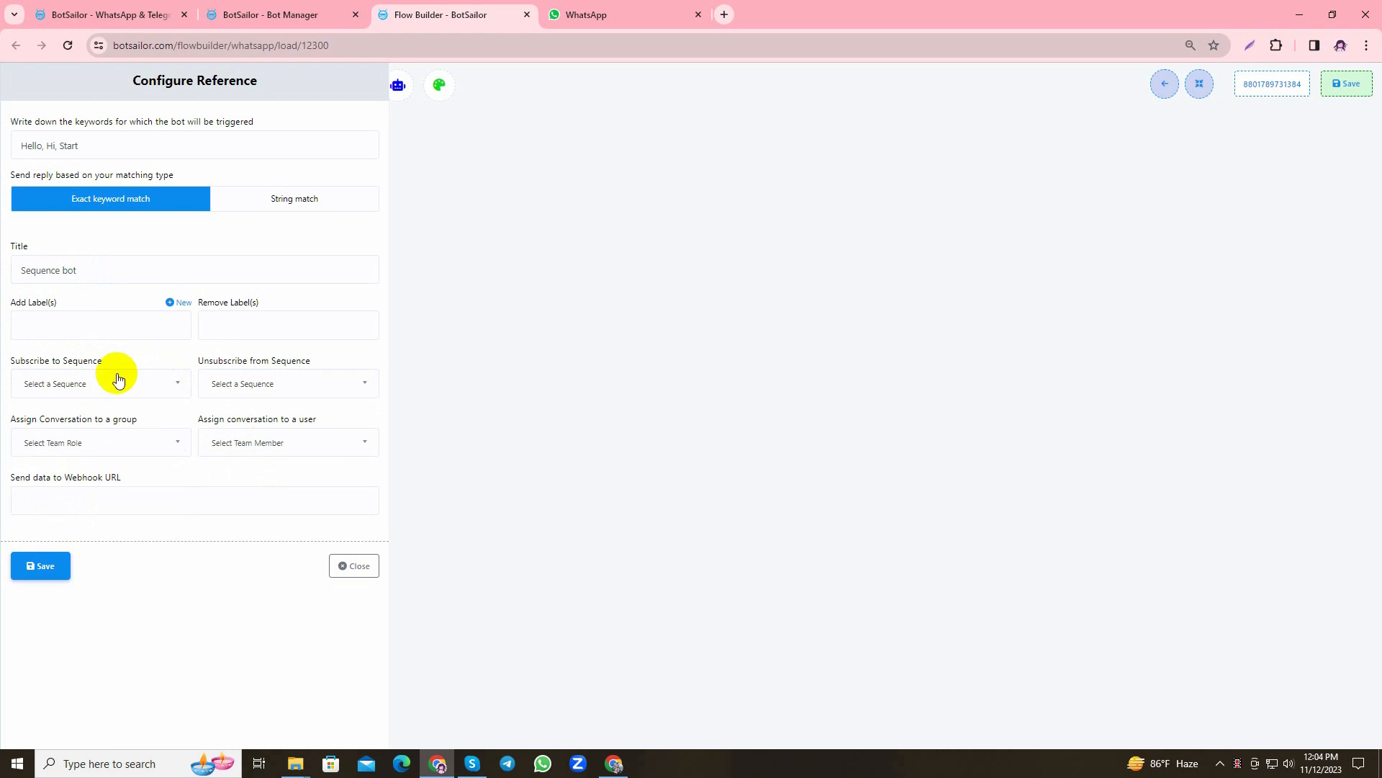
{"action": "left_click", "coordinate": [354, 564]}
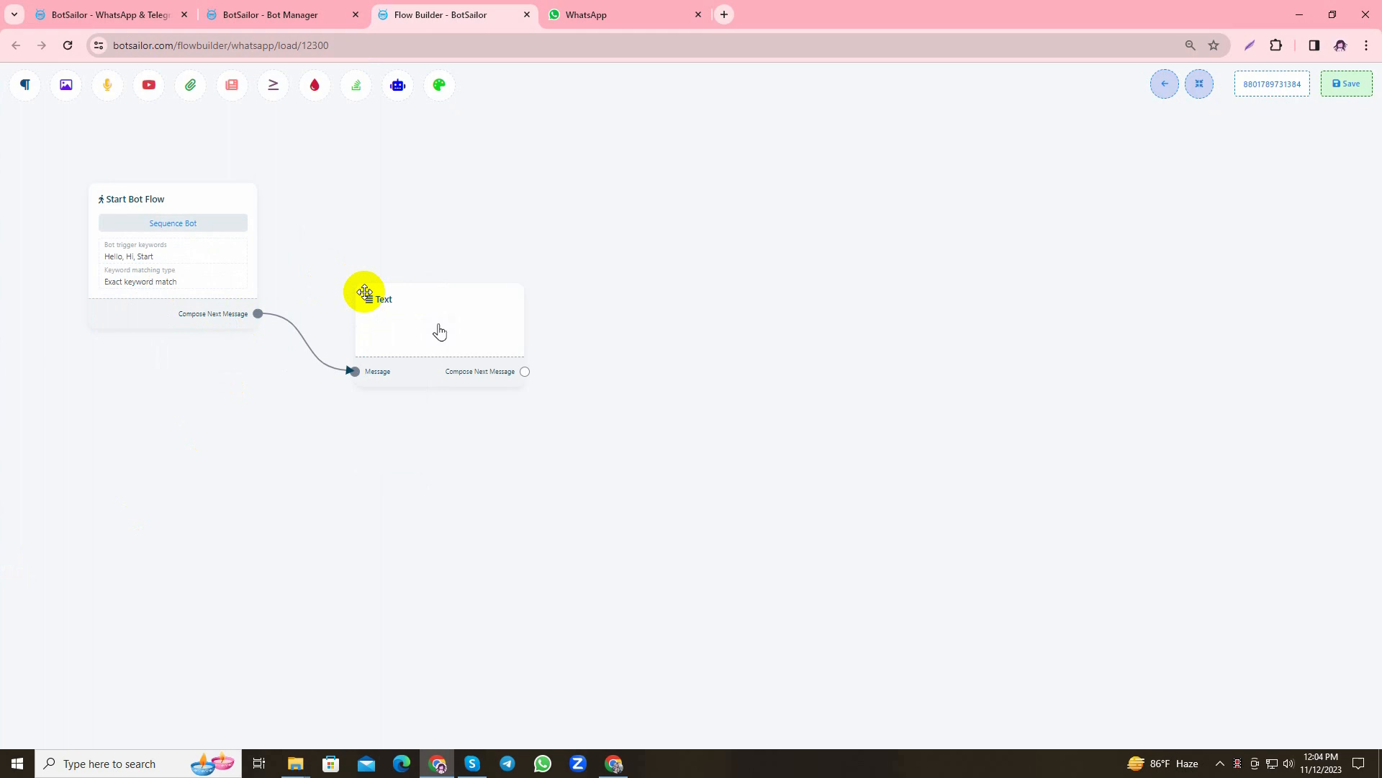
Set the Text block to 'Hi there, Welcome to Queen's' and save it
{"action": "left_click", "coordinate": [440, 332]}
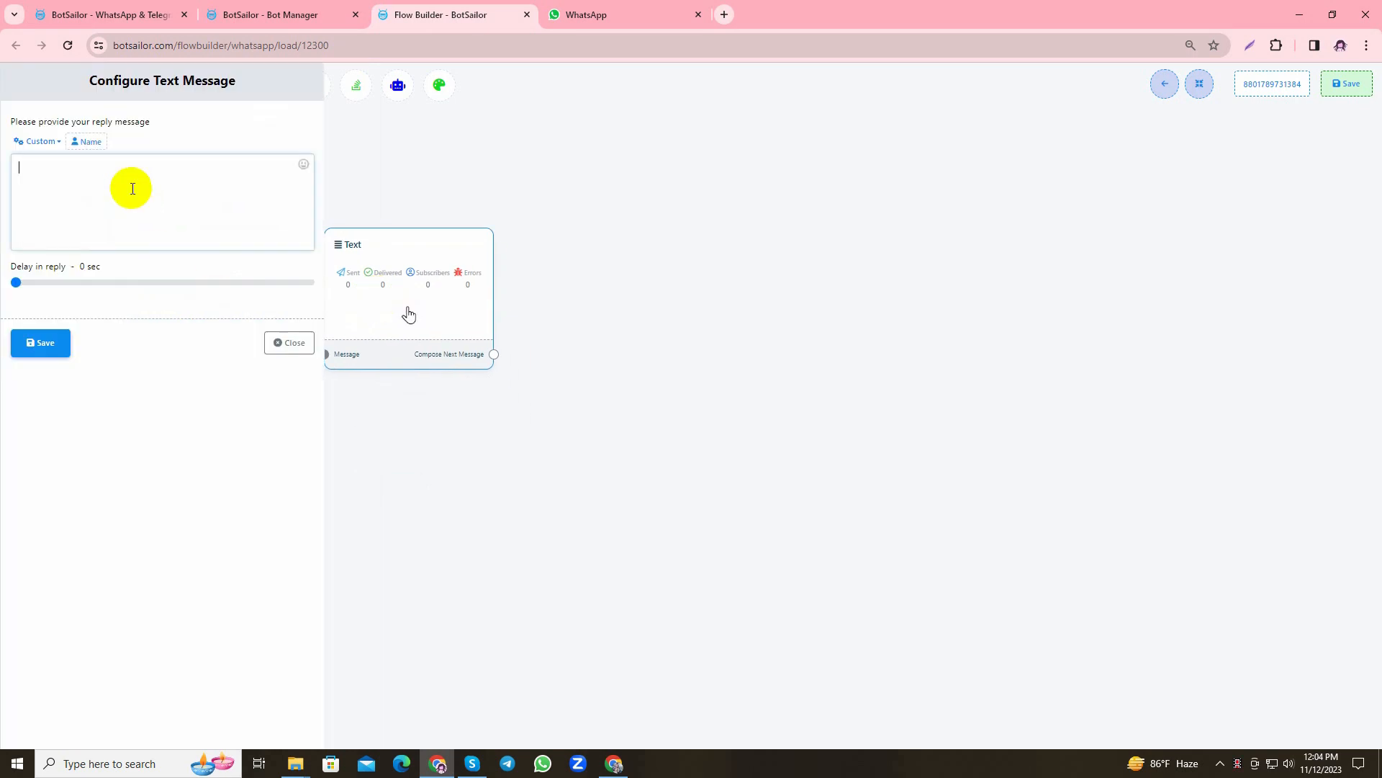
{"action": "type", "text": "Hi there, Welcome to"}
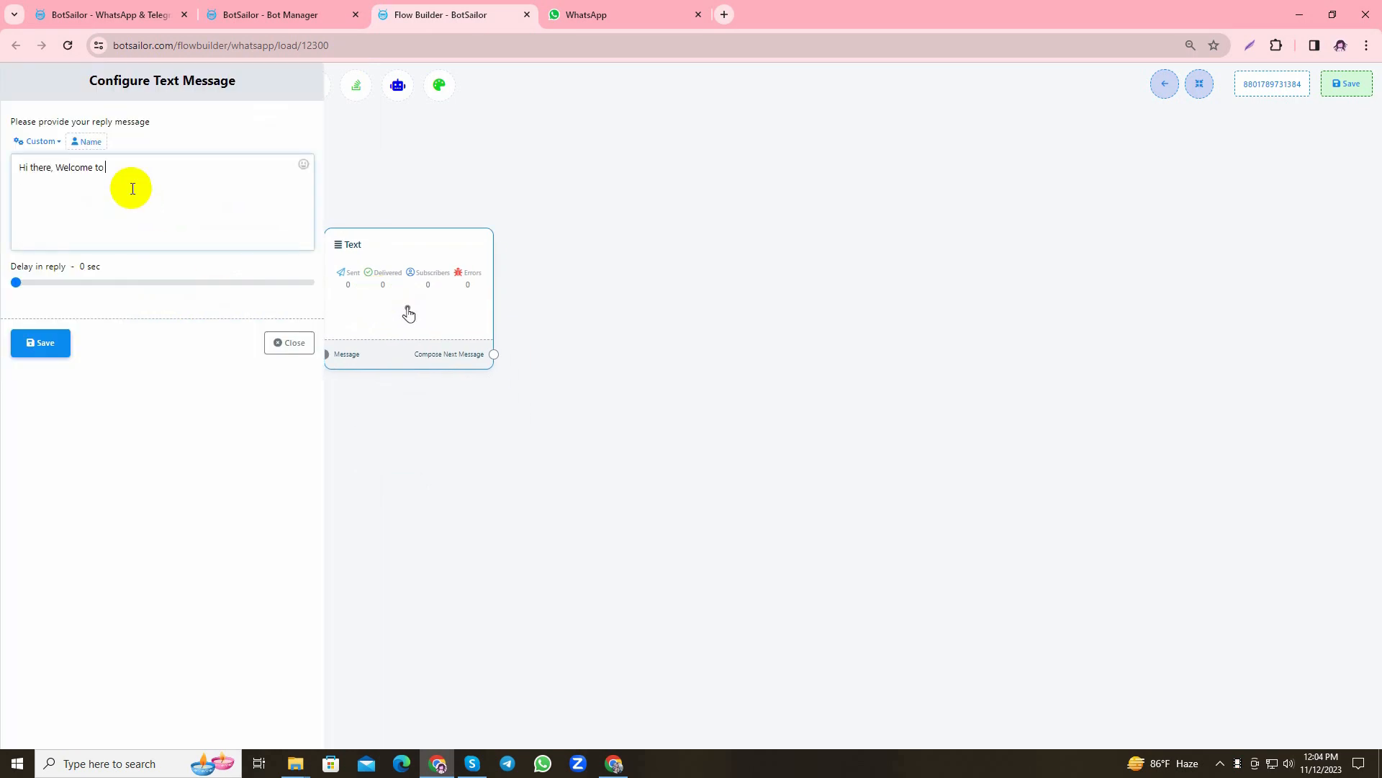
{"action": "type", "text": "Queen's"}
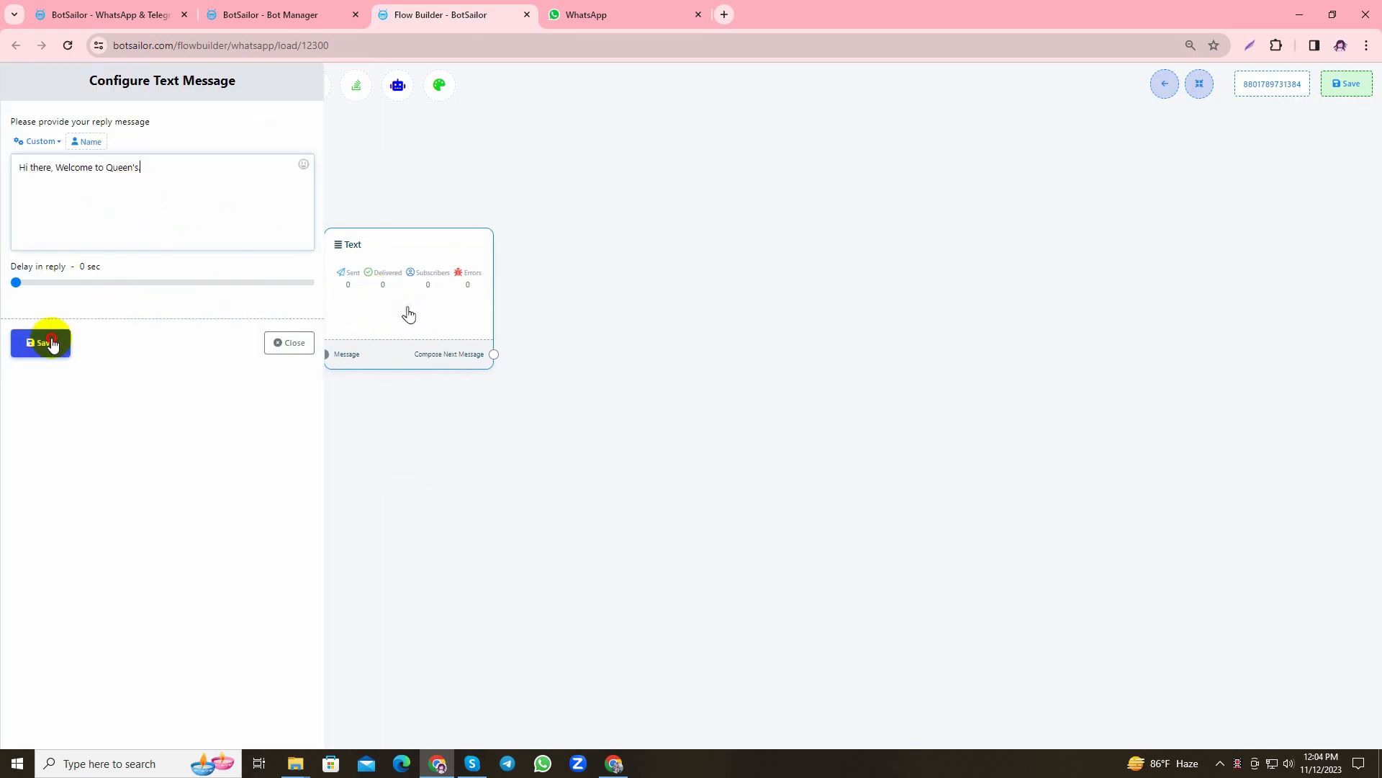
{"action": "left_click", "coordinate": [40, 342]}
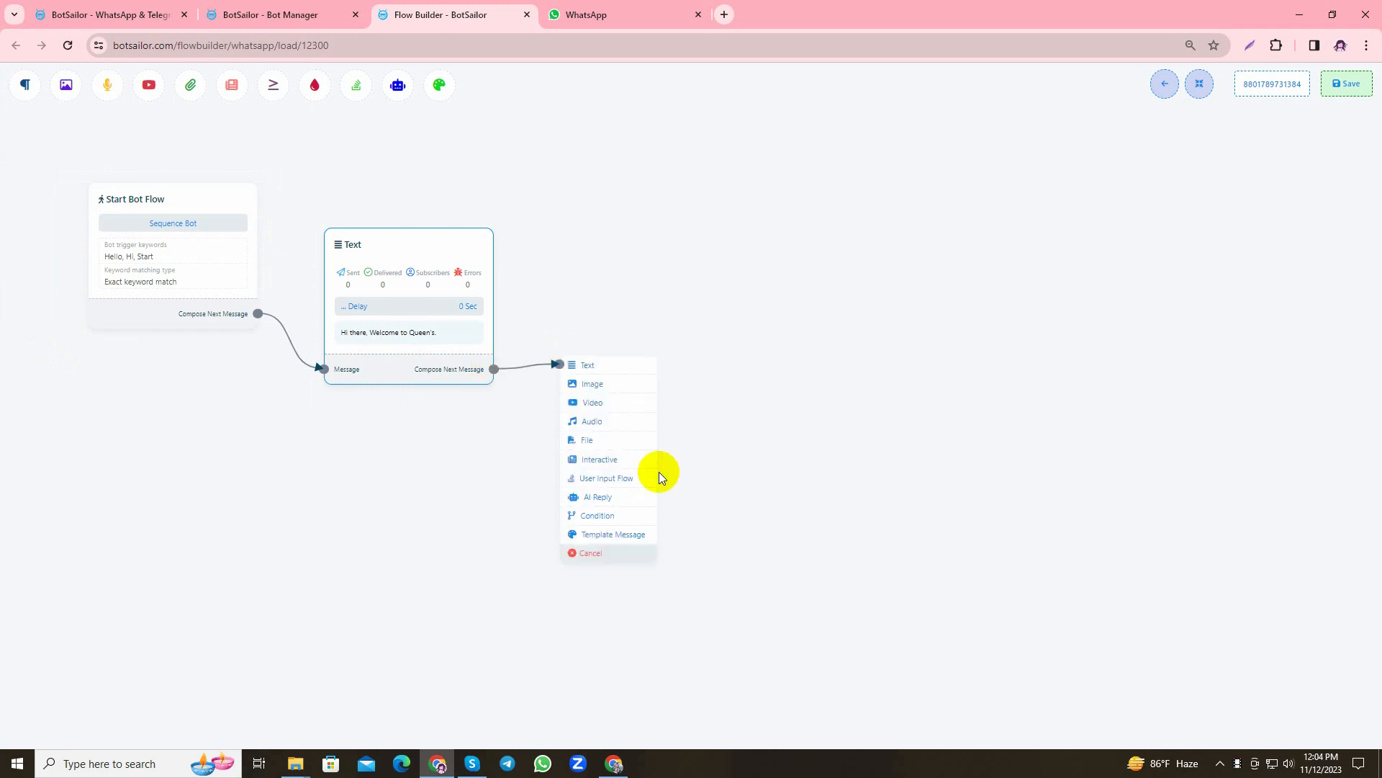
Add an Interactive message reading 'How can i assist you today?'
{"action": "left_click", "coordinate": [599, 459]}
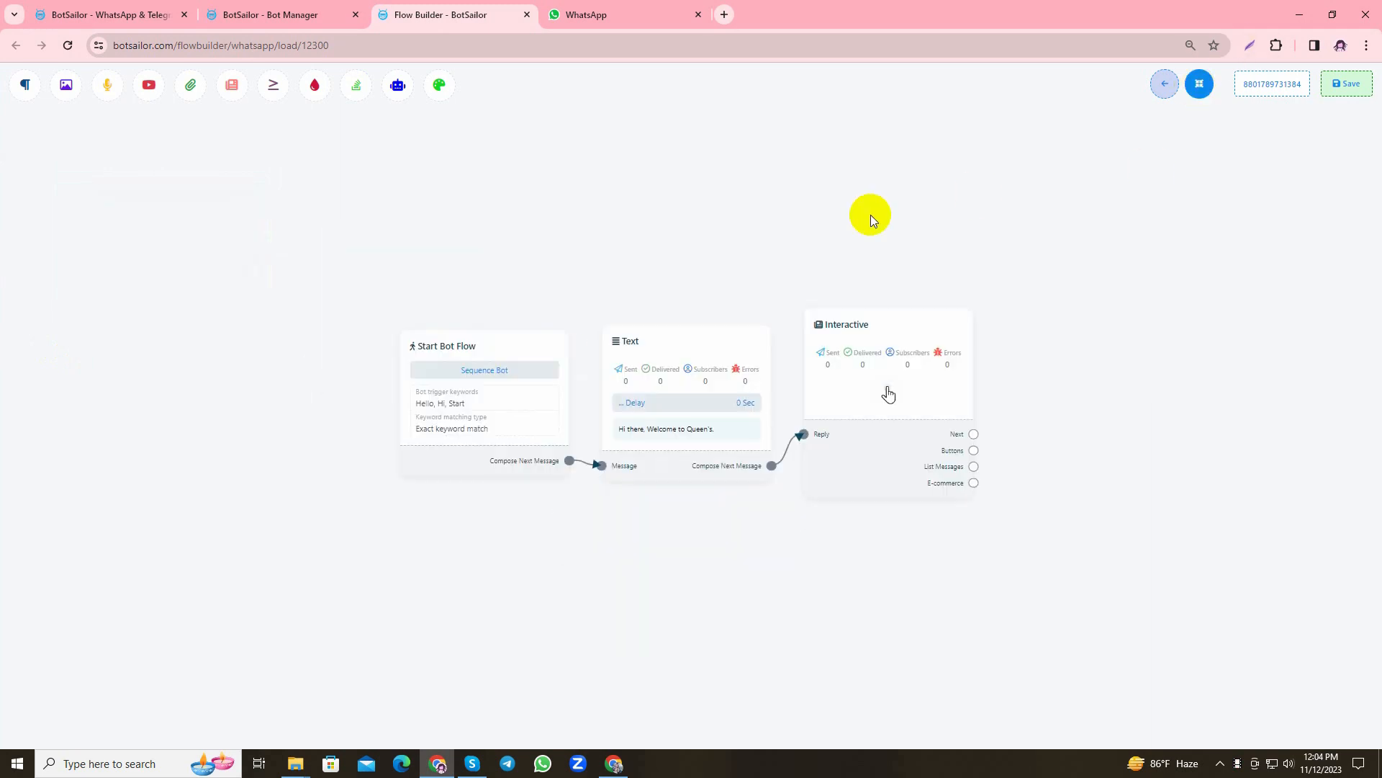
{"action": "left_click", "coordinate": [890, 393]}
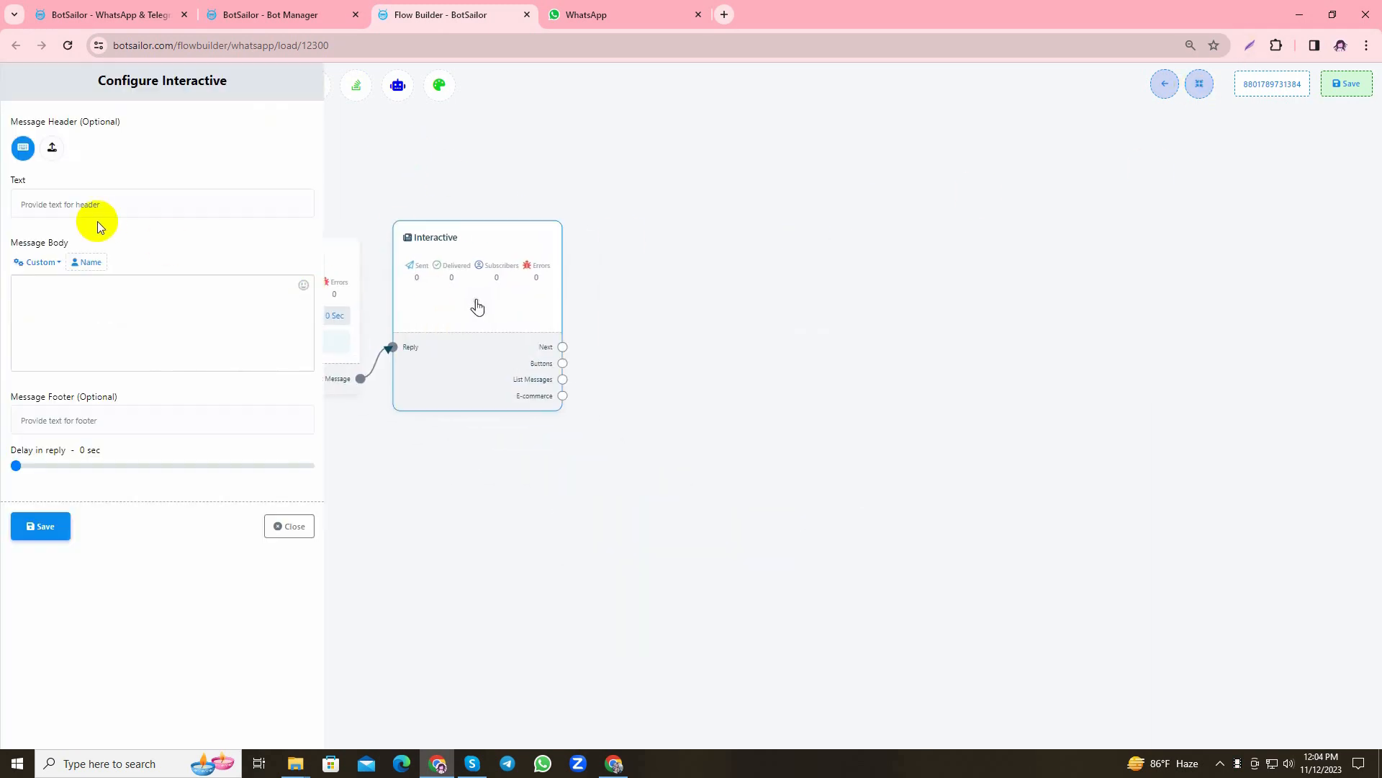
{"action": "type", "text": "How can i assist you today?"}
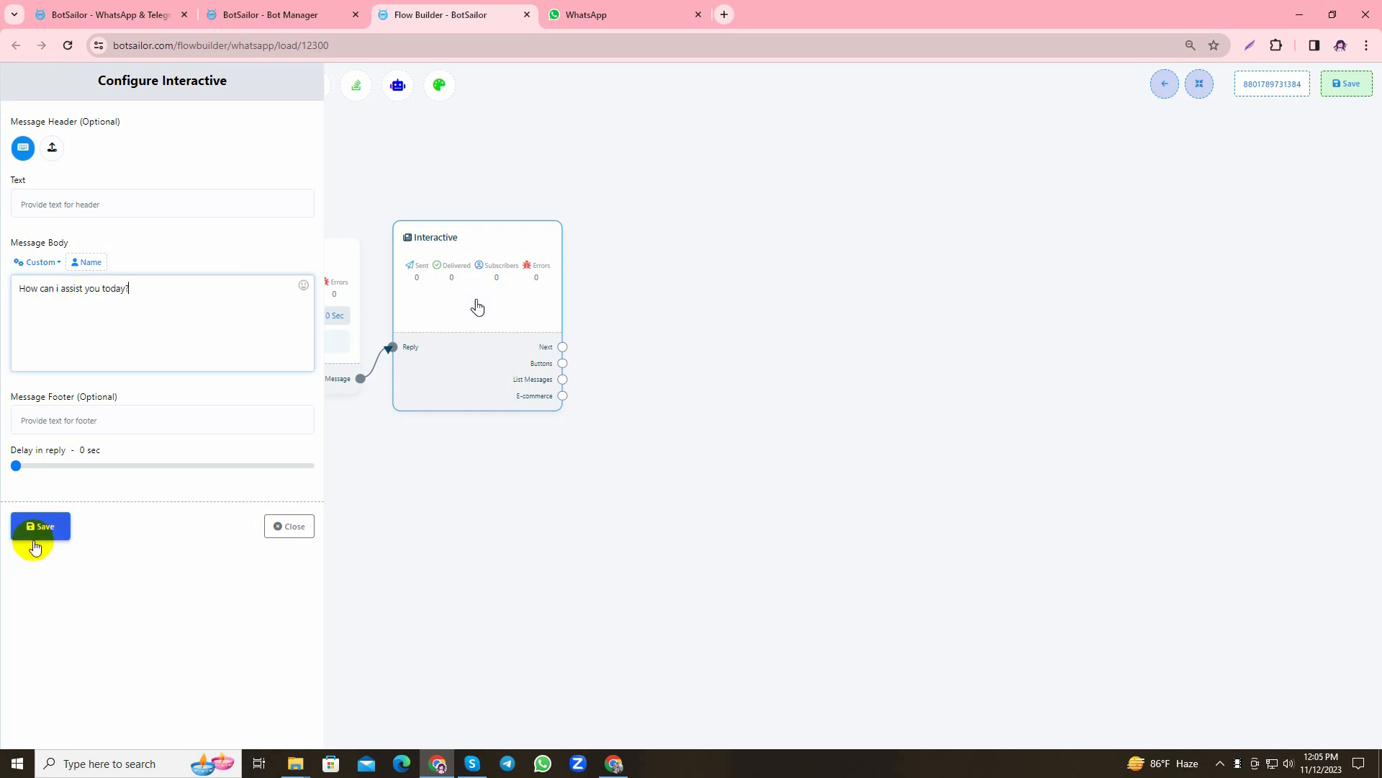
Save the interactive message and add a Shop Now button set to Send Message
{"action": "left_click", "coordinate": [41, 526]}
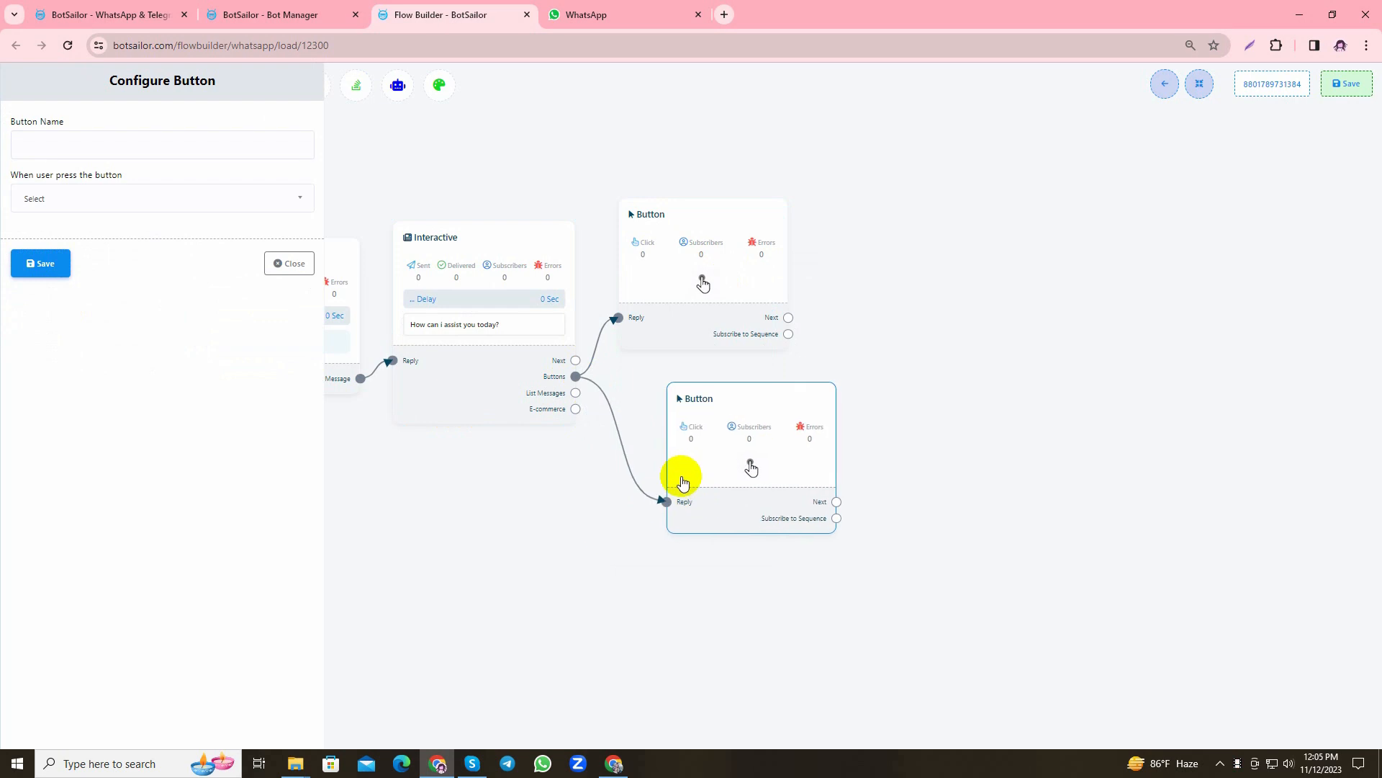
{"action": "left_click", "coordinate": [288, 262]}
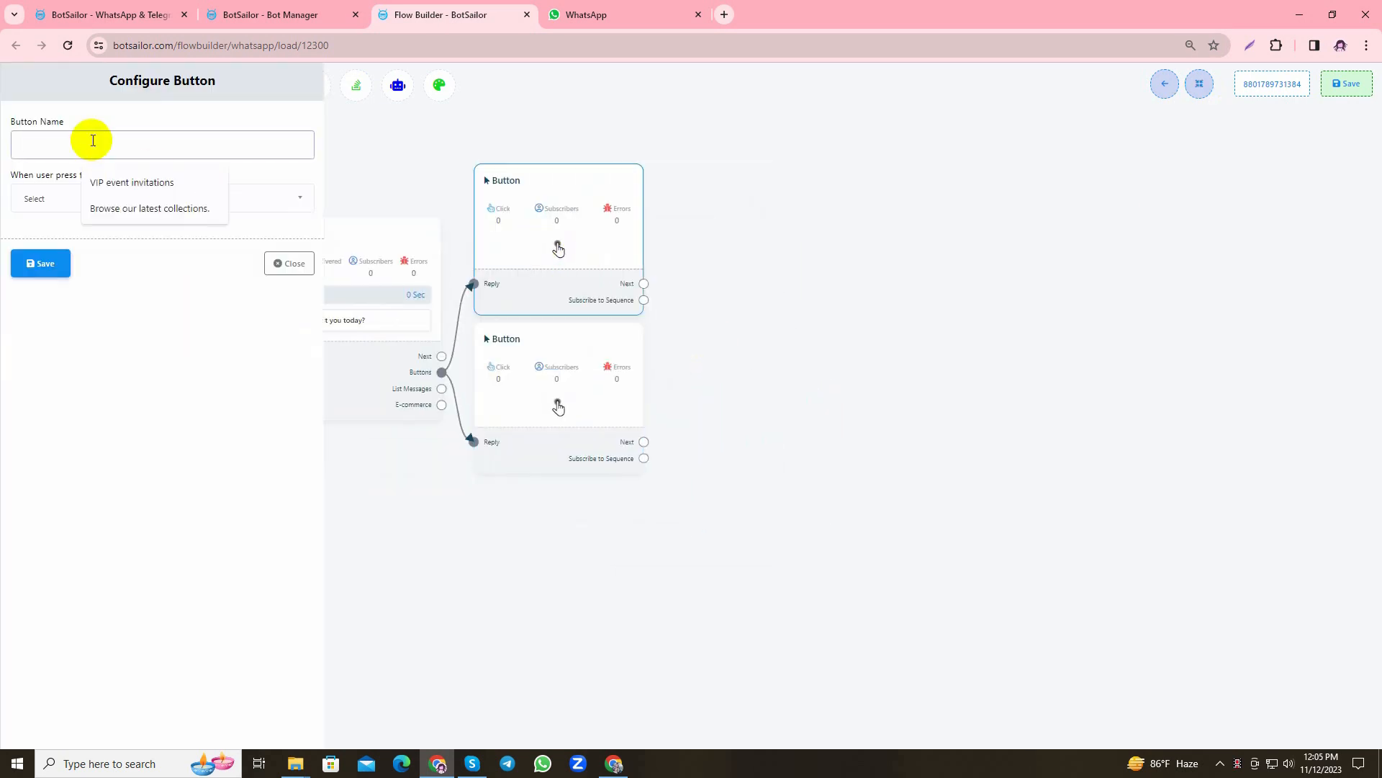
{"action": "left_click", "coordinate": [161, 198]}
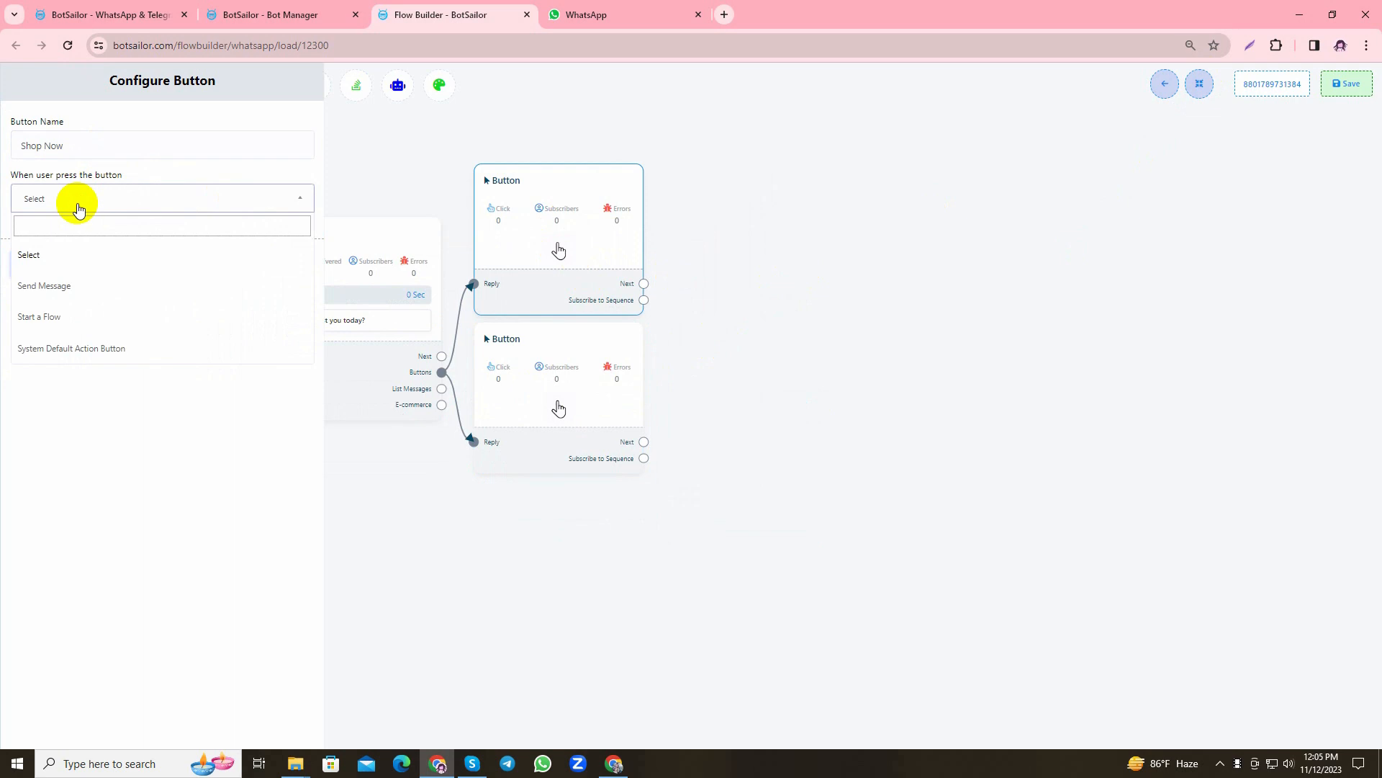
{"action": "left_click", "coordinate": [44, 285]}
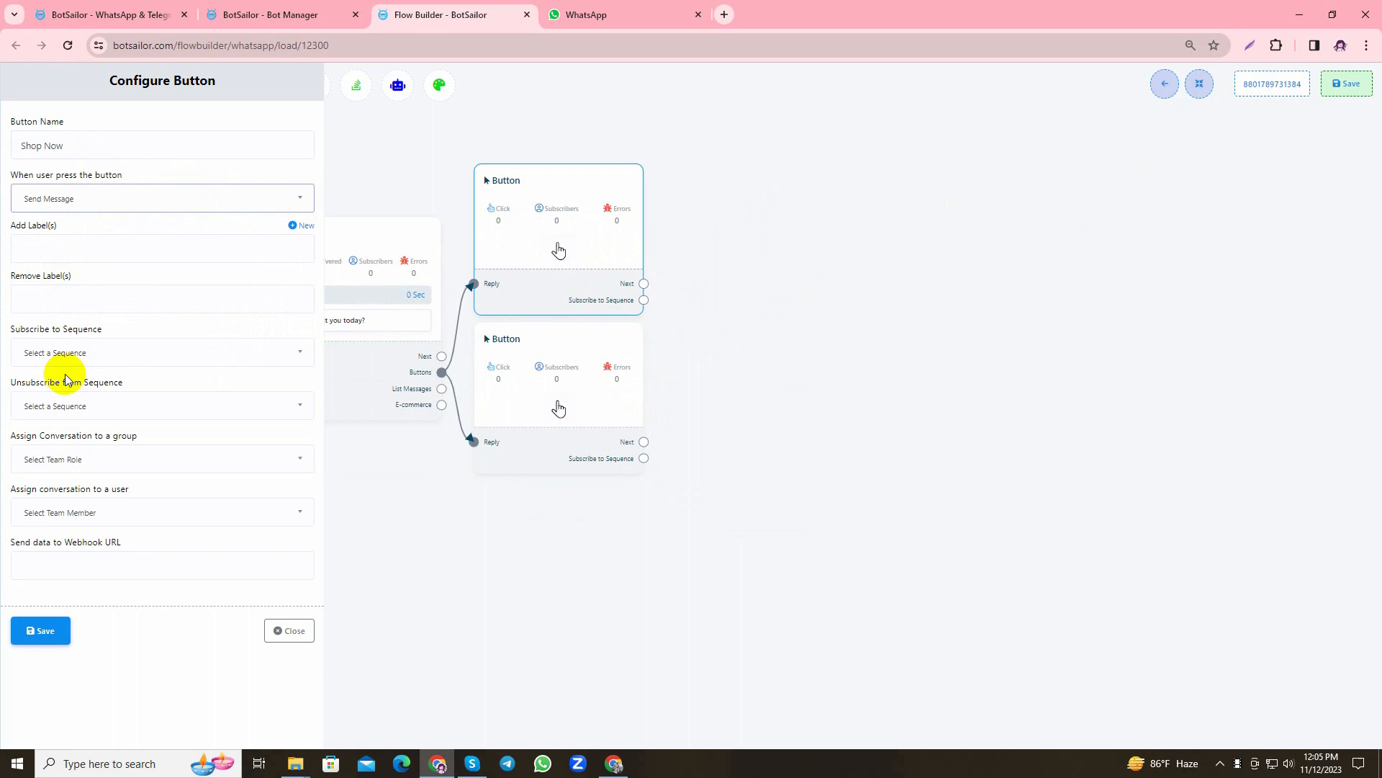
{"action": "double_click", "coordinate": [54, 328]}
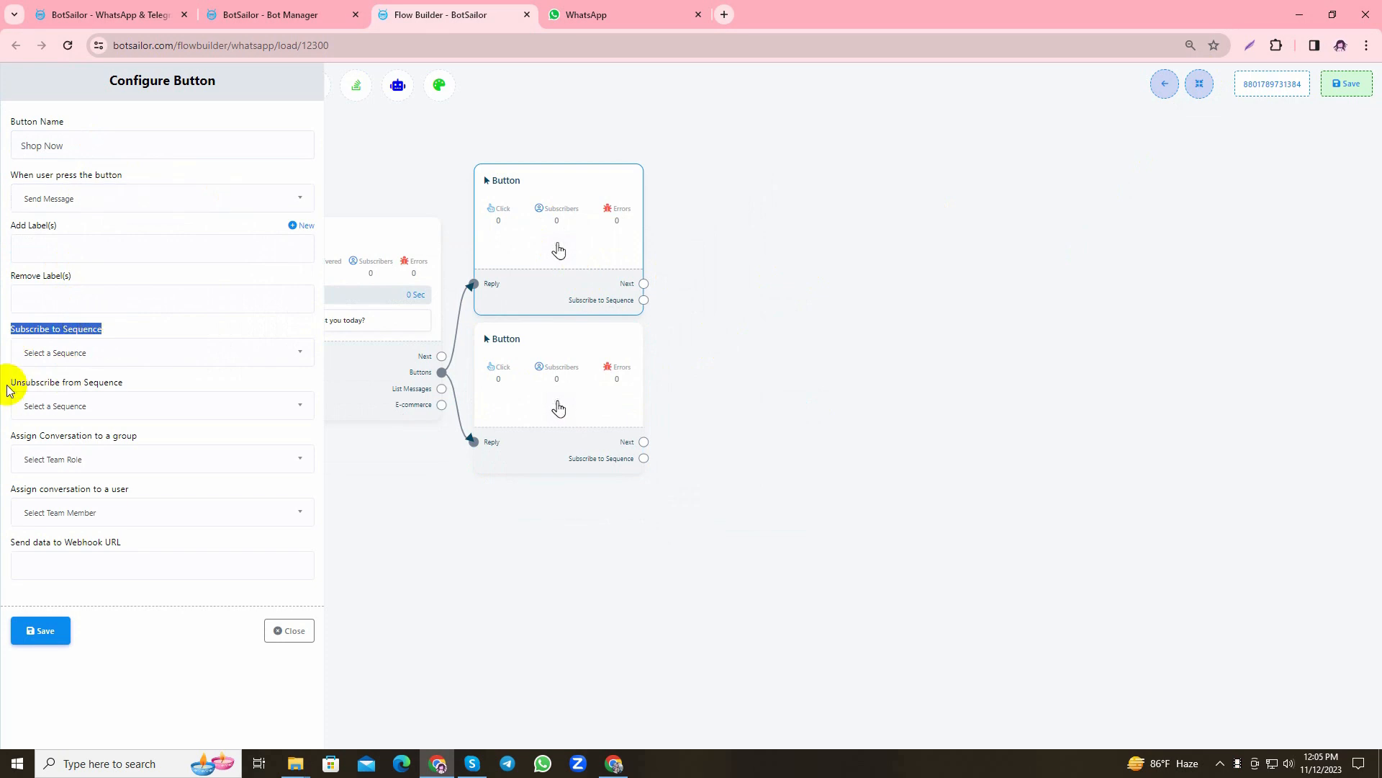
{"action": "mouse_move", "coordinate": [121, 383]}
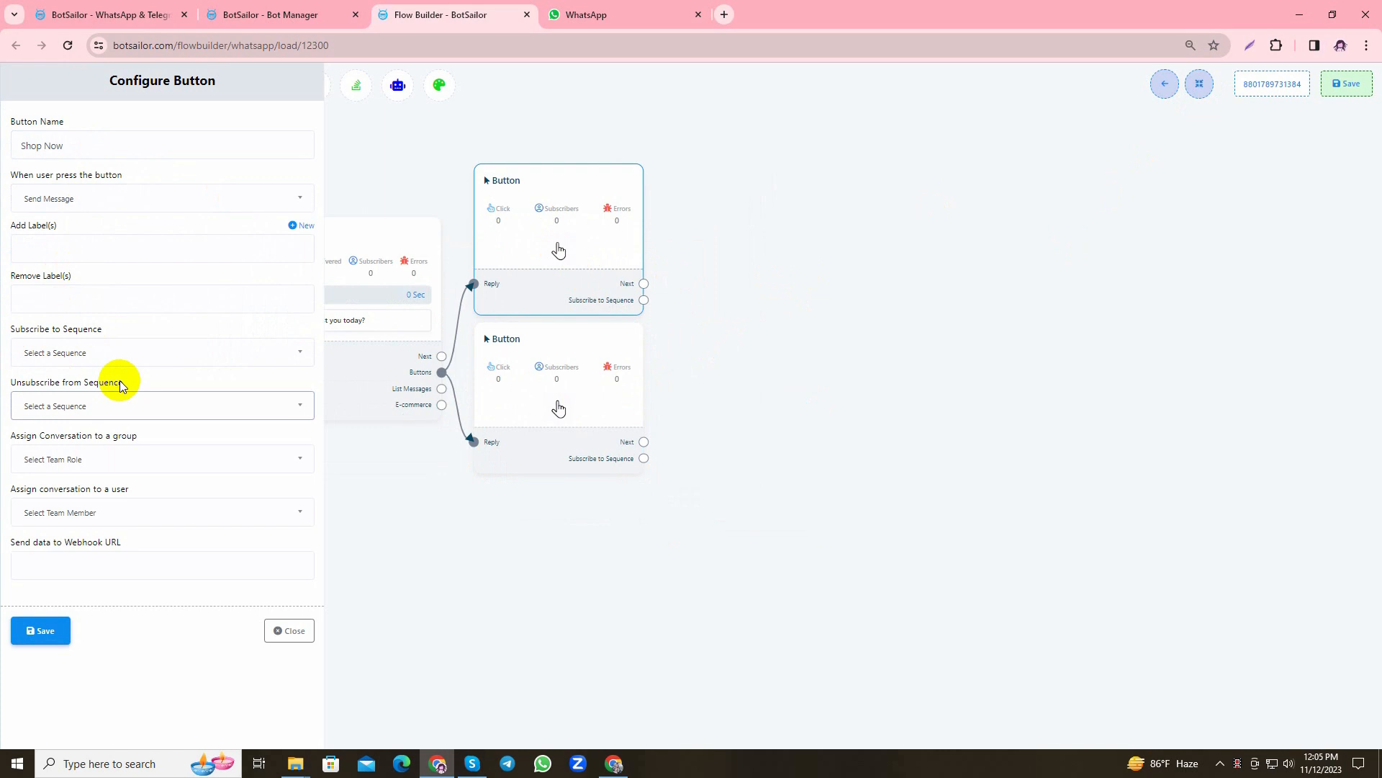
{"action": "left_click", "coordinate": [40, 631]}
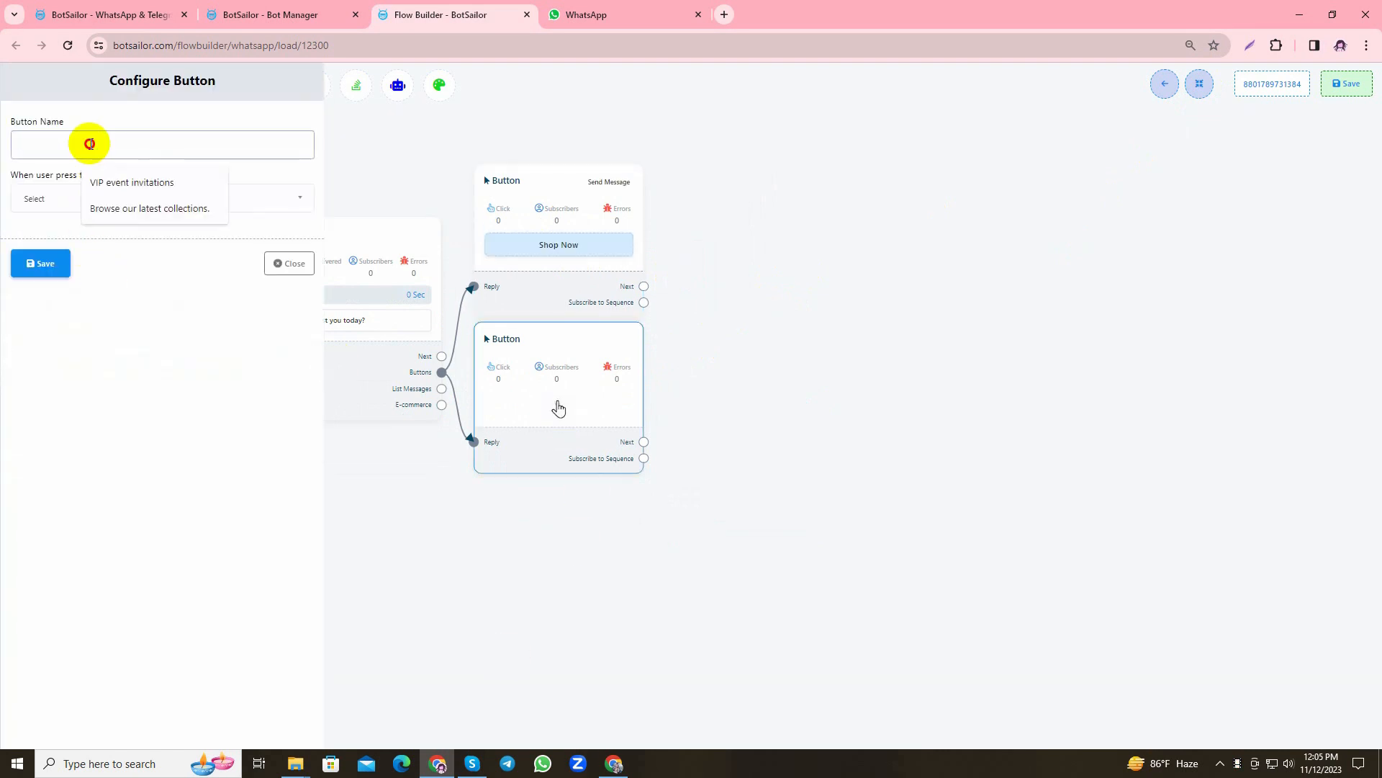
Name the second button Offers & Updates
{"action": "type", "text": "Offers & Updates"}
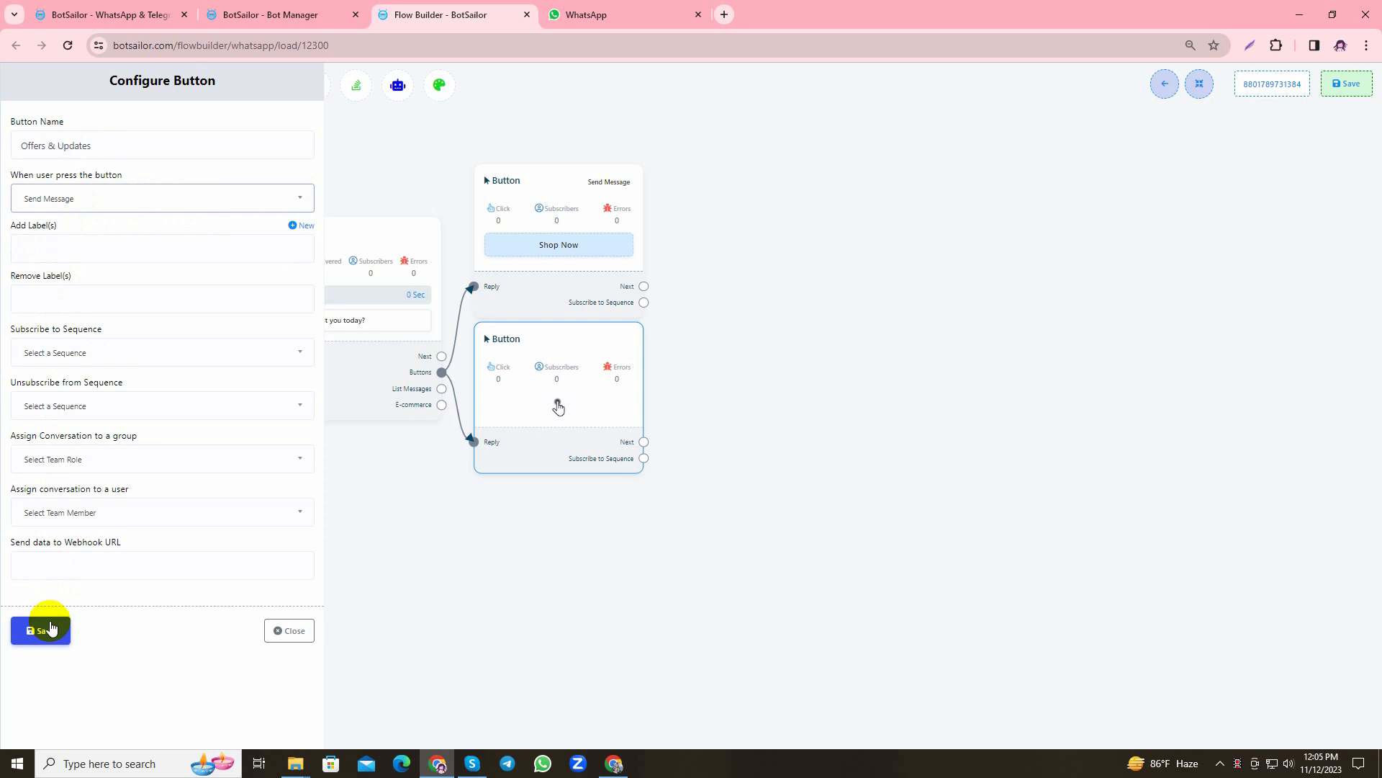
Save the Offers & Updates button and upload the best-clothing-apps-for-women photo to an Image block after Shop Now
{"action": "left_click", "coordinate": [40, 631]}
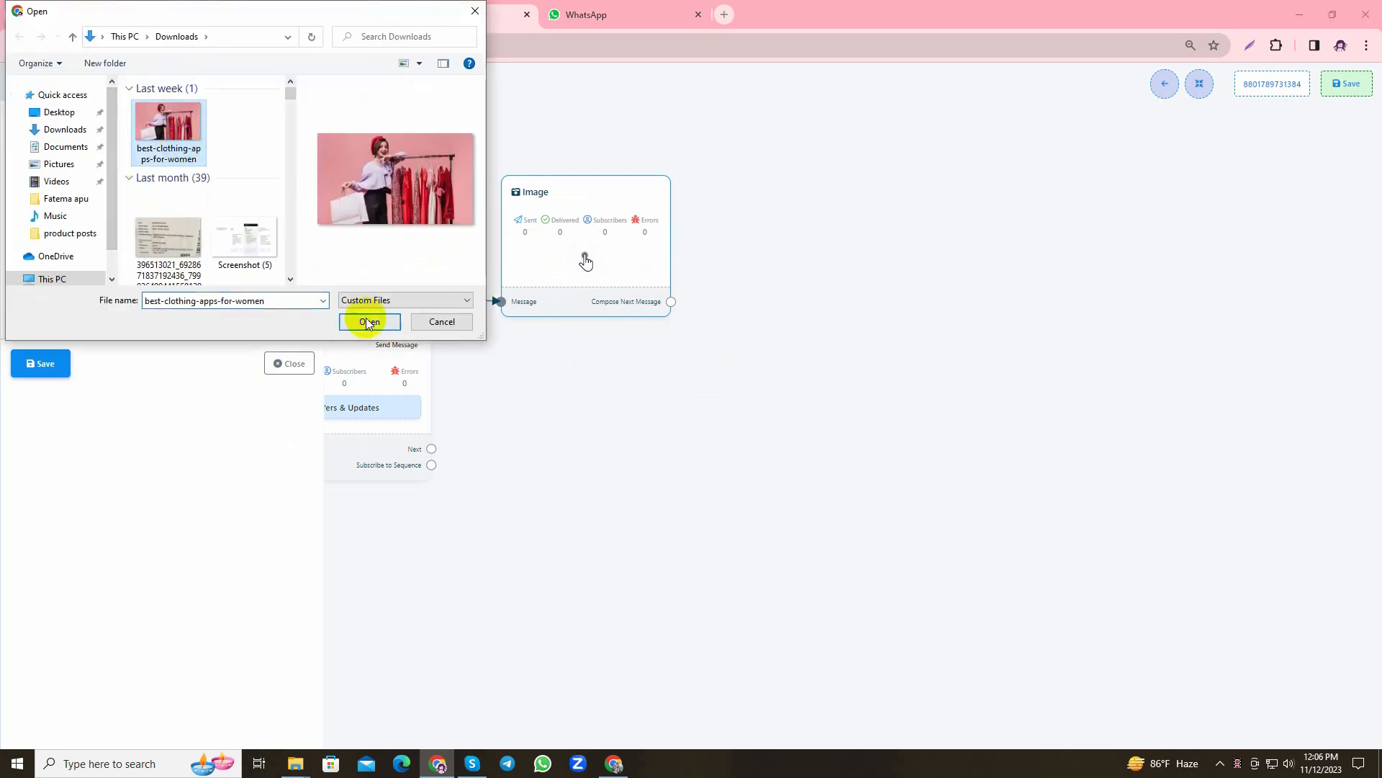
{"action": "left_click", "coordinate": [369, 323]}
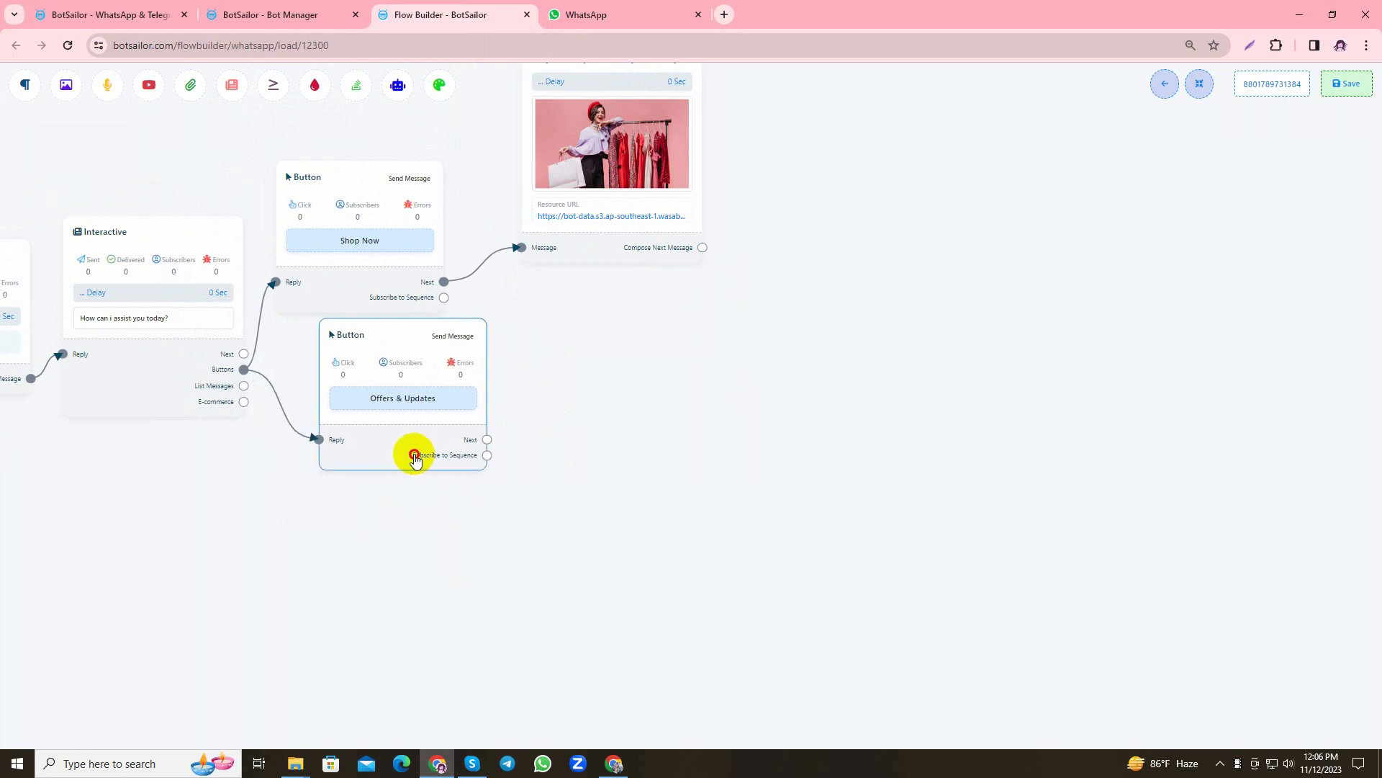
{"action": "left_click_drag", "start_coordinate": [415, 458], "coordinate": [406, 456]}
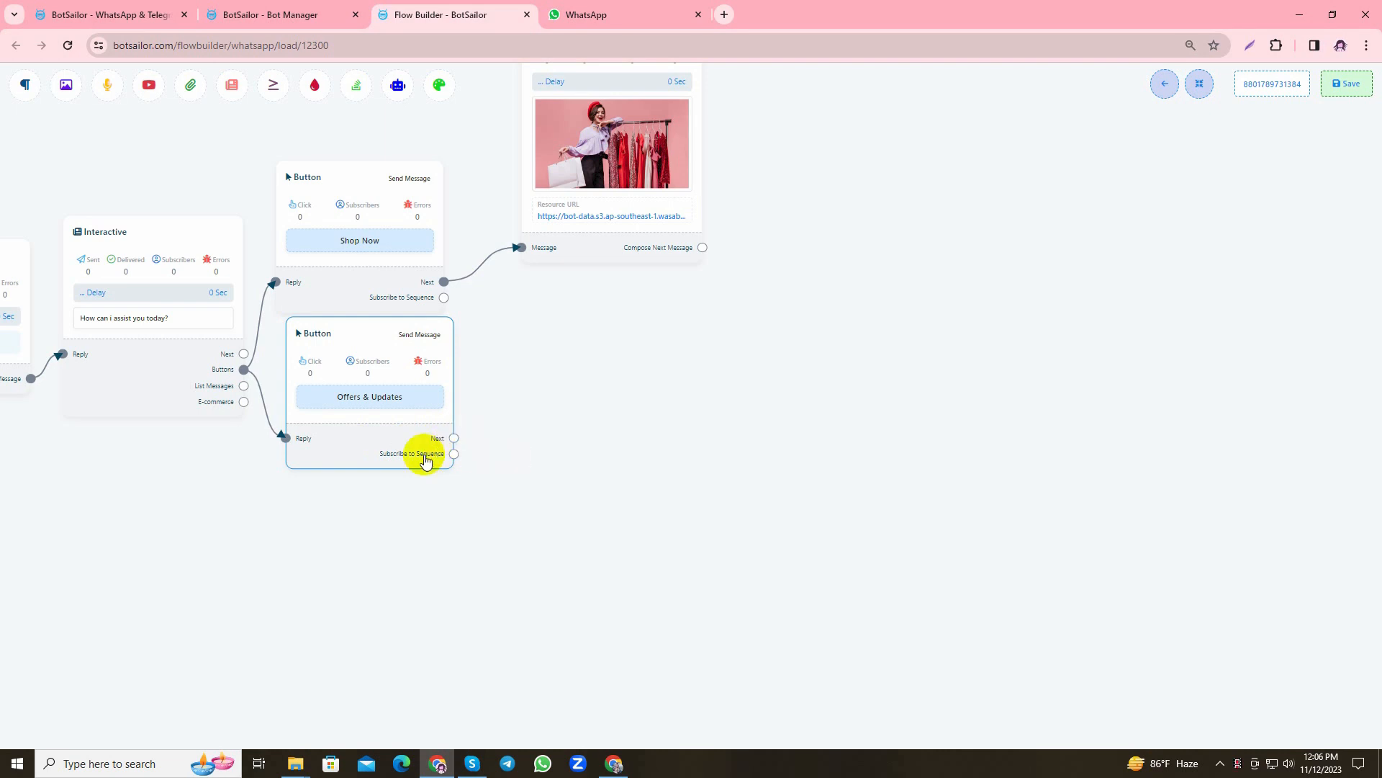
Add a Text reply after Offers & Updates thanking the user and promising latest designs, coupons and discounts
{"action": "left_click", "coordinate": [453, 438]}
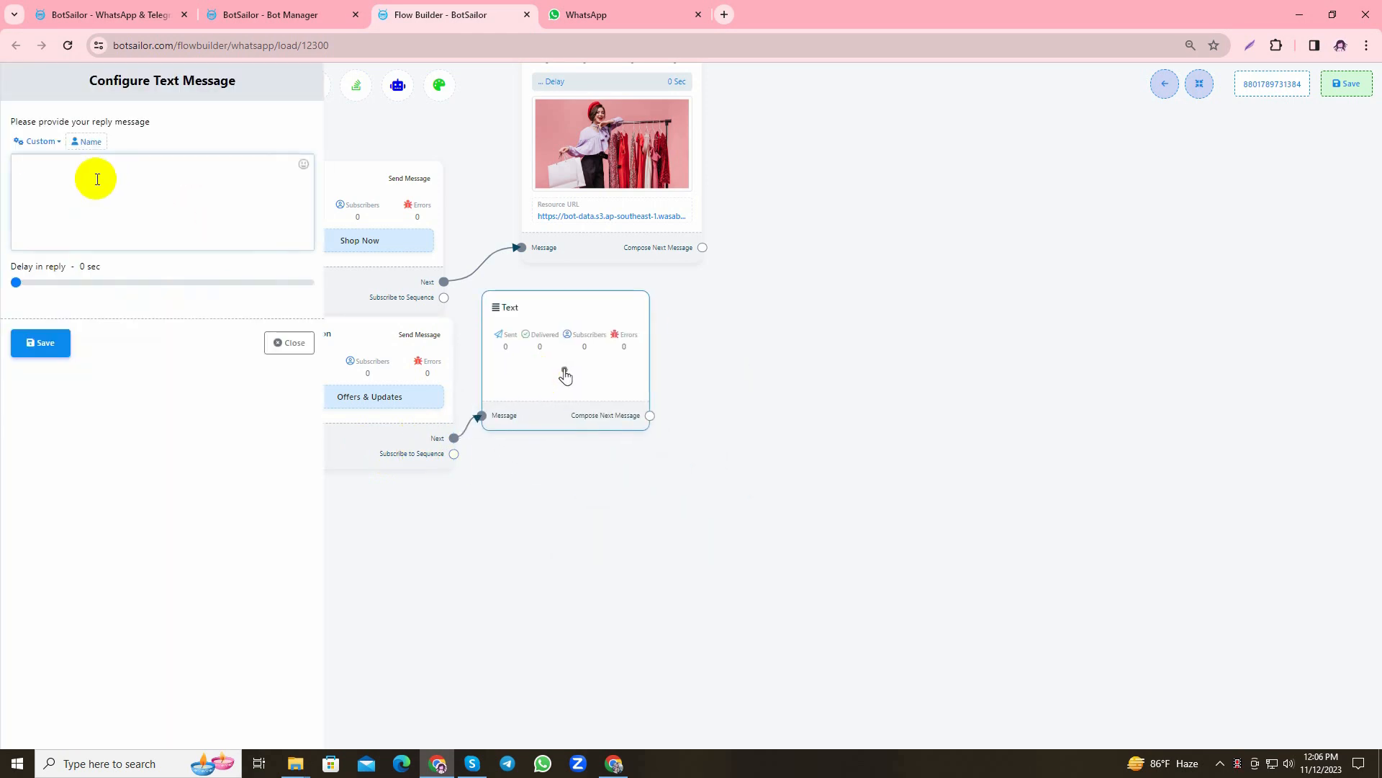
{"action": "type", "text": "Thank you! Now we will keep you updated with o"}
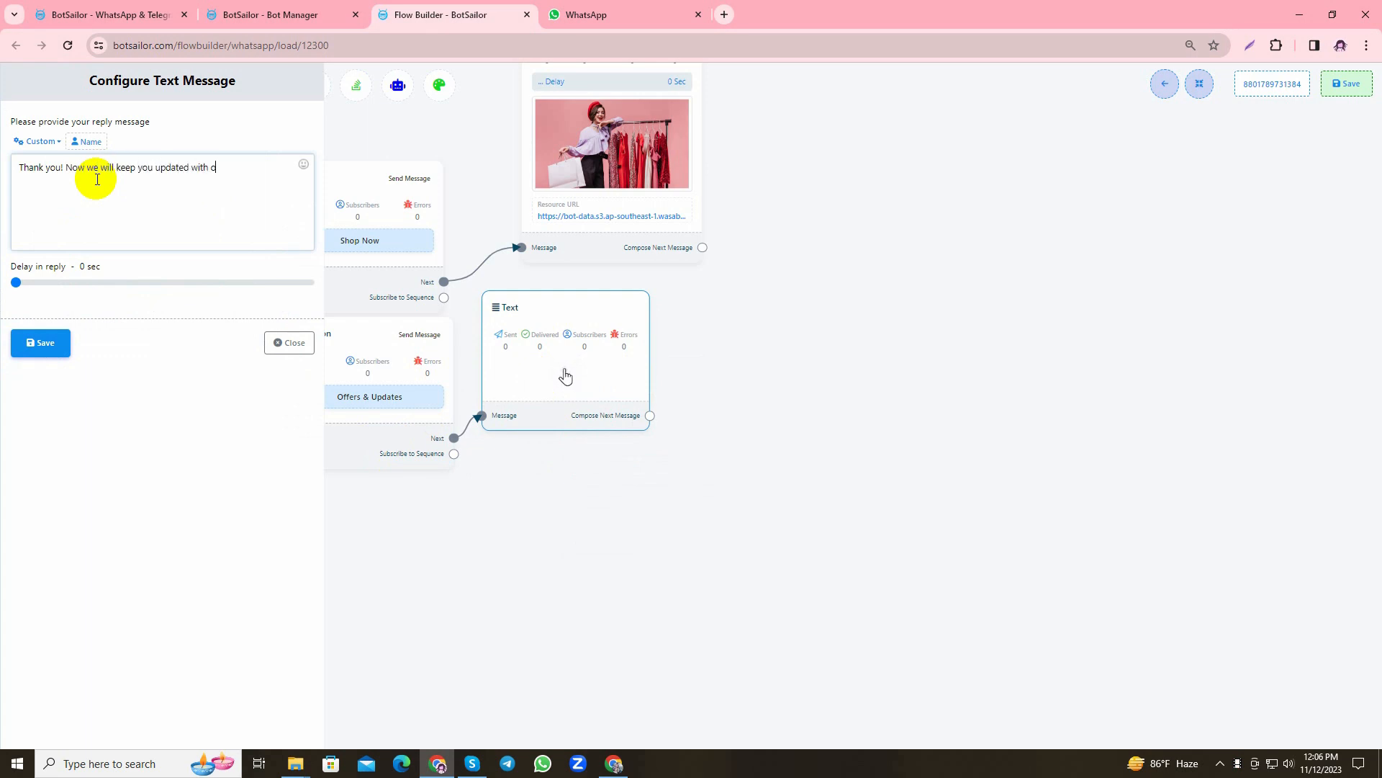
{"action": "type", "text": "ur latest designs,"}
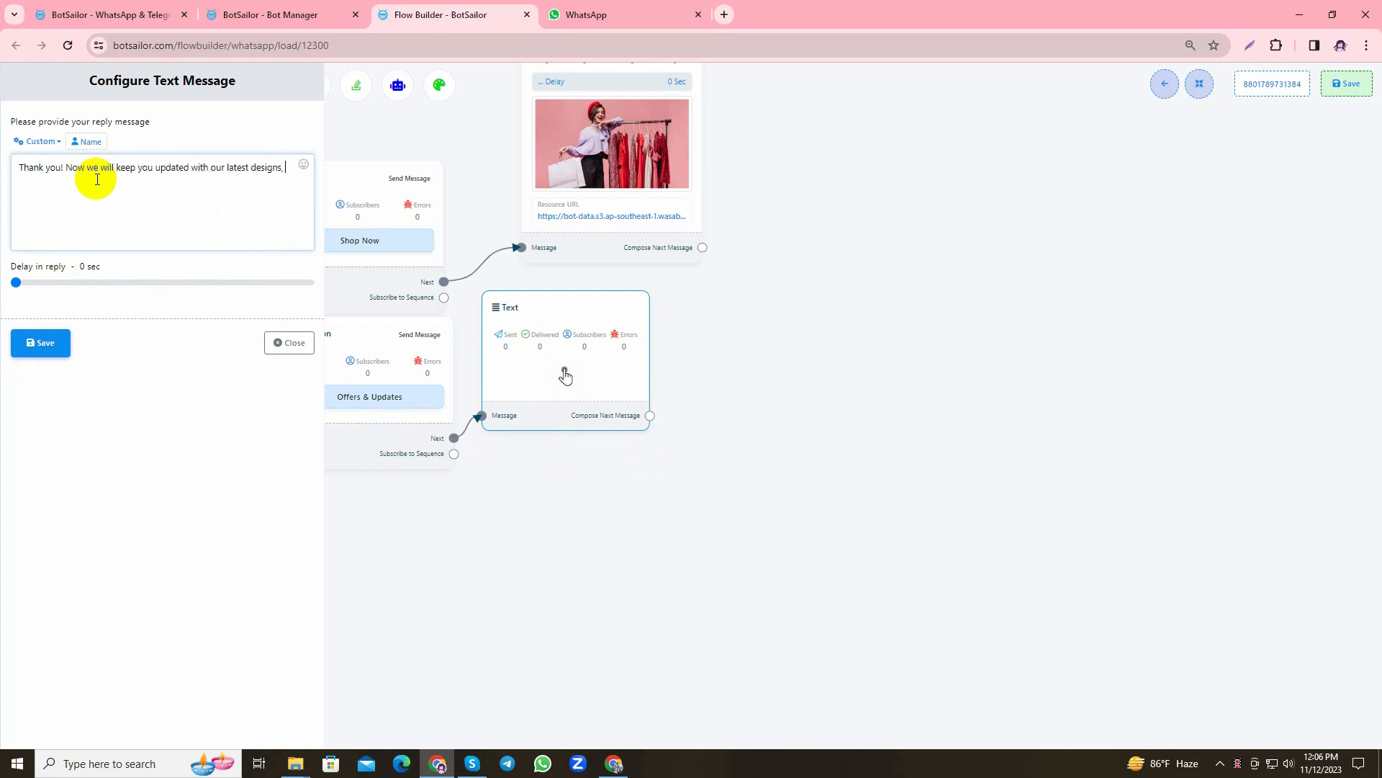
{"action": "type", "text": "cupons & discounts!Happy Shopping!"}
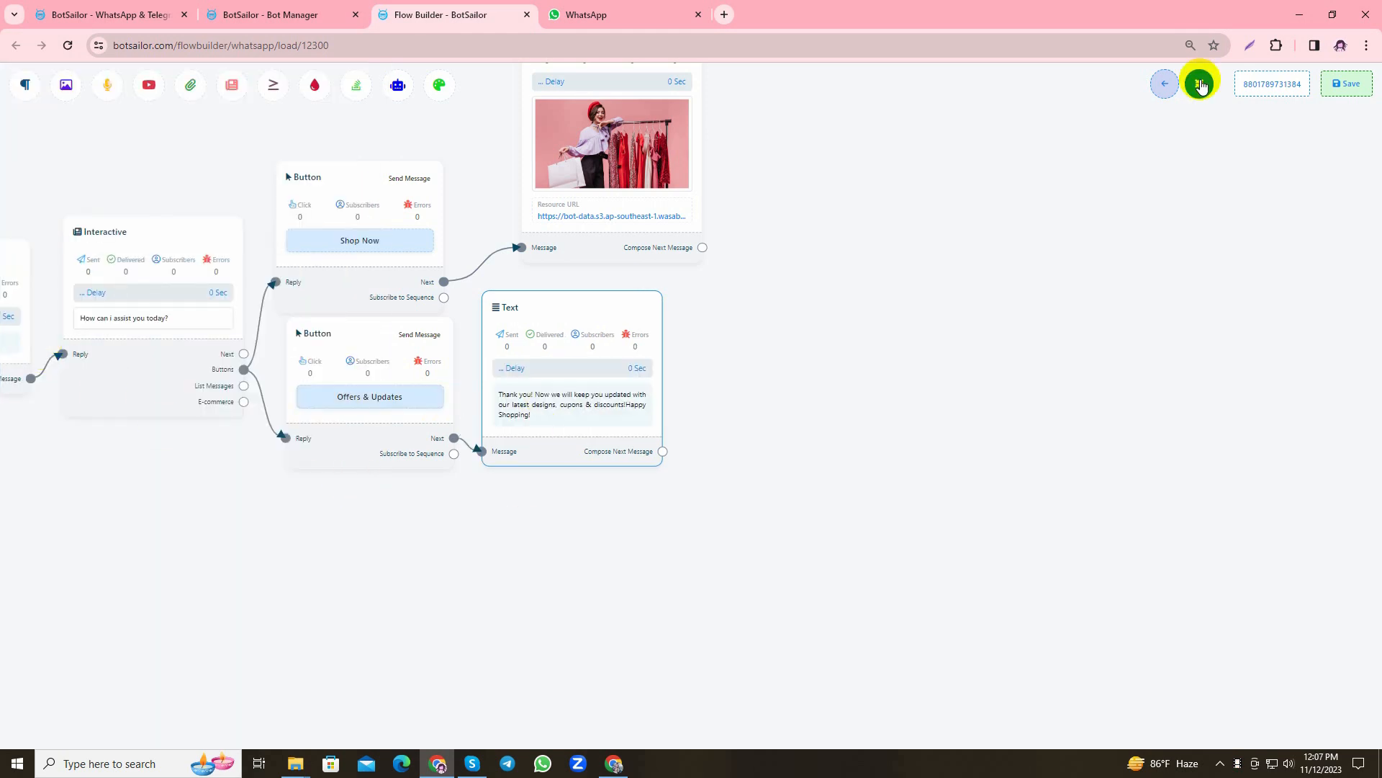
Create a New Sequence Campaign named 'Offer & Membership Sequence' with the Asia/Dhaka time zone
{"action": "left_click", "coordinate": [1199, 83]}
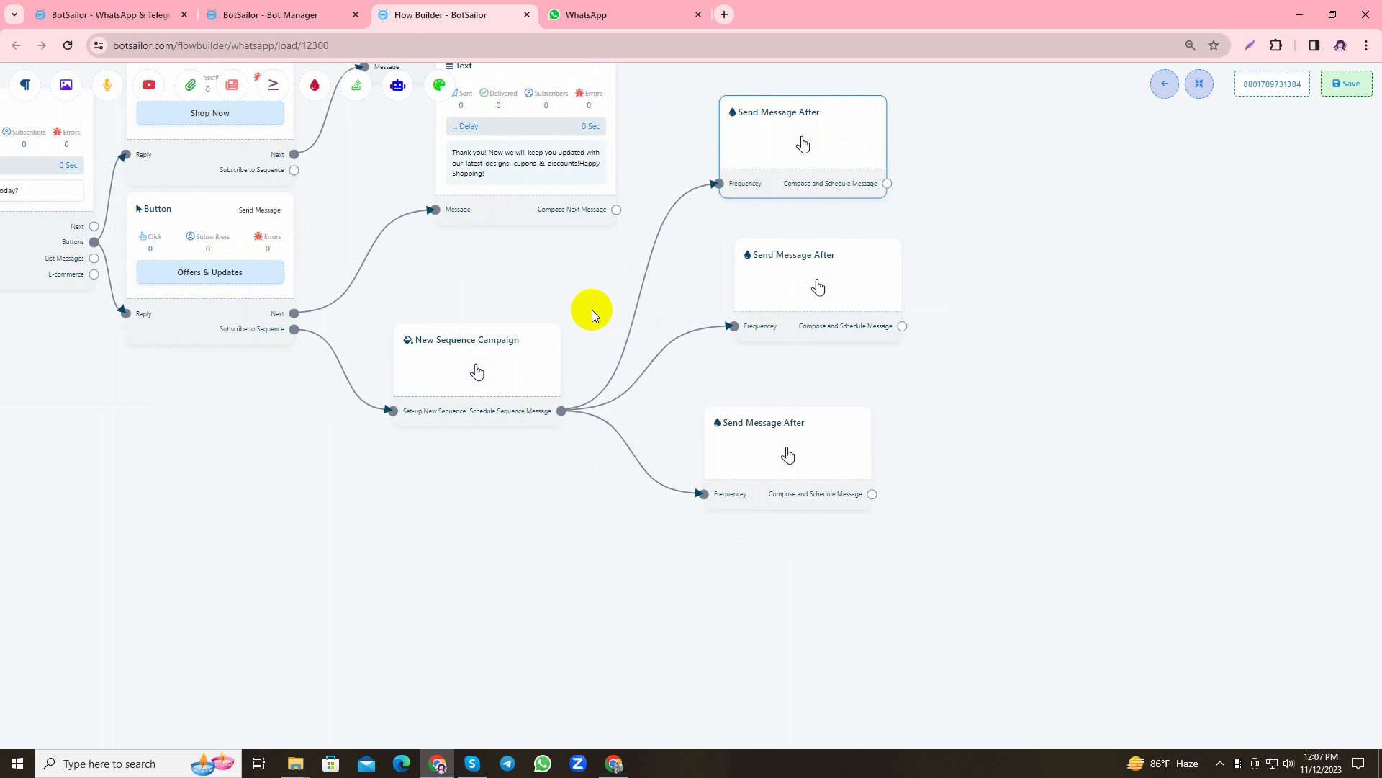
{"action": "mouse_move", "coordinate": [231, 319]}
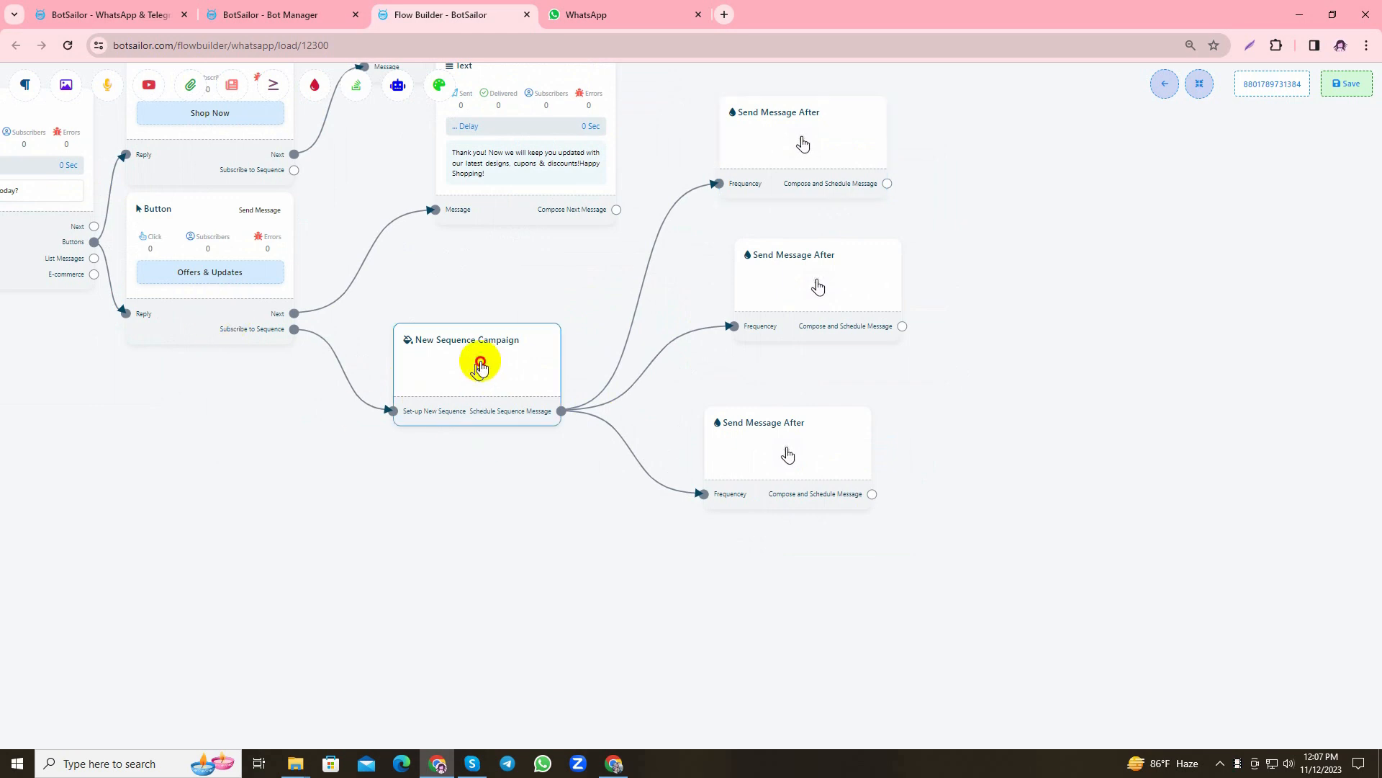
{"action": "left_click", "coordinate": [478, 363]}
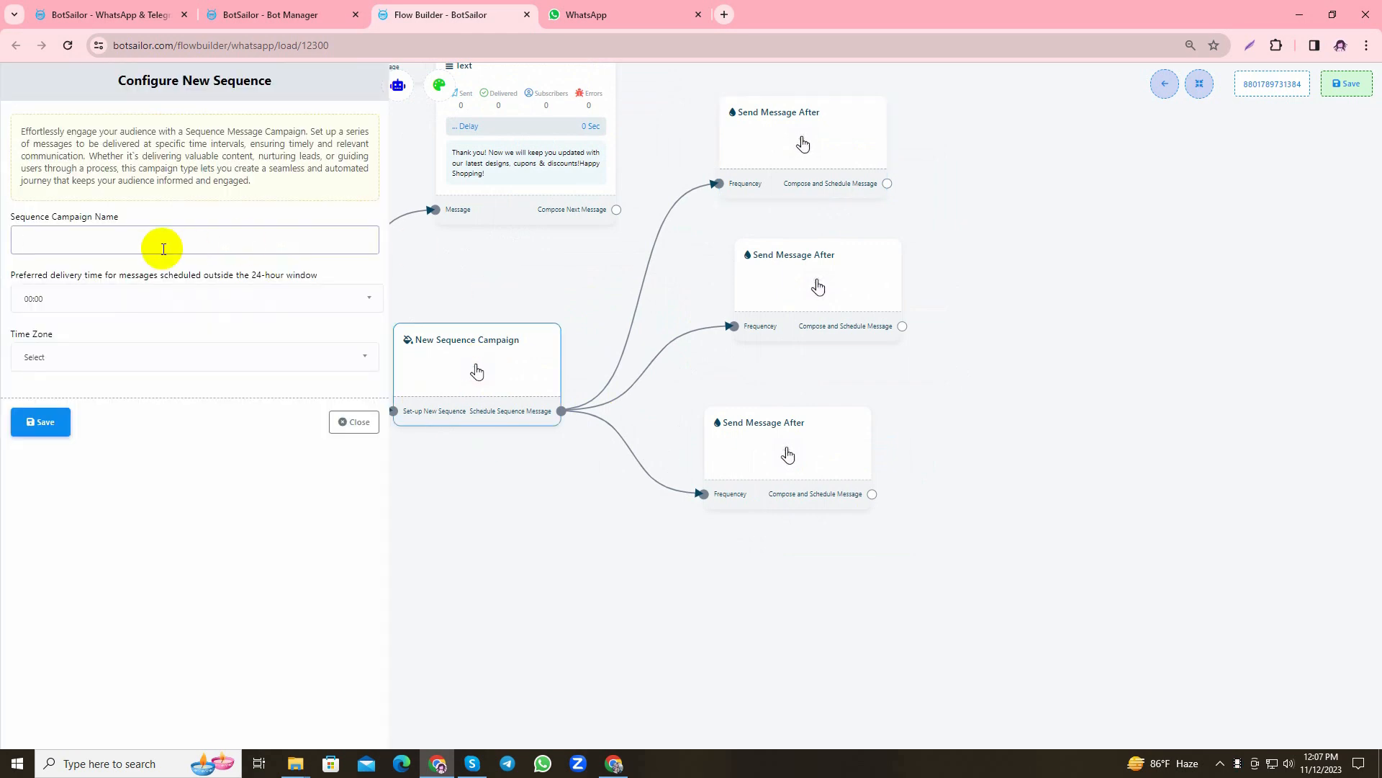
{"action": "type", "text": "Offer & Membership Sequence"}
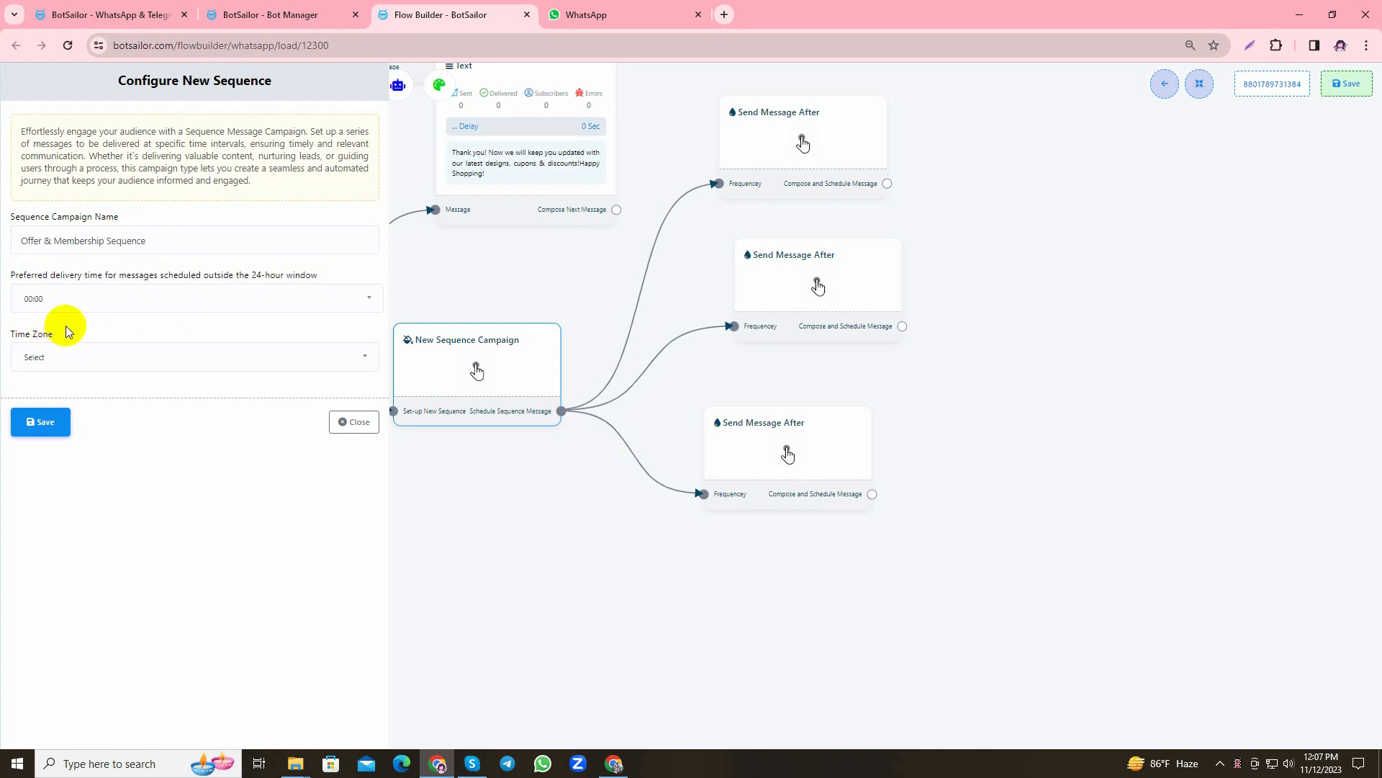
{"action": "mouse_move", "coordinate": [65, 323]}
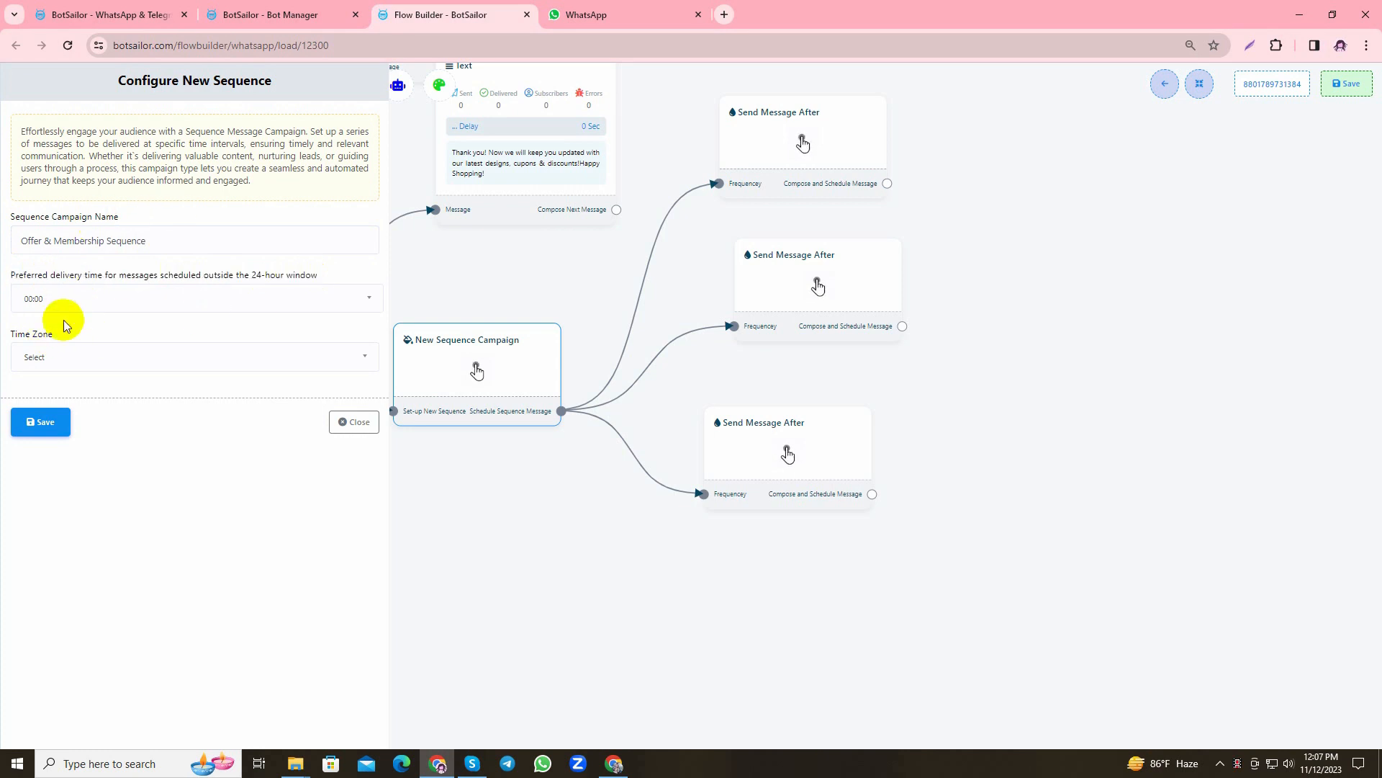
{"action": "type", "text": "Dh"}
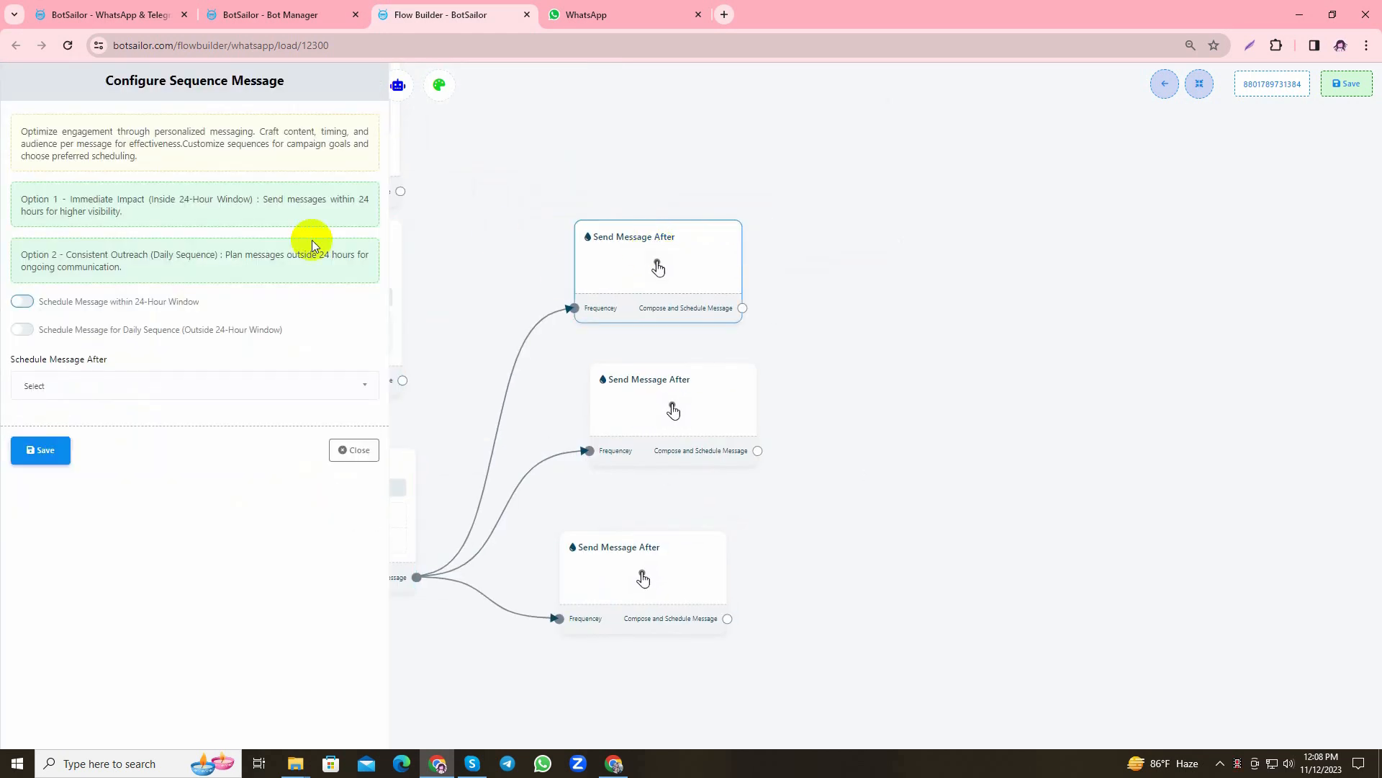
Set the first Send Message After step to 1 min within the 24-hour window and save it
{"action": "left_click", "coordinate": [20, 301]}
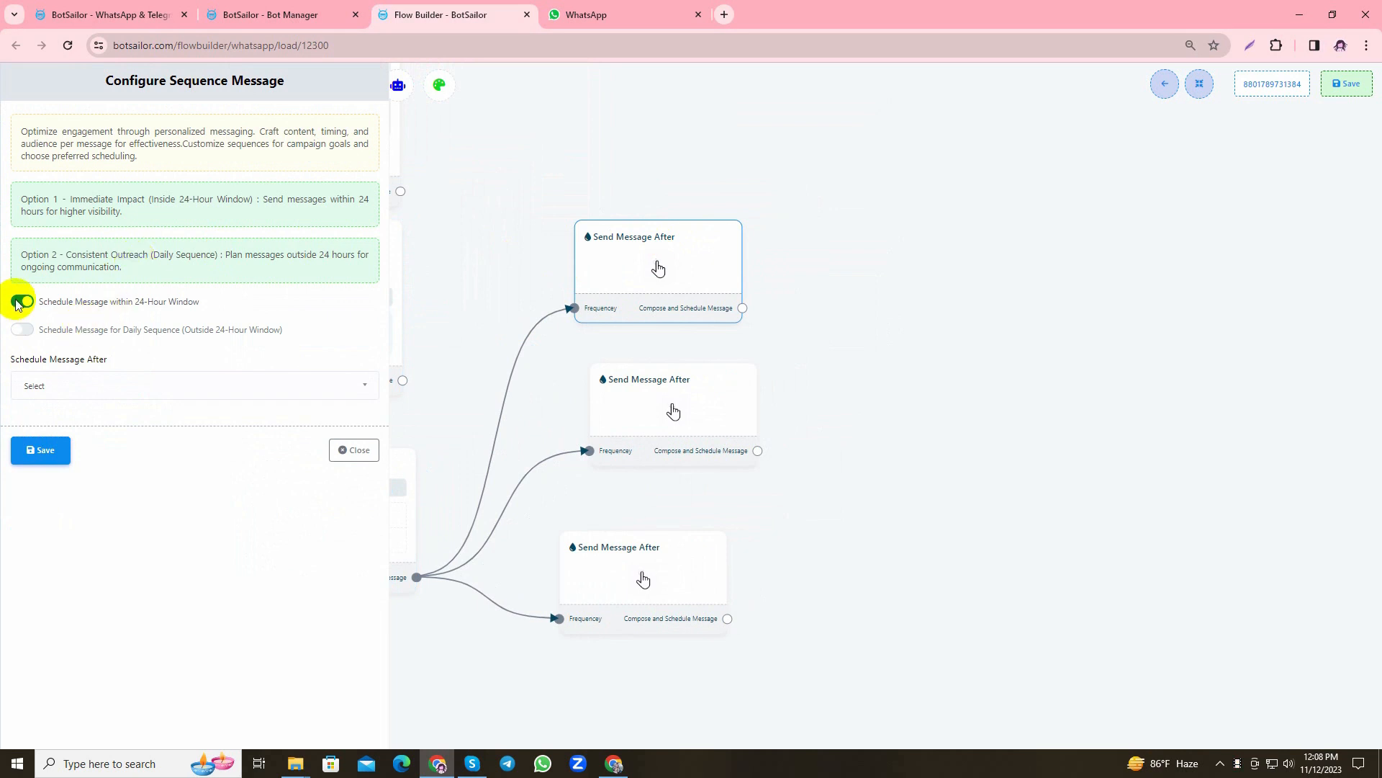
{"action": "left_click", "coordinate": [22, 303]}
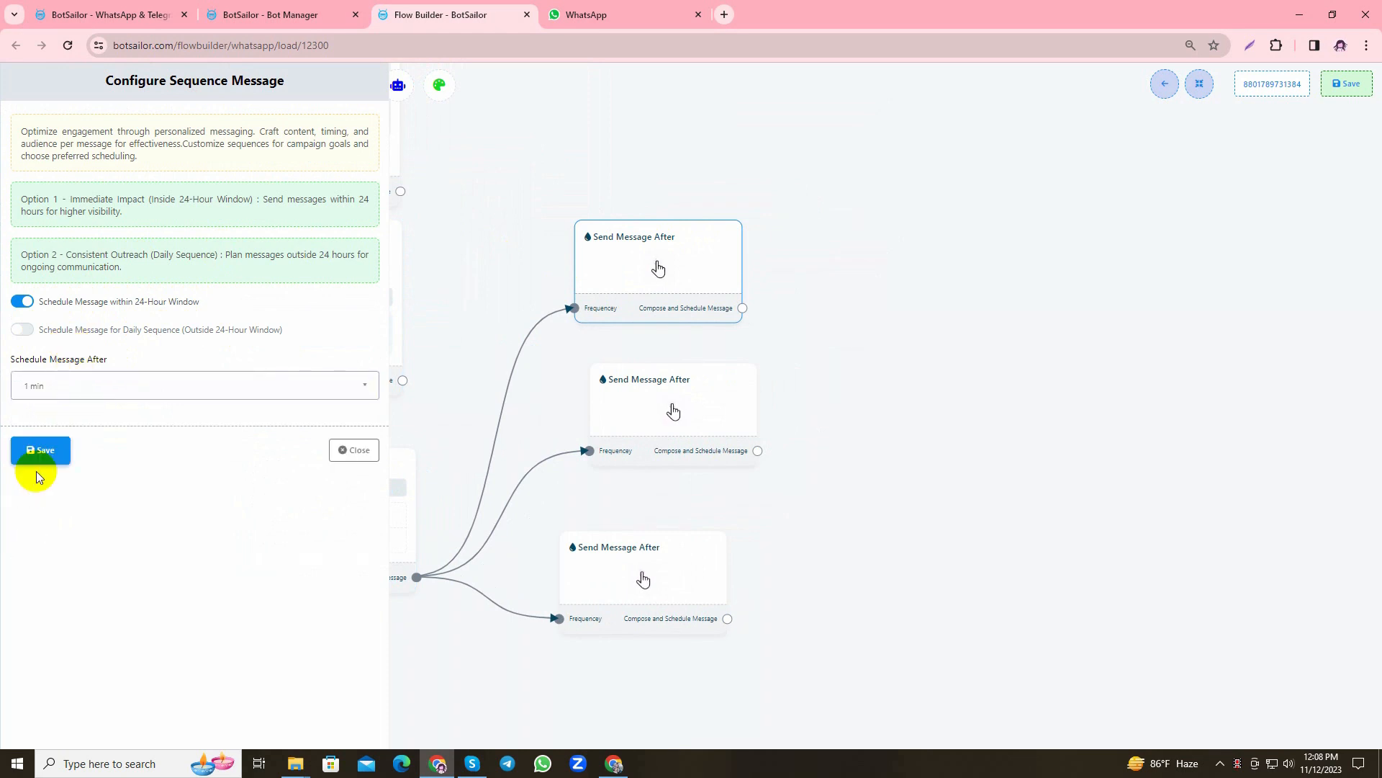
{"action": "left_click", "coordinate": [41, 449]}
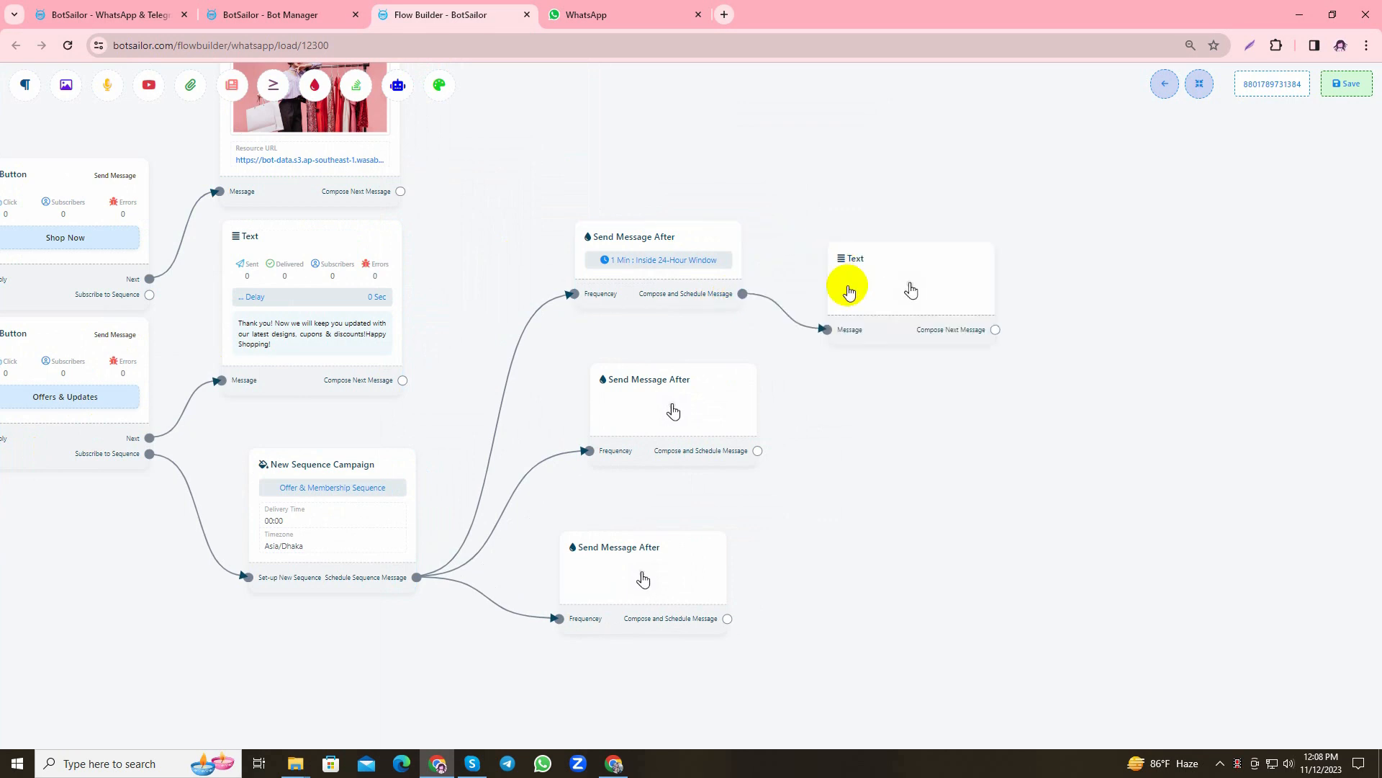
Write the Queen's club welcome message about early access to collections and special discounts, and save it
{"action": "left_click_drag", "start_coordinate": [849, 291], "coordinate": [467, 436]}
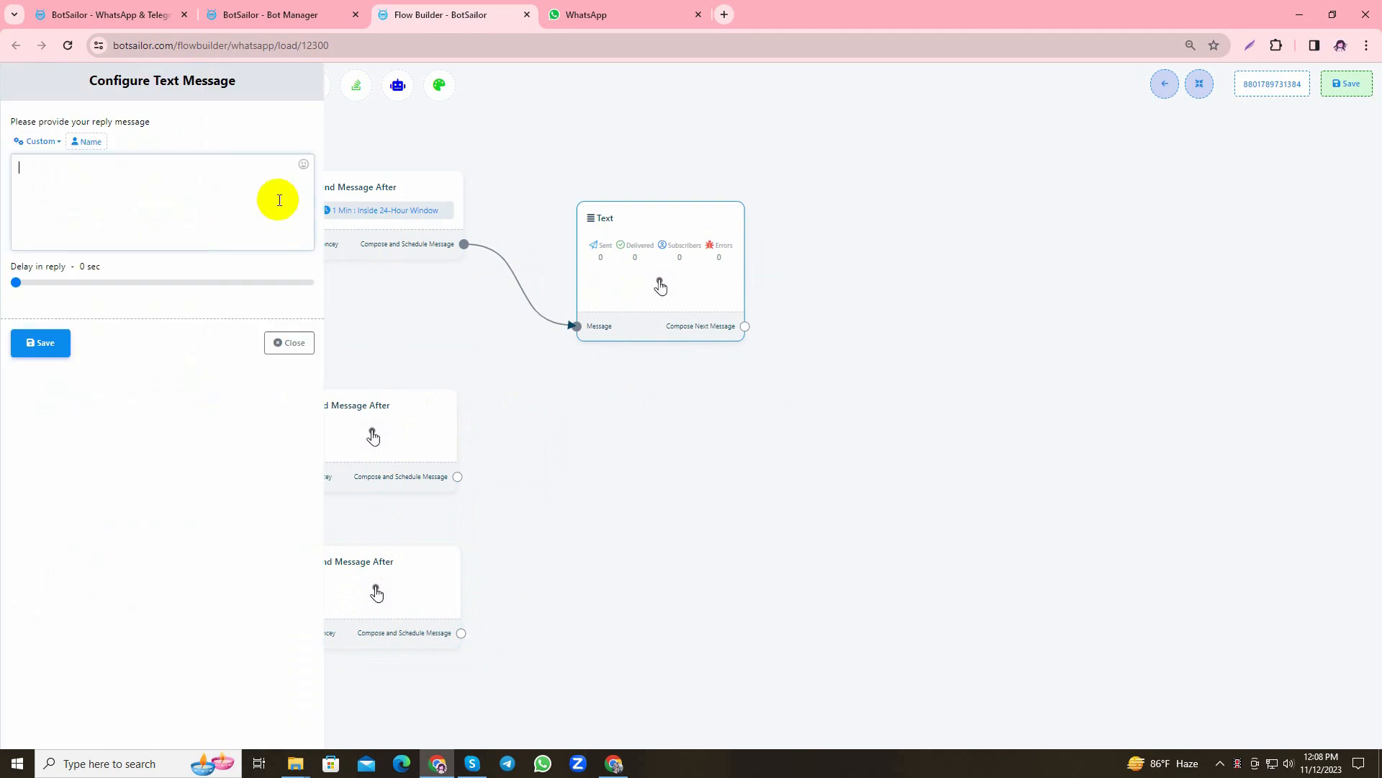
{"action": "type", "text": "Welcome to Queen's club! Get ready for an exclusive shopping experience. As a"}
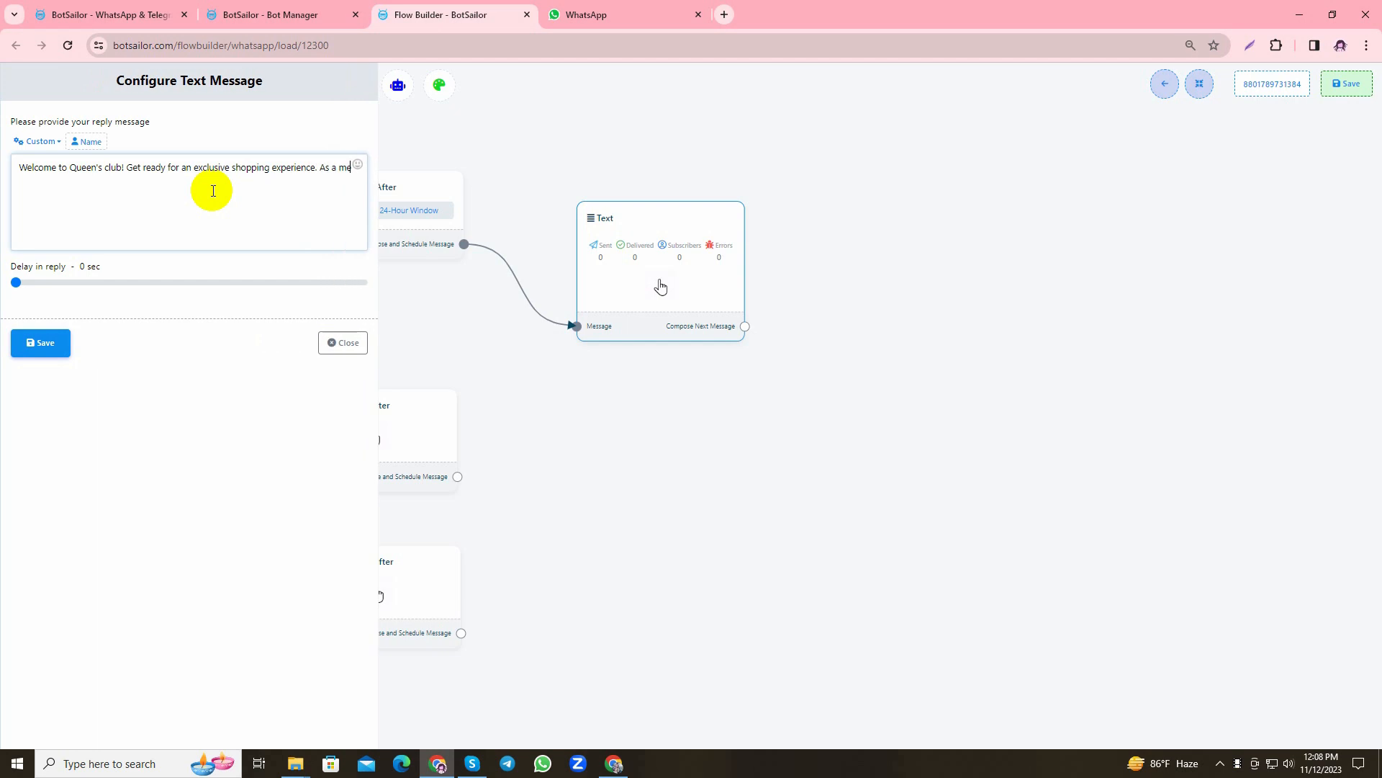
{"action": "type", "text": "member, you'll enjoy early"}
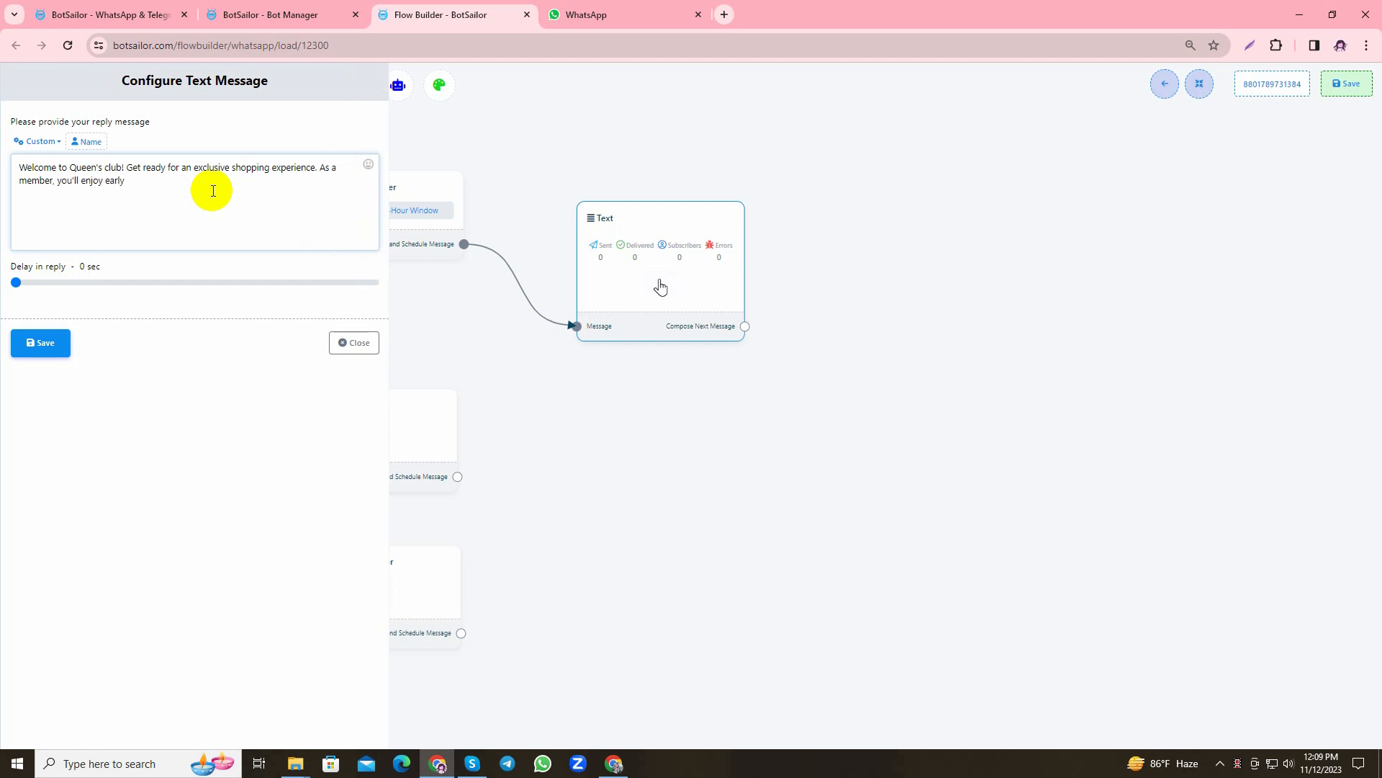
{"action": "type", "text": "access to our latest colletions"}
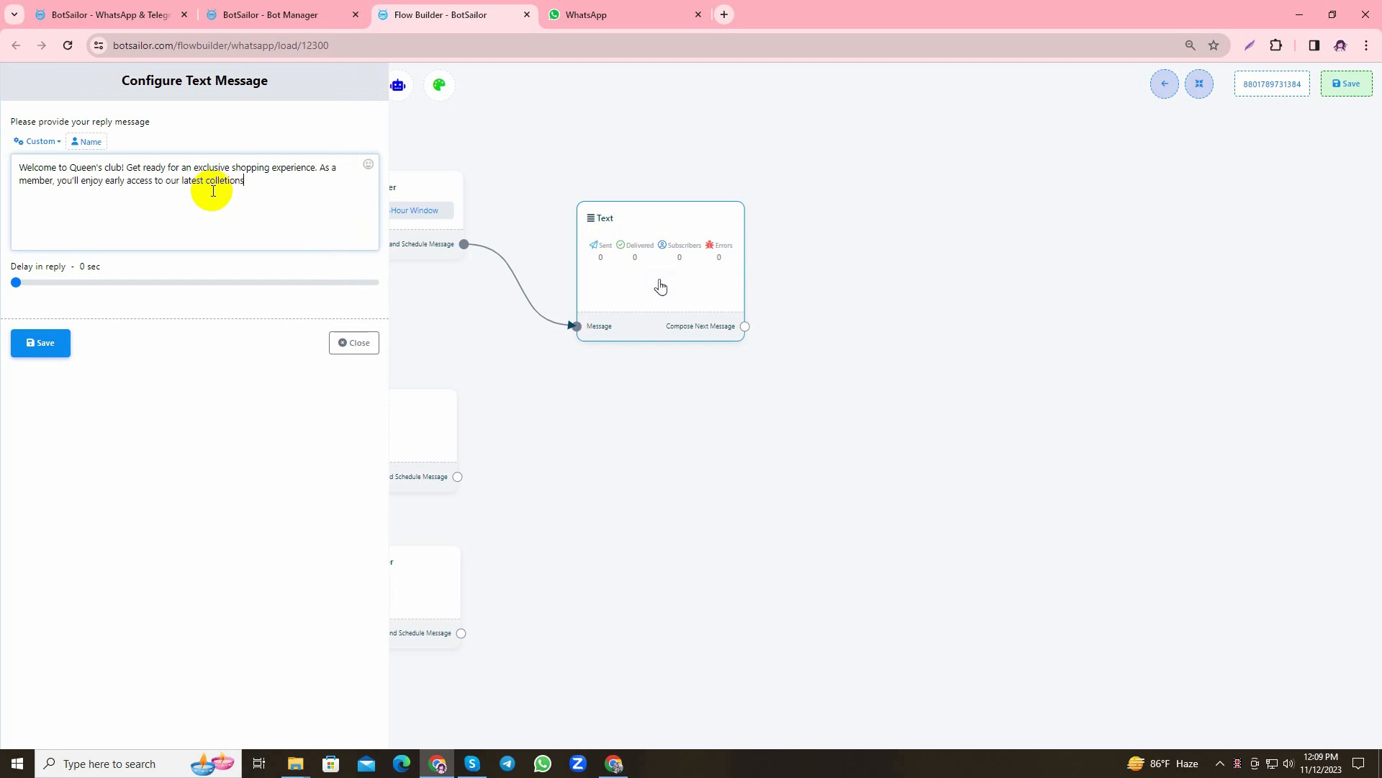
{"action": "type", "text": ", special discounts & more, stay tuned!"}
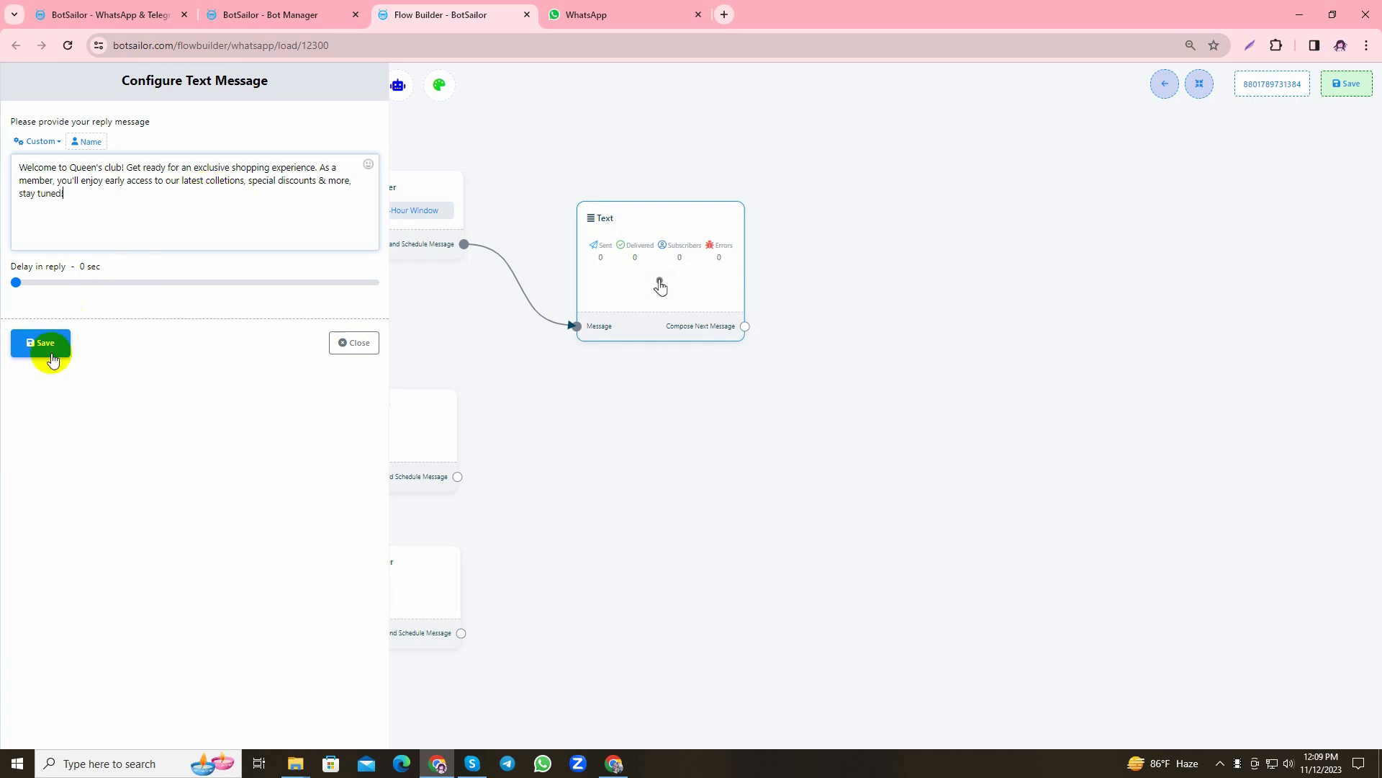
{"action": "left_click", "coordinate": [40, 343]}
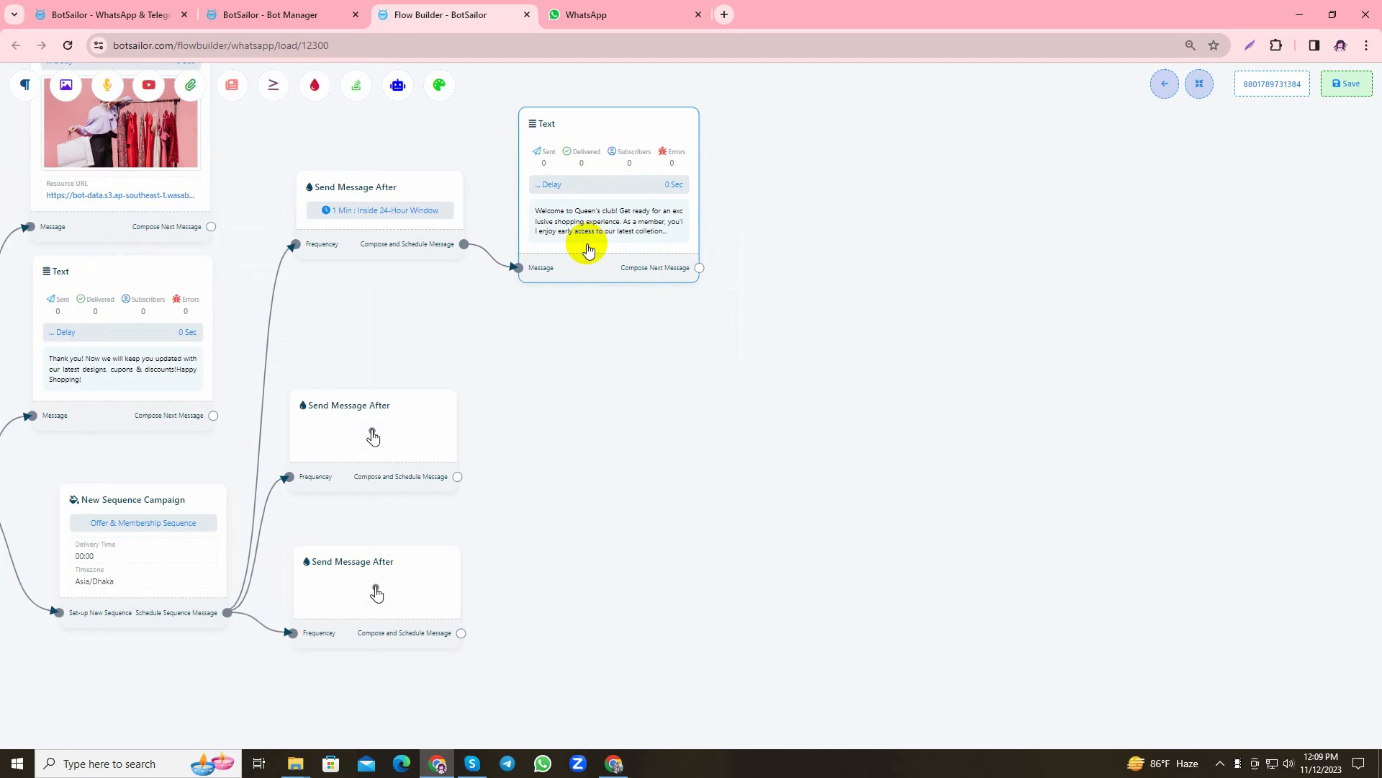
Set the second step to 5 mins within 24 hours and add a text announcing the fall collections offer
{"action": "left_click", "coordinate": [408, 243]}
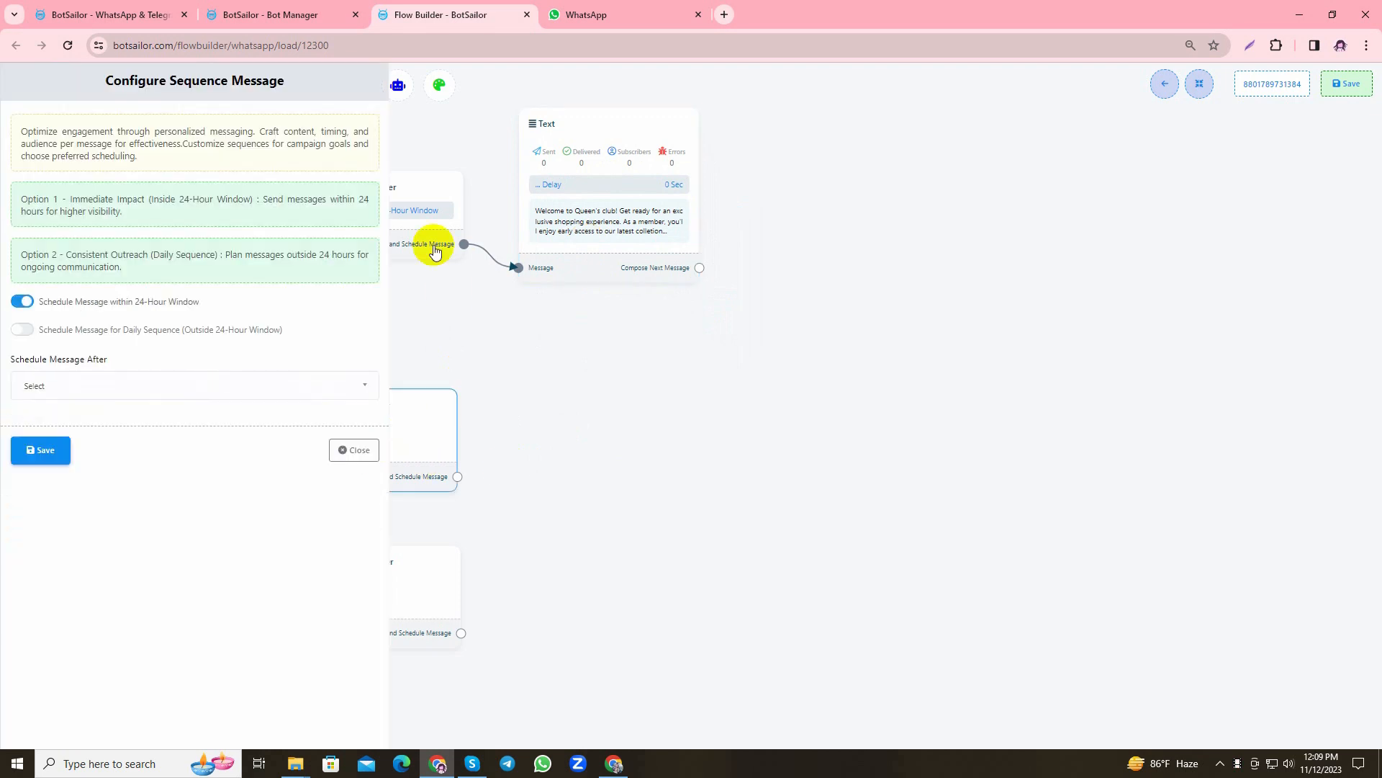
{"action": "left_click", "coordinate": [195, 386]}
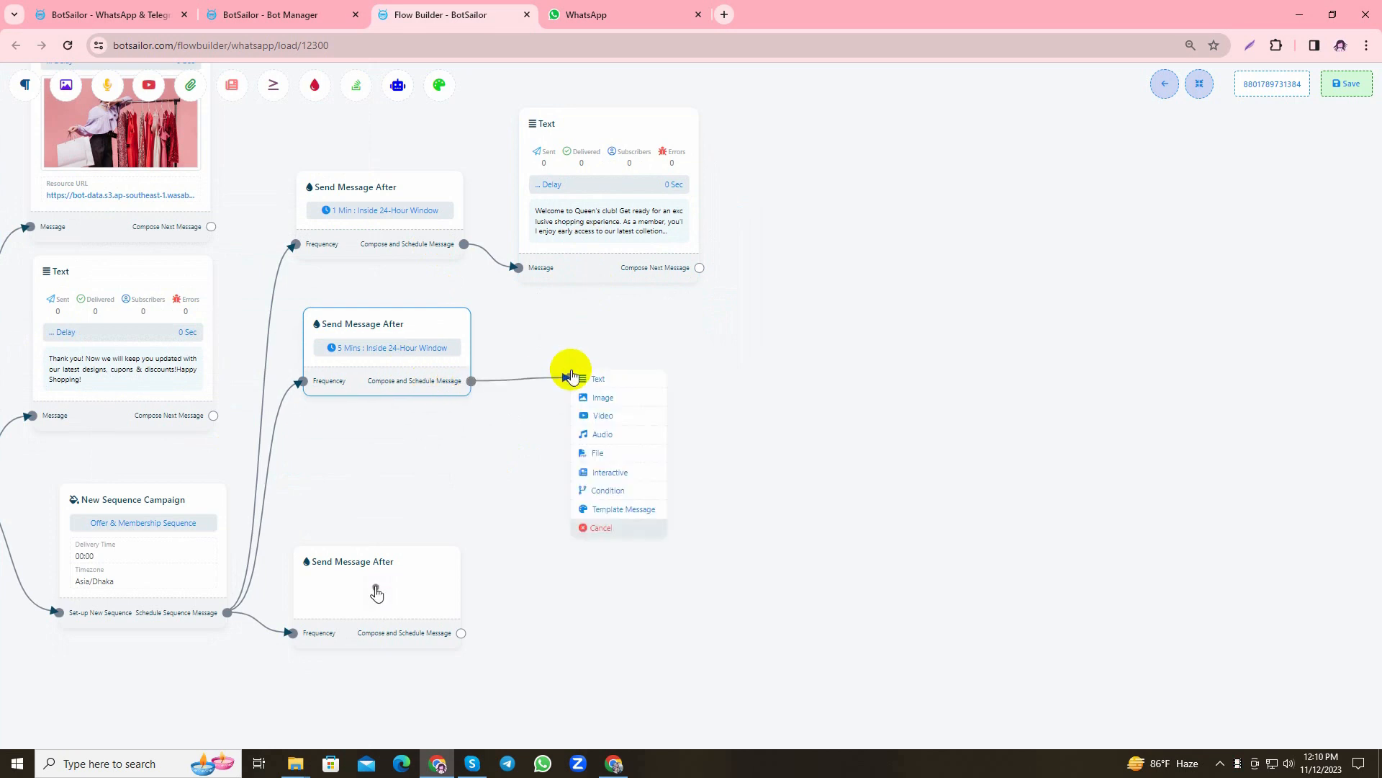
{"action": "left_click", "coordinate": [599, 379]}
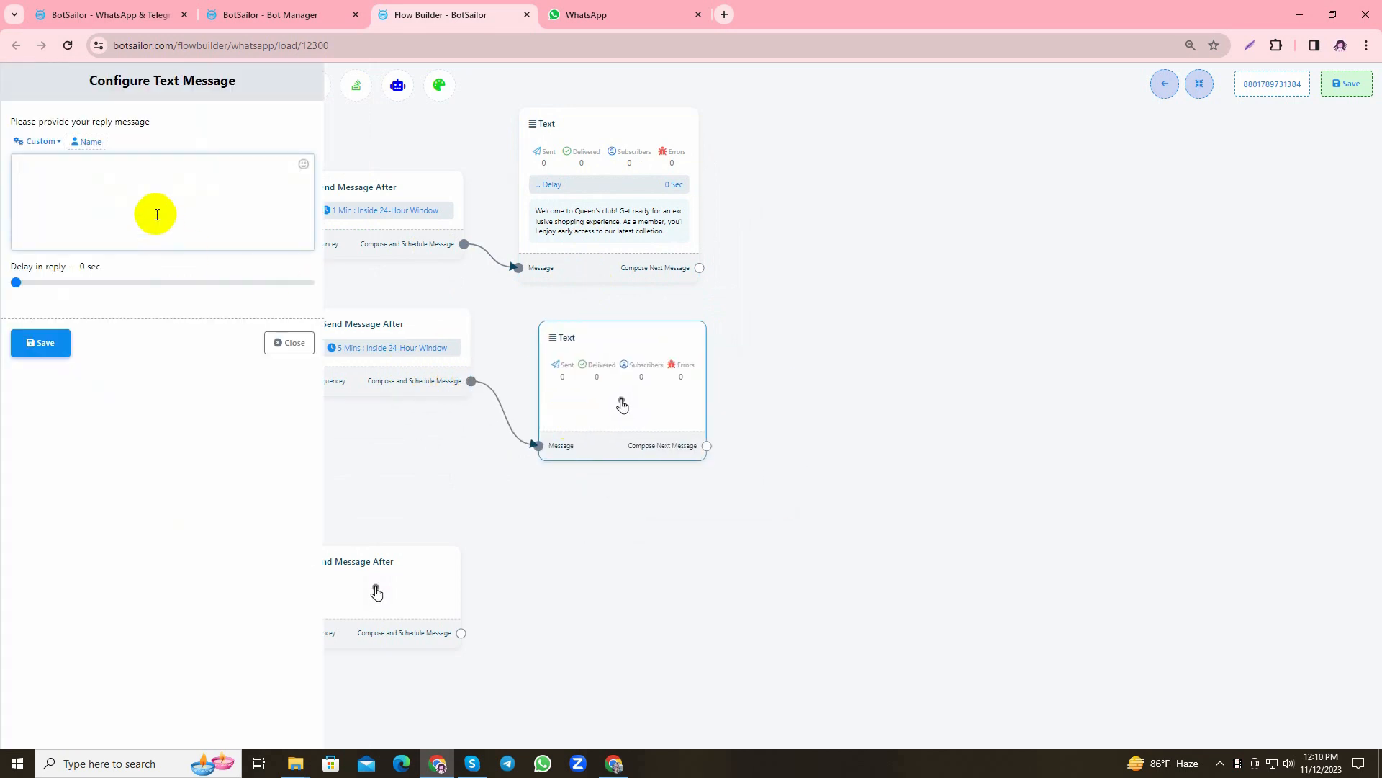
{"action": "type", "text": "Reafy"}
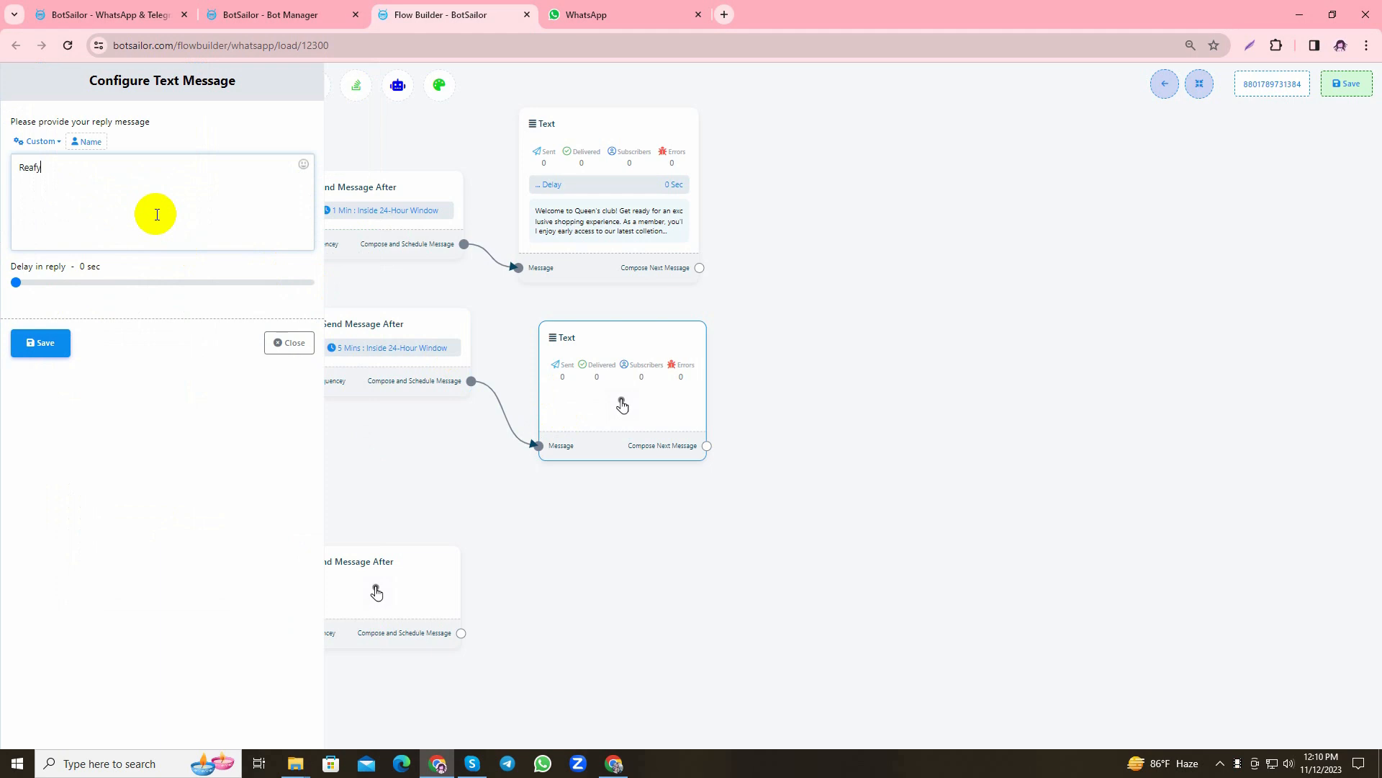
{"action": "type", "text": "for a st"}
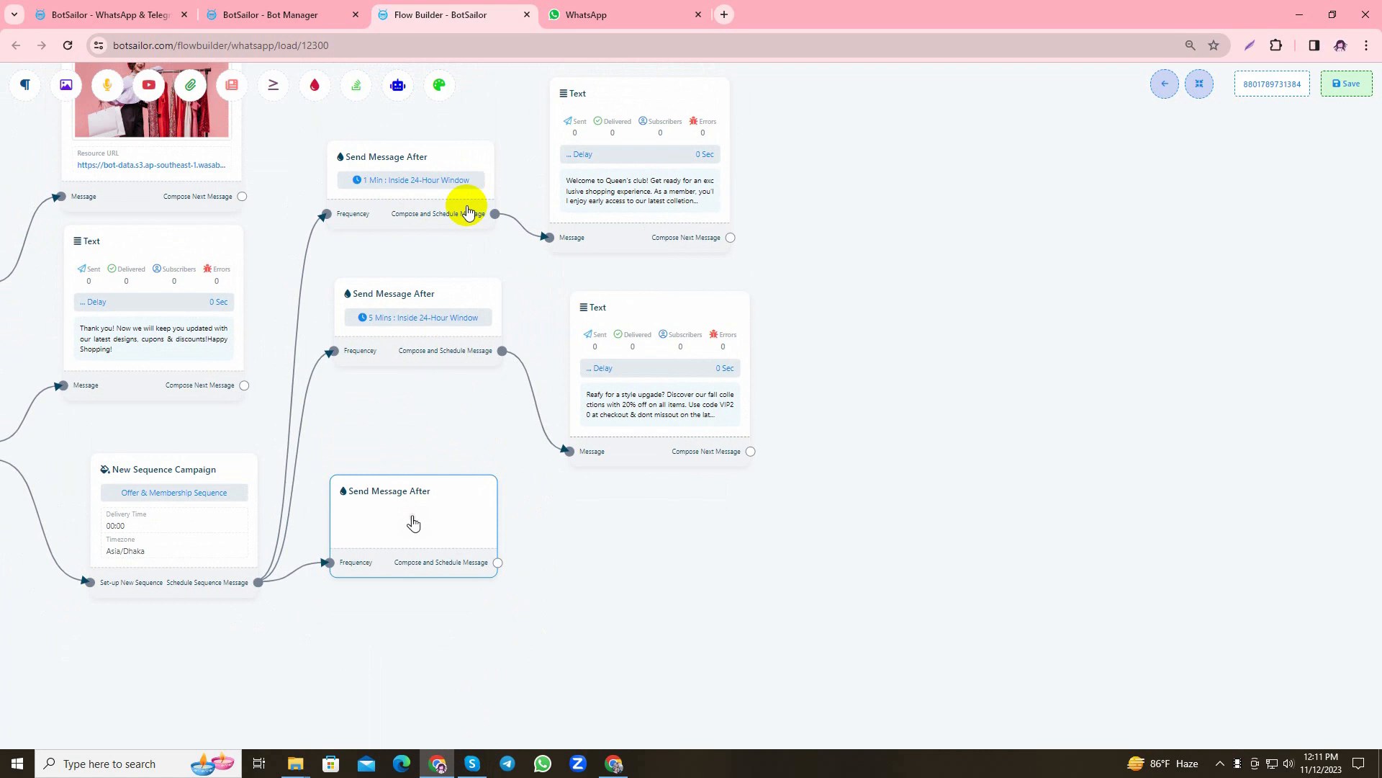
{"action": "mouse_move", "coordinate": [455, 334]}
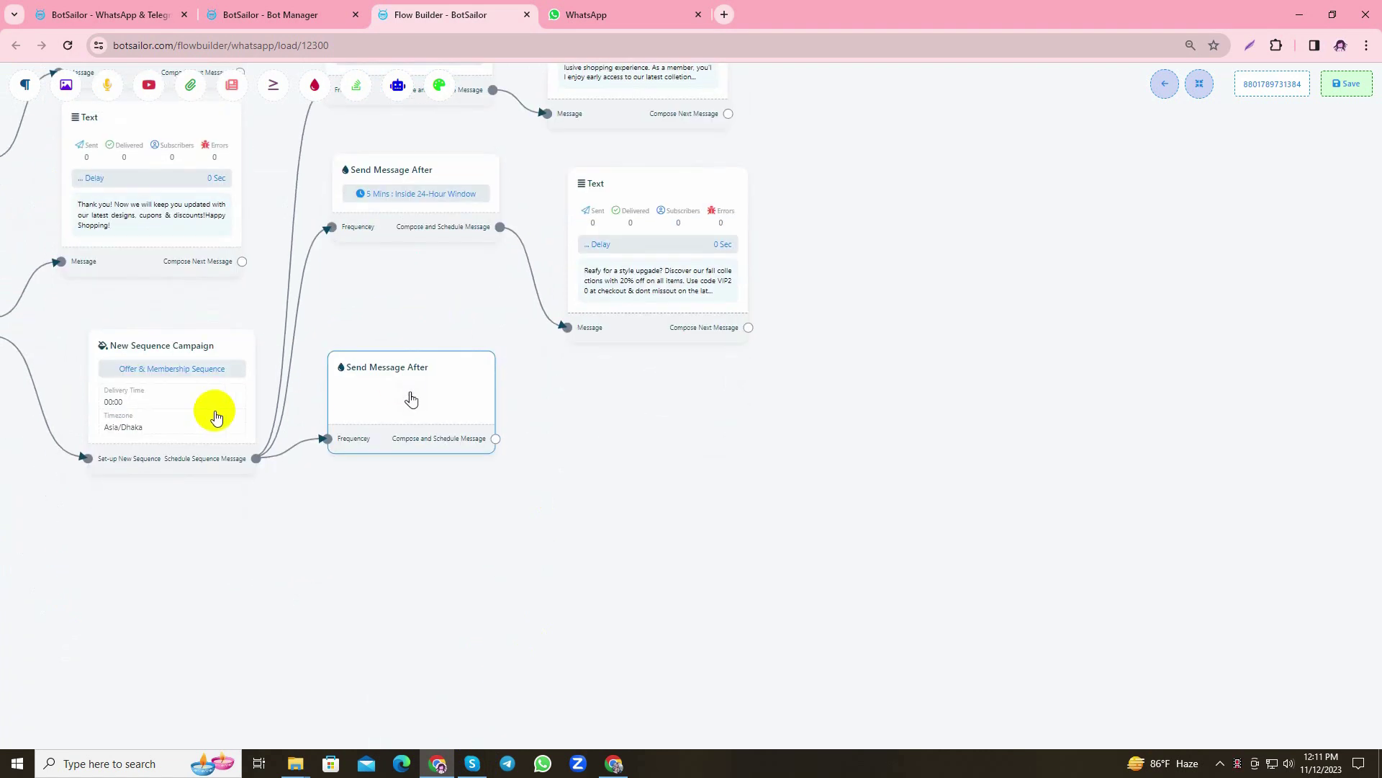
Set the sequence campaign's preferred delivery time to 16:00 and save
{"action": "left_click", "coordinate": [171, 369]}
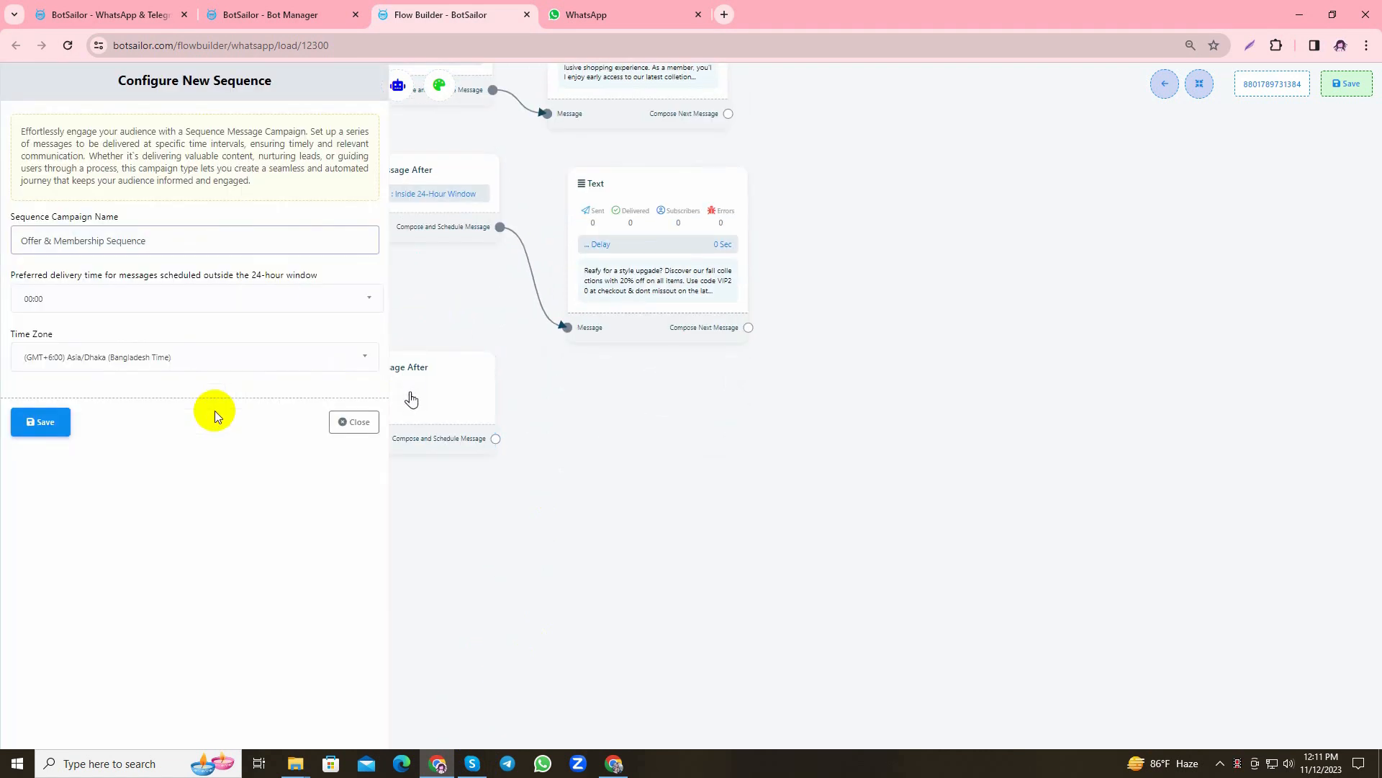
{"action": "triple_click", "coordinate": [165, 273]}
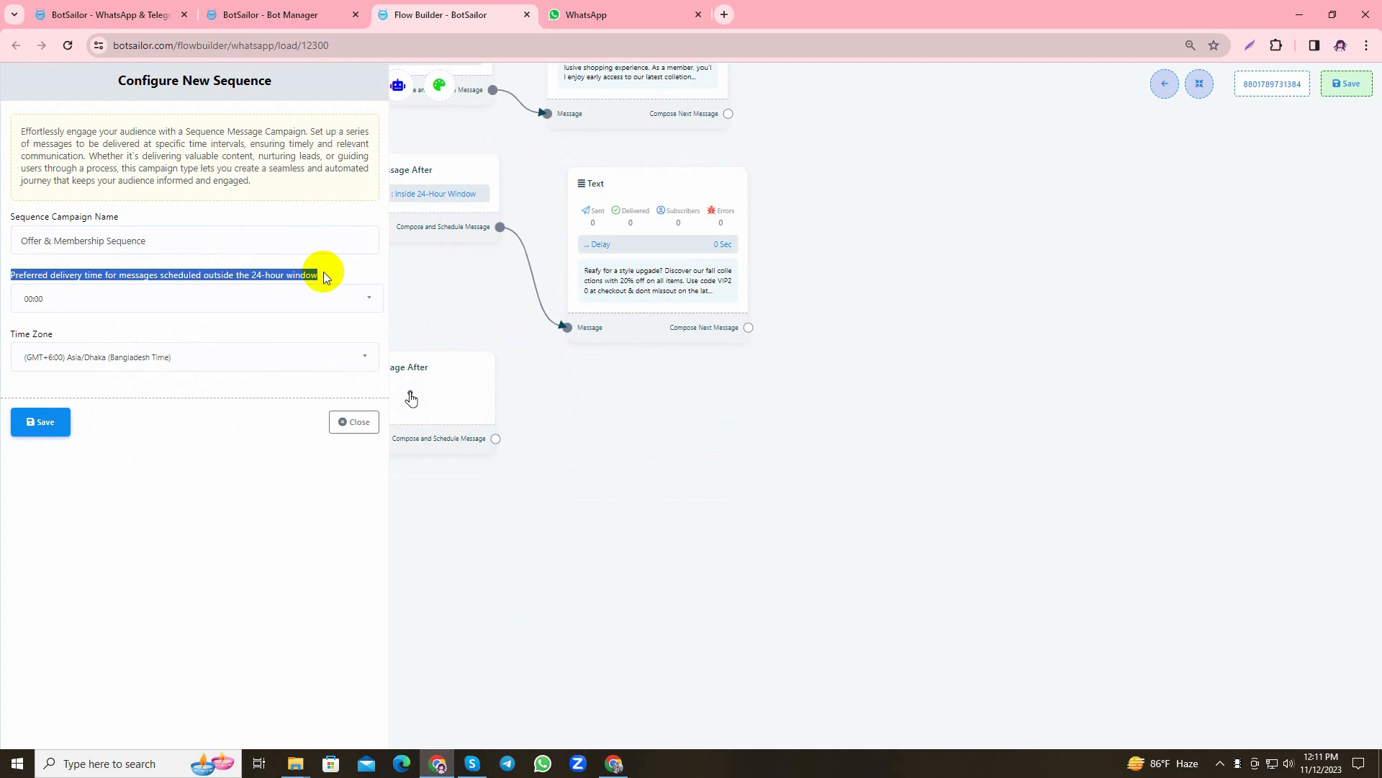
{"action": "left_click", "coordinate": [195, 298]}
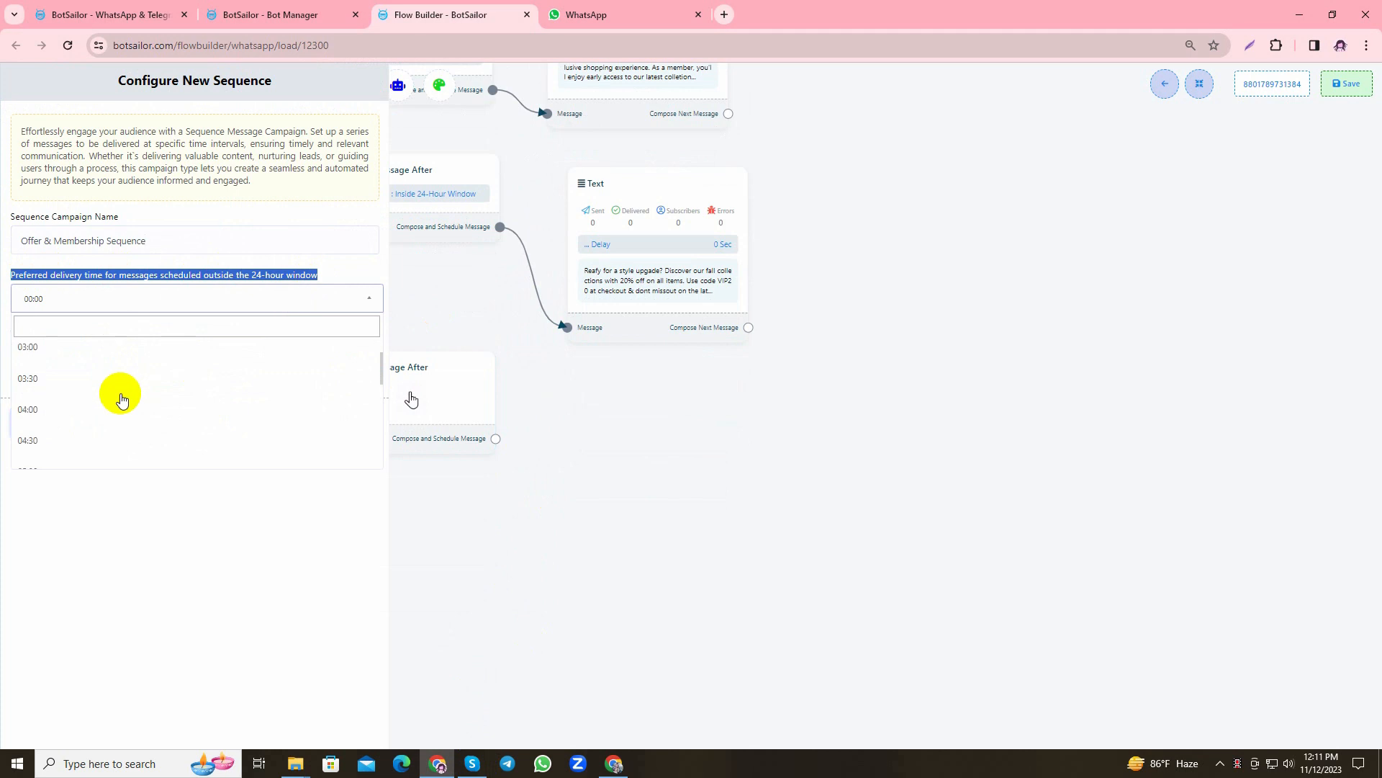
{"action": "scroll", "scroll_direction": "down", "scroll_amount": 3}
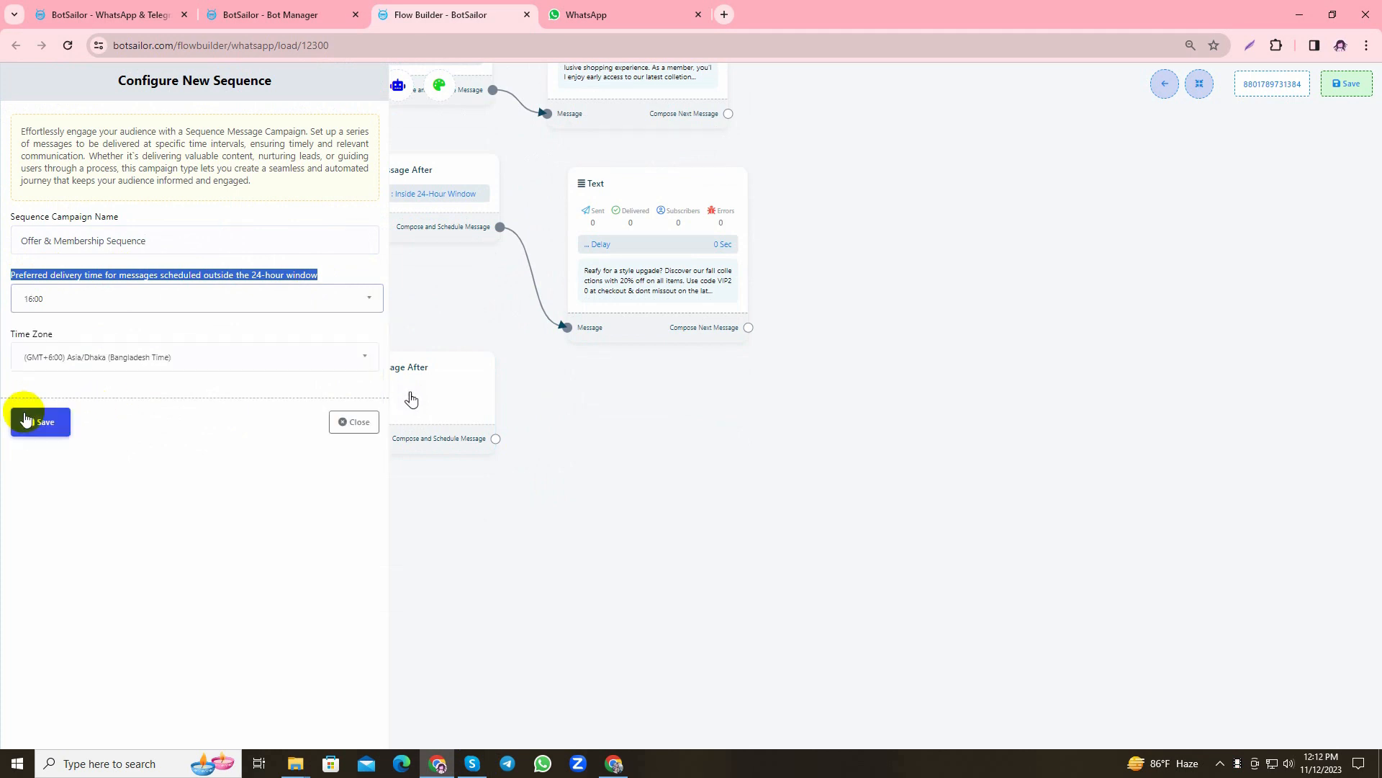
{"action": "left_click", "coordinate": [40, 421]}
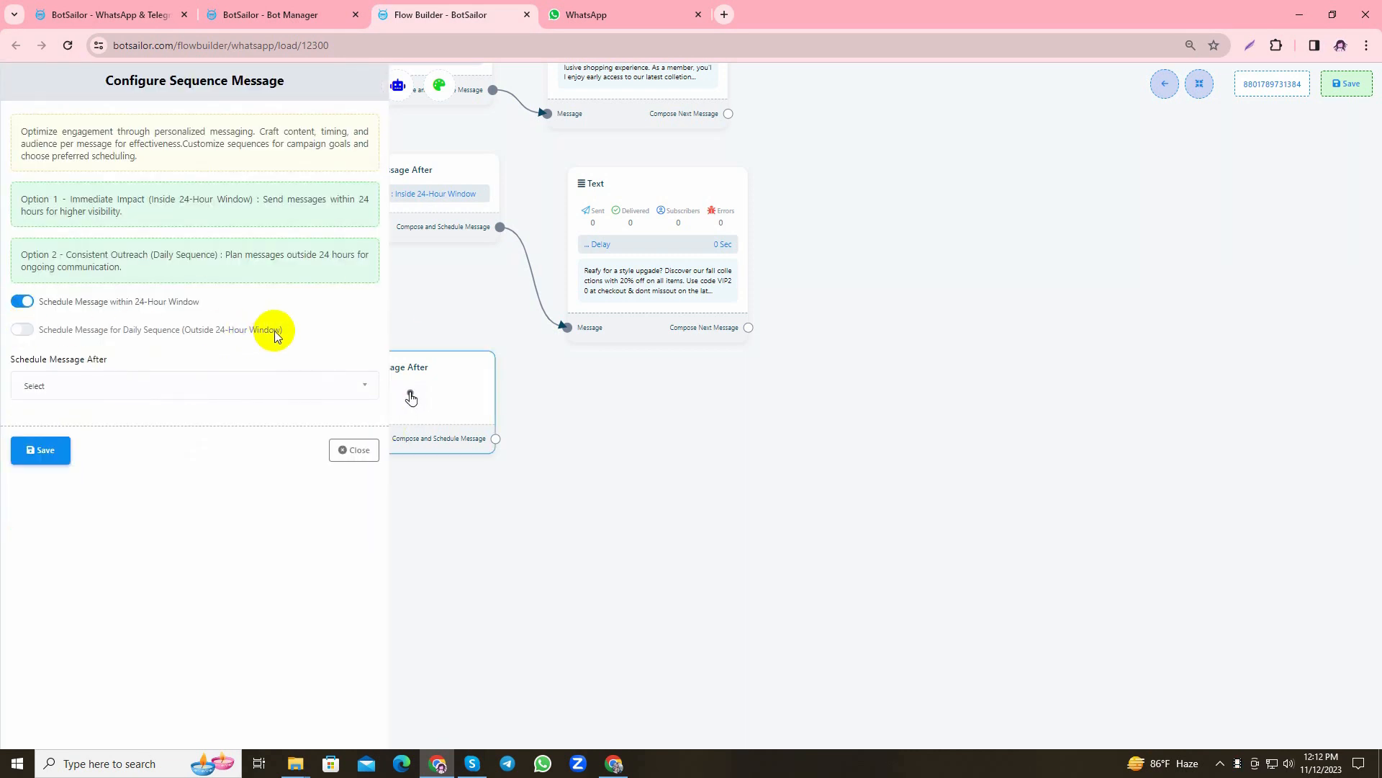
Schedule the third node as a Day-1 daily sequence using the hello_world template and save it
{"action": "left_click", "coordinate": [21, 330]}
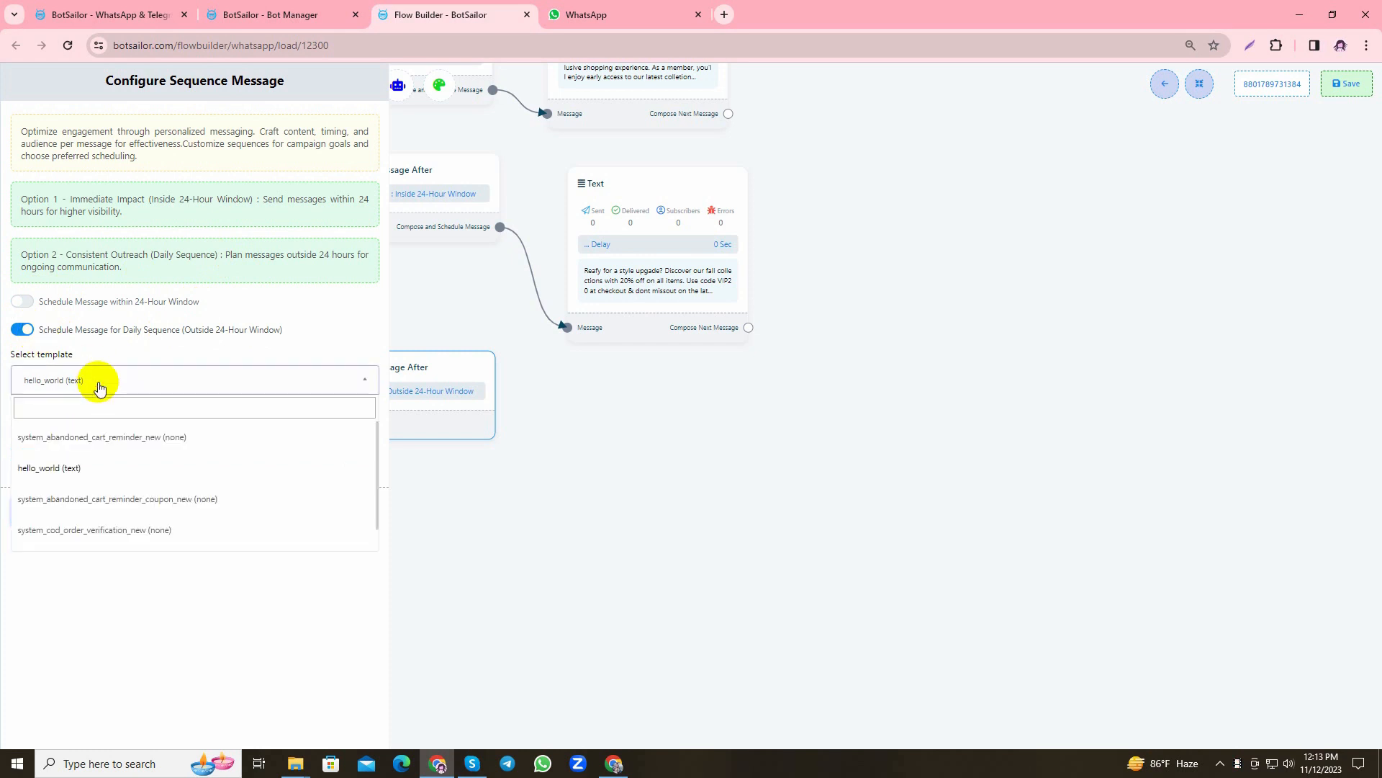
{"action": "left_click", "coordinate": [49, 467]}
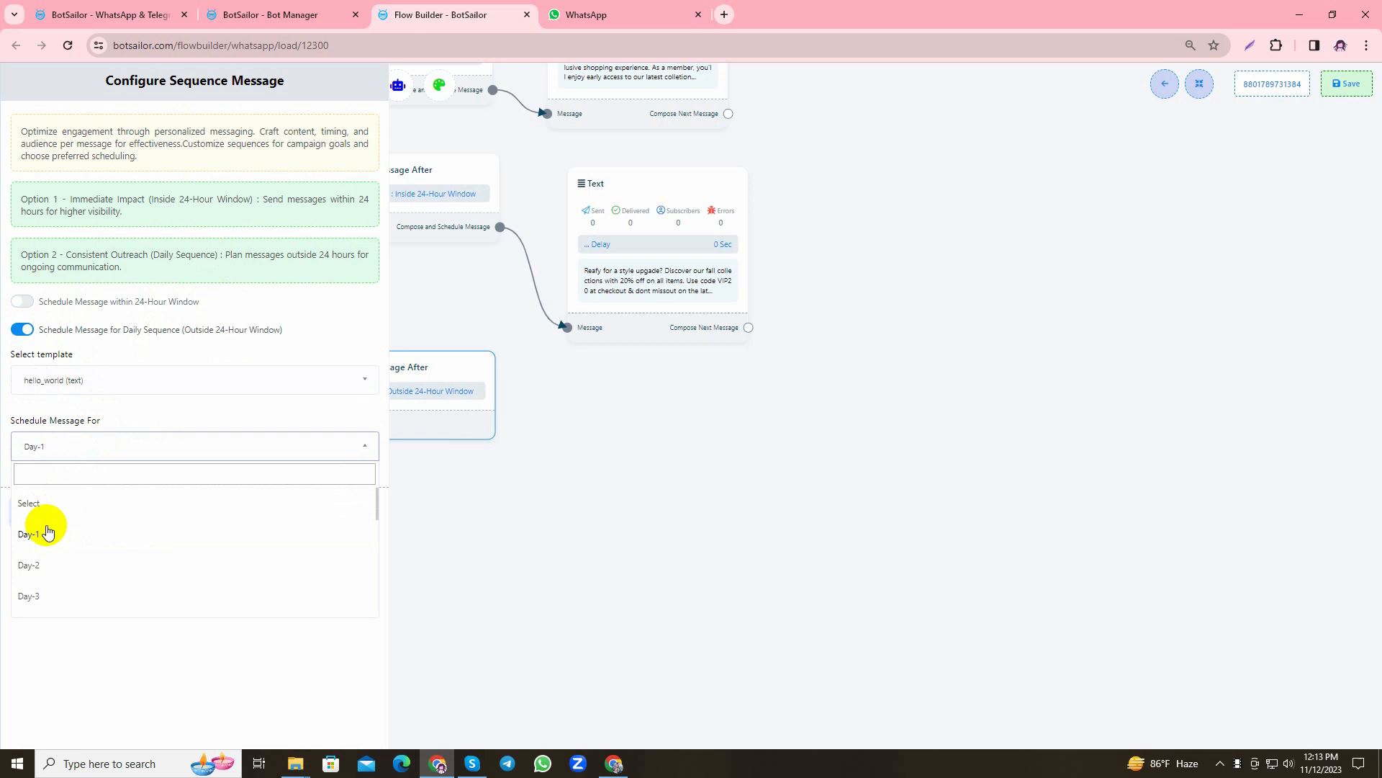
{"action": "left_click", "coordinate": [28, 534]}
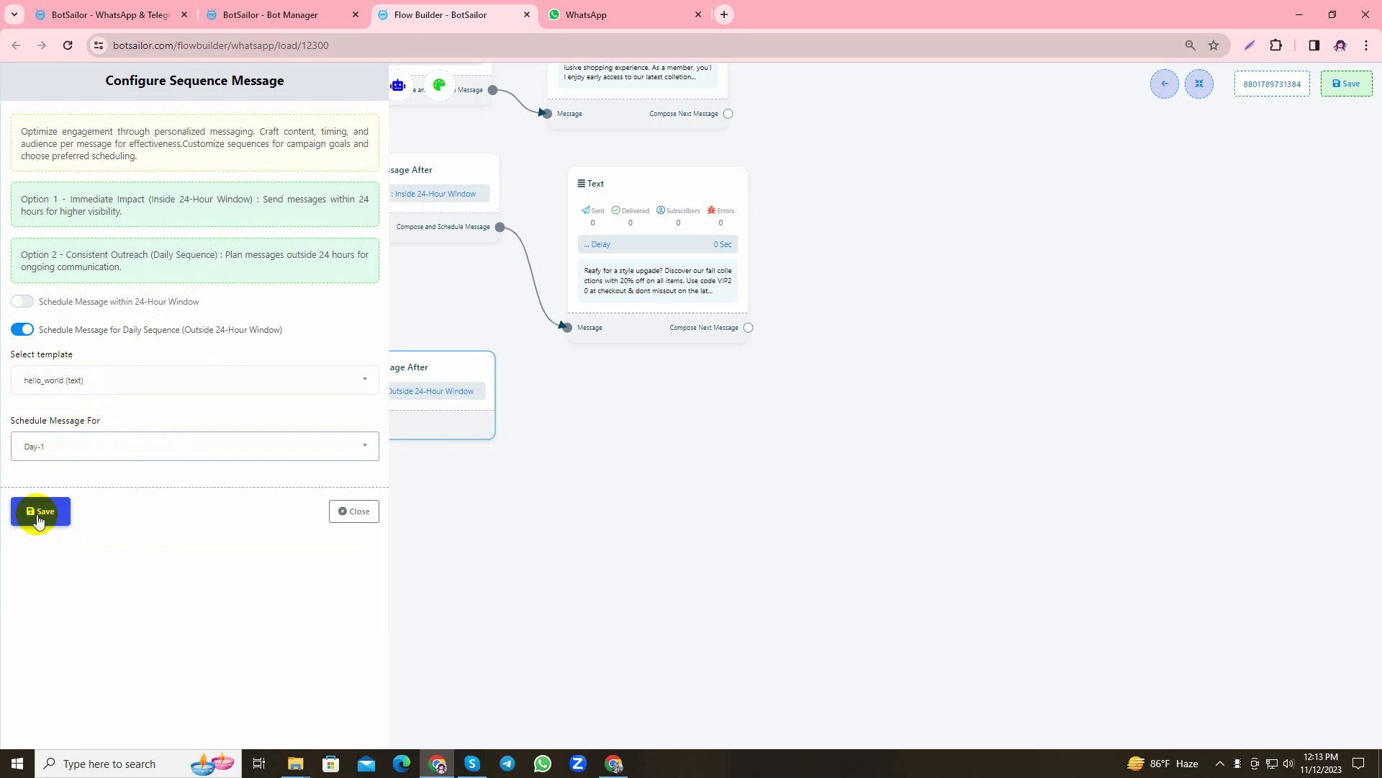
{"action": "left_click", "coordinate": [41, 511]}
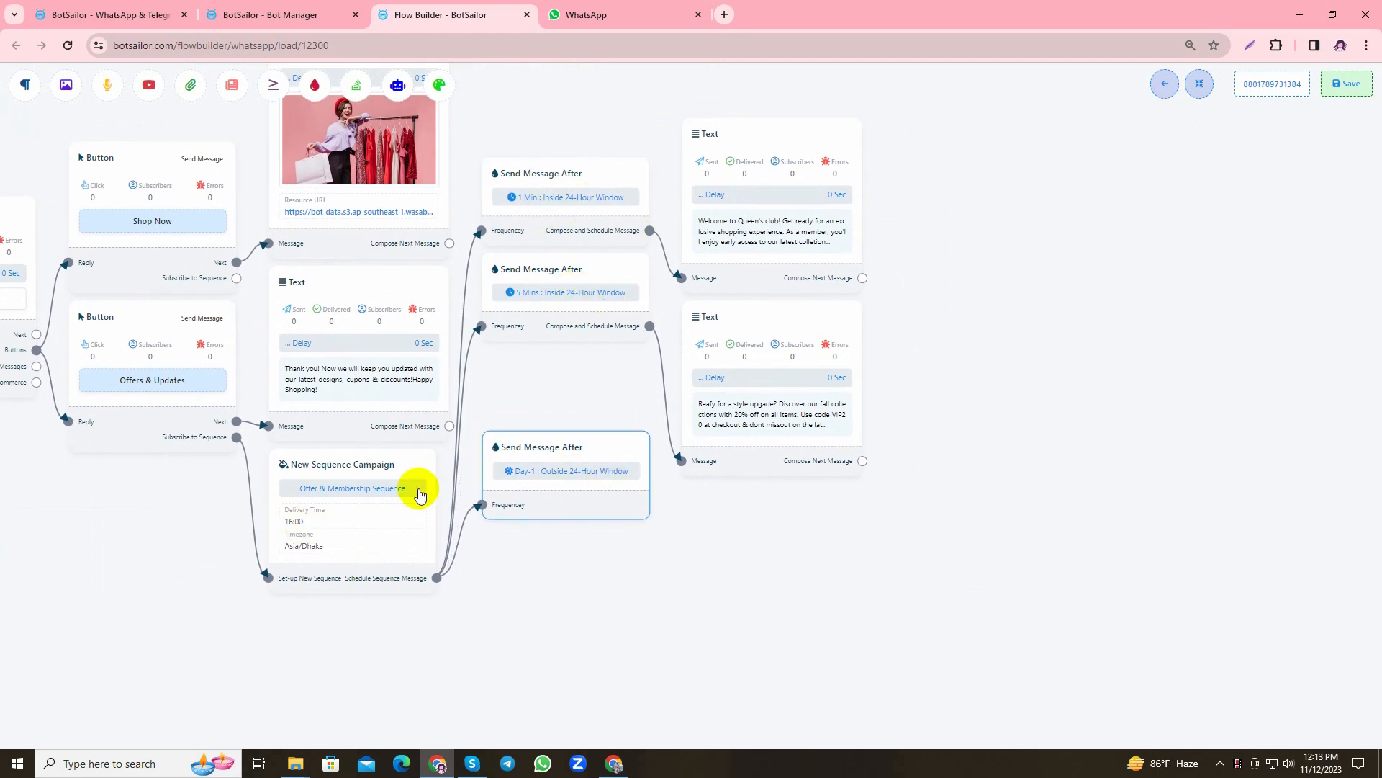
Save the Sequence Bot flow and go back to the WhatsApp Bot Manager page
{"action": "left_click_drag", "start_coordinate": [419, 494], "coordinate": [428, 486]}
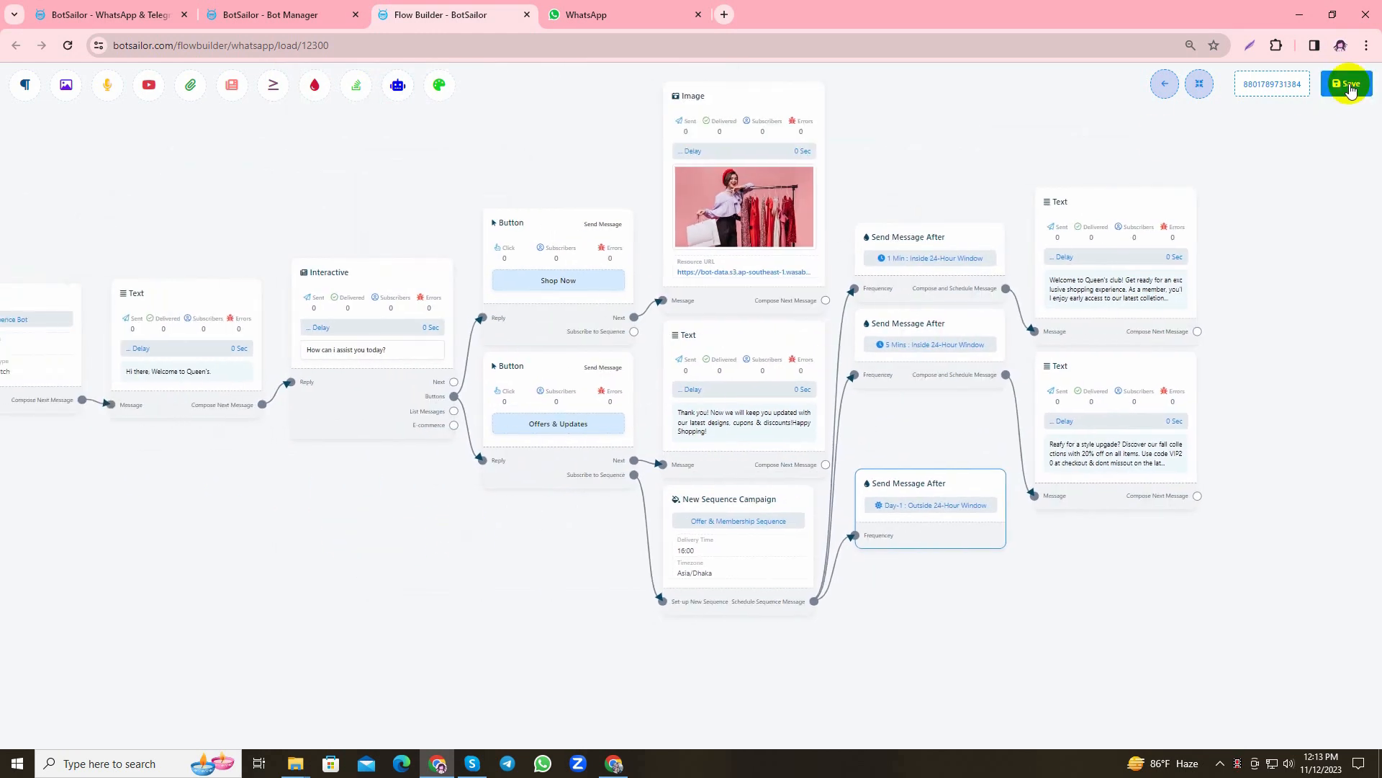
{"action": "left_click", "coordinate": [1348, 83]}
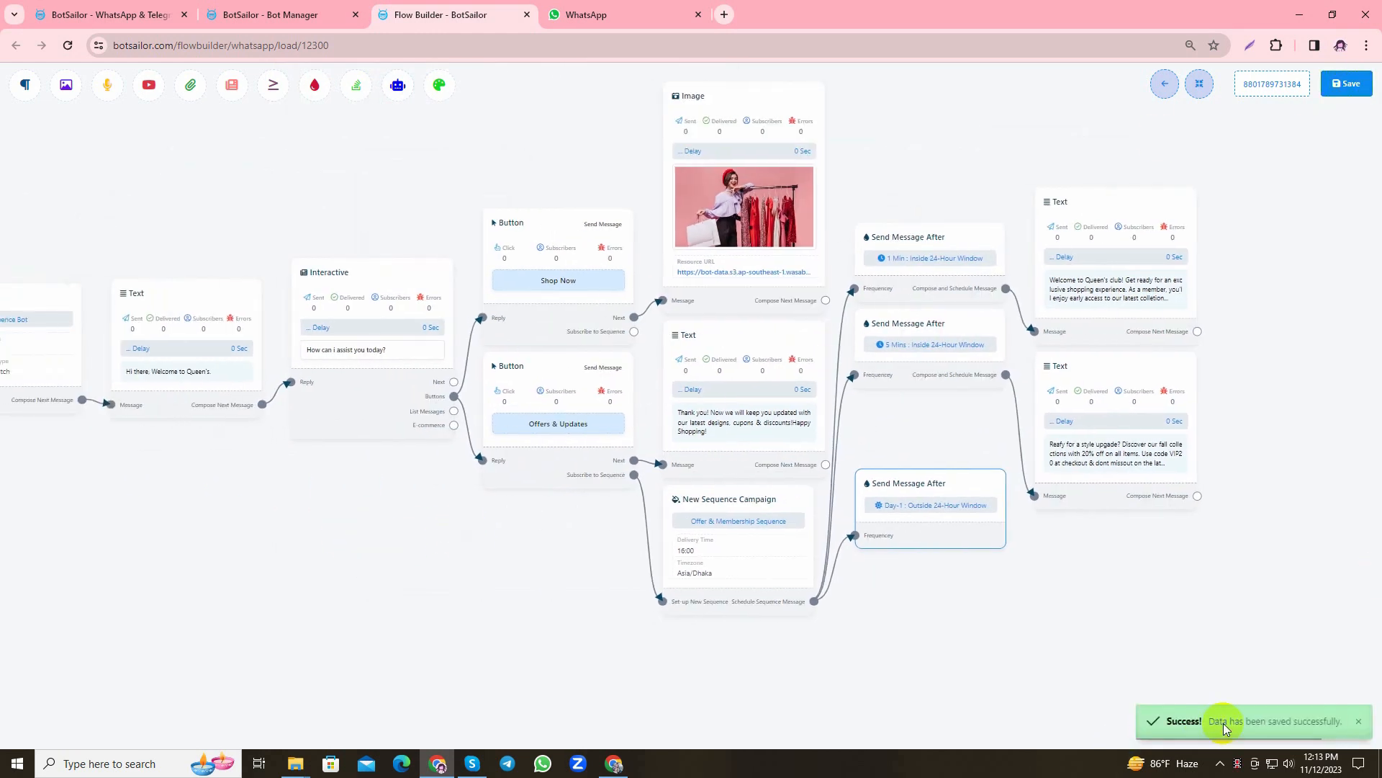
{"action": "left_click", "coordinate": [1163, 84]}
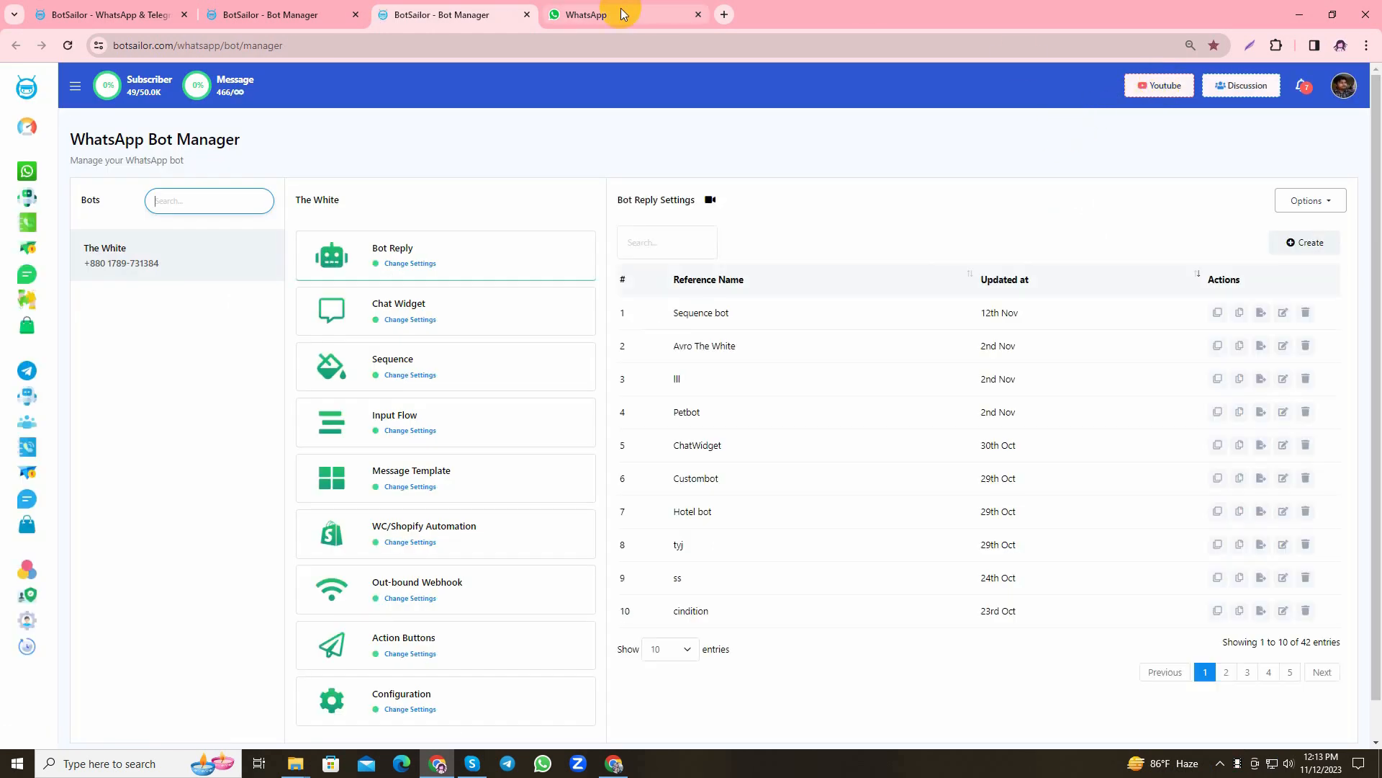
Send 'hi' to the business bot in WhatsApp Web and choose the Offers & Updates quick reply
{"action": "left_click", "coordinate": [585, 14]}
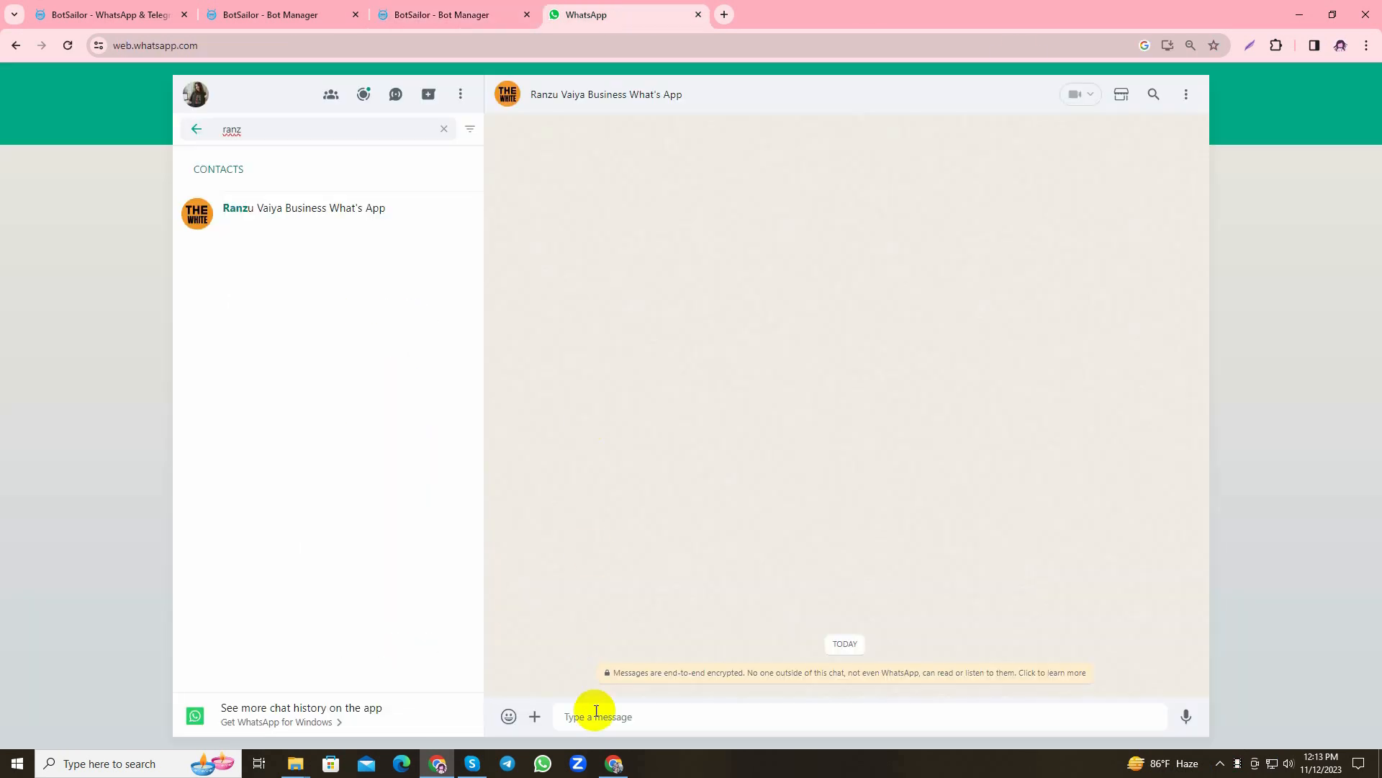
{"action": "type", "text": "hi"}
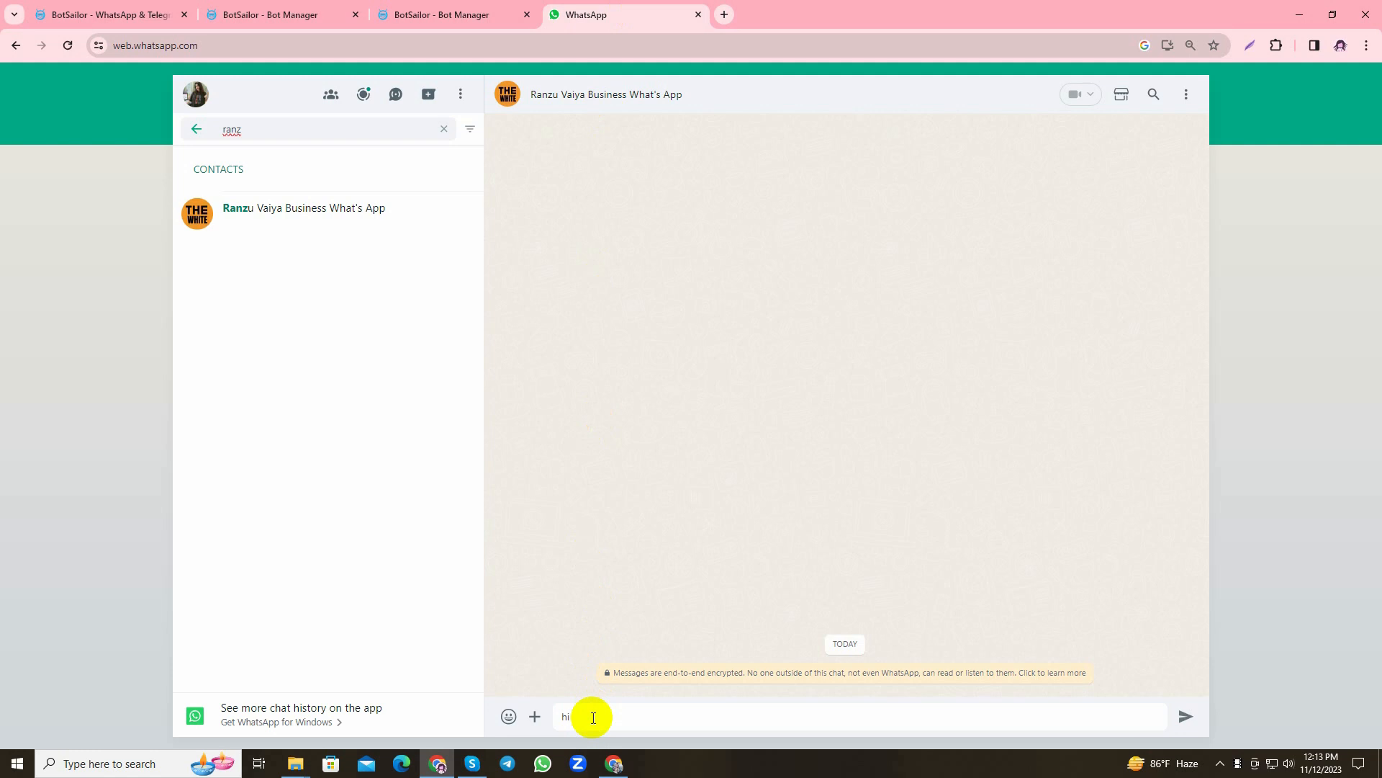
{"action": "key", "text": "Enter"}
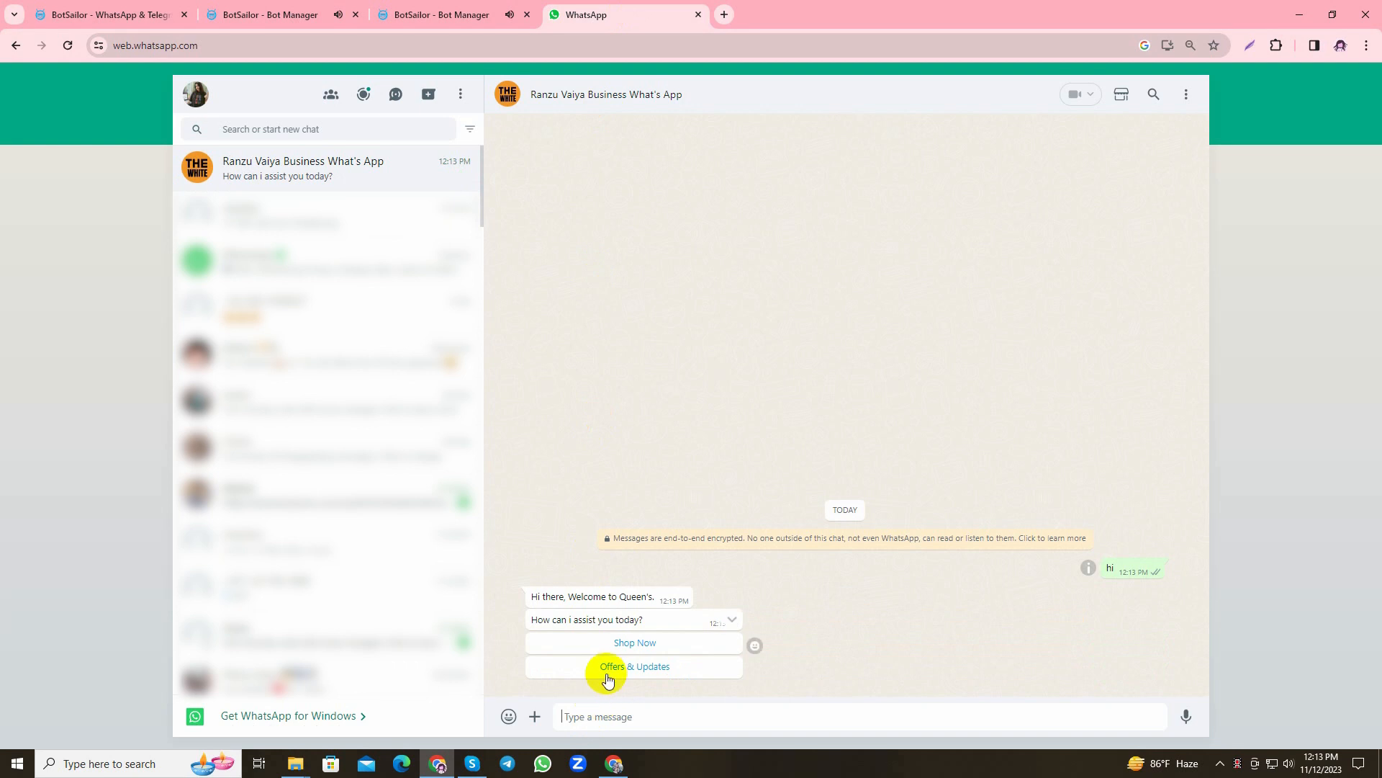
{"action": "left_click", "coordinate": [634, 665]}
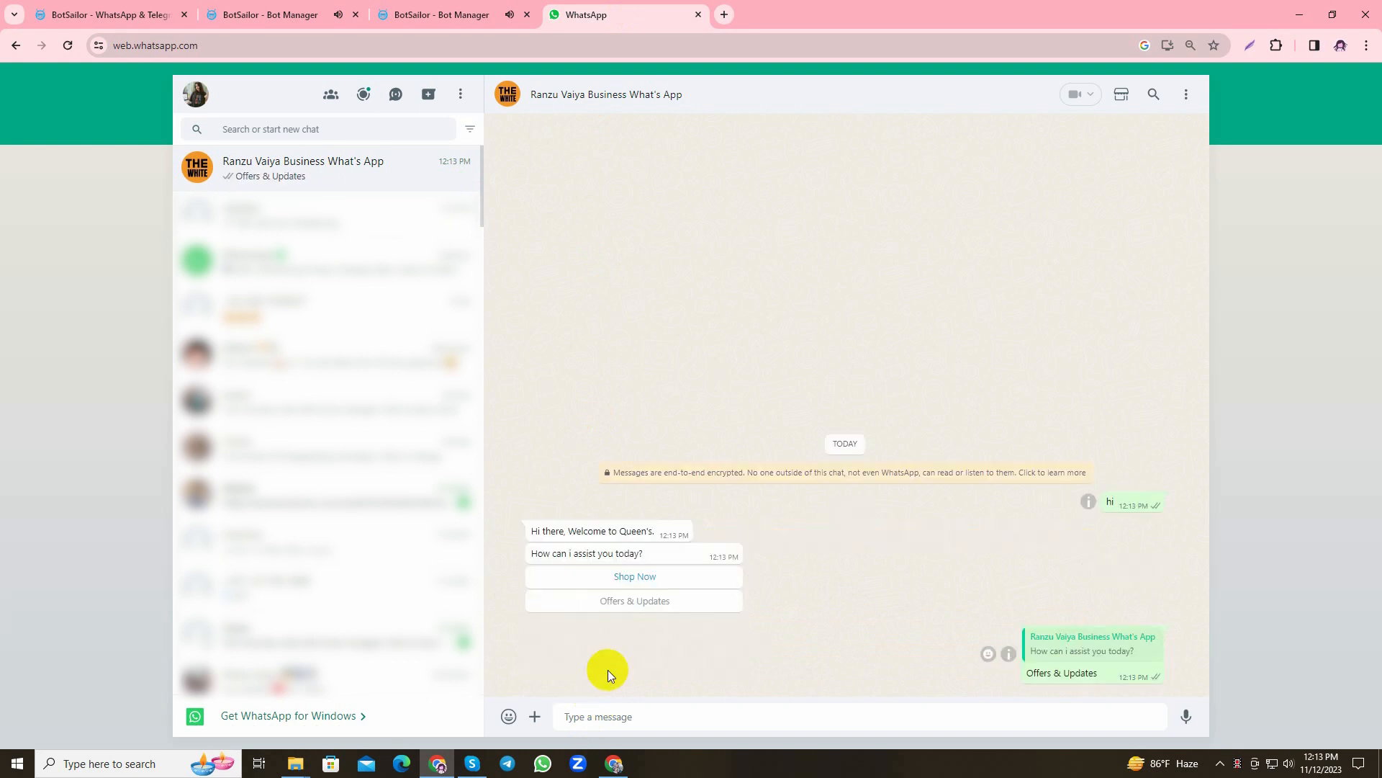
{"action": "left_click", "coordinate": [633, 600]}
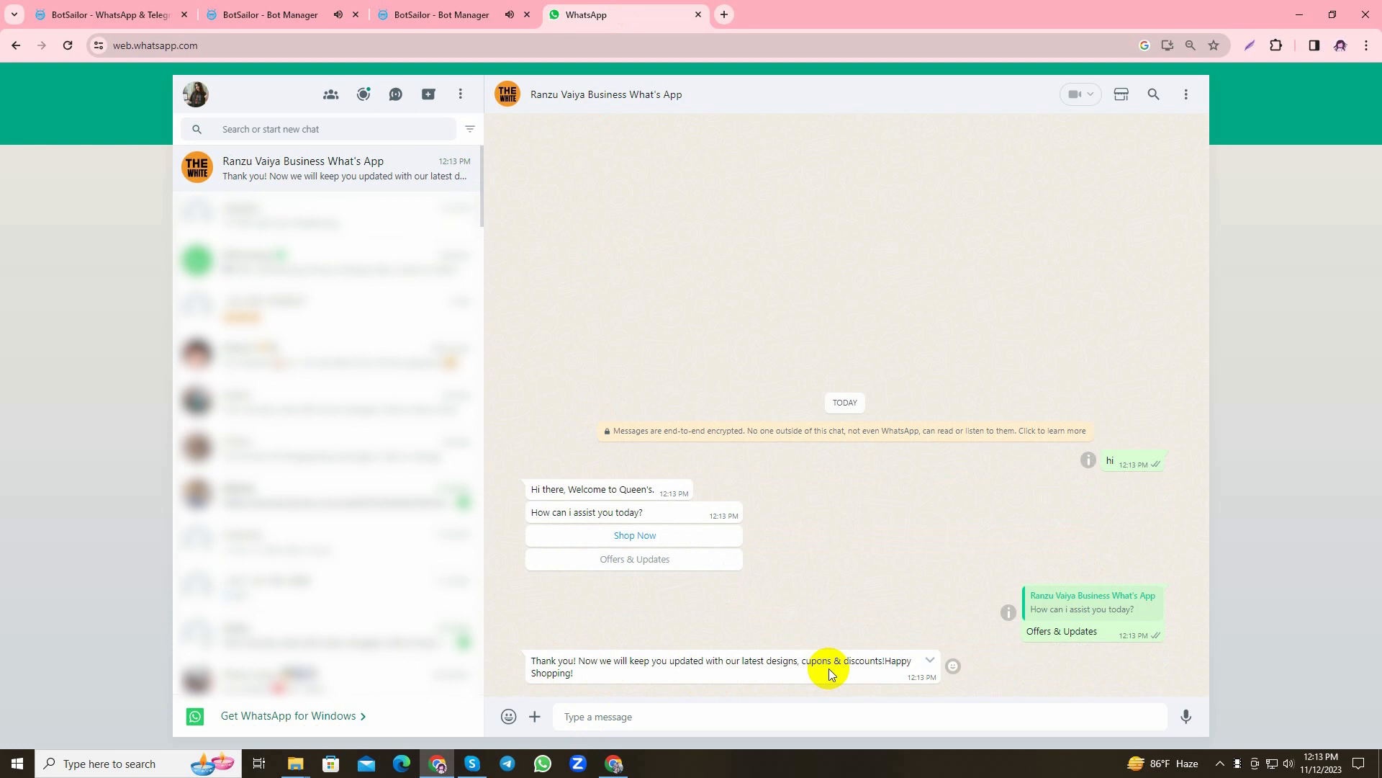
View the bot's Sequence campaign list showing Offer & Membership Sequence, then return to bot replies
{"action": "left_click", "coordinate": [416, 15]}
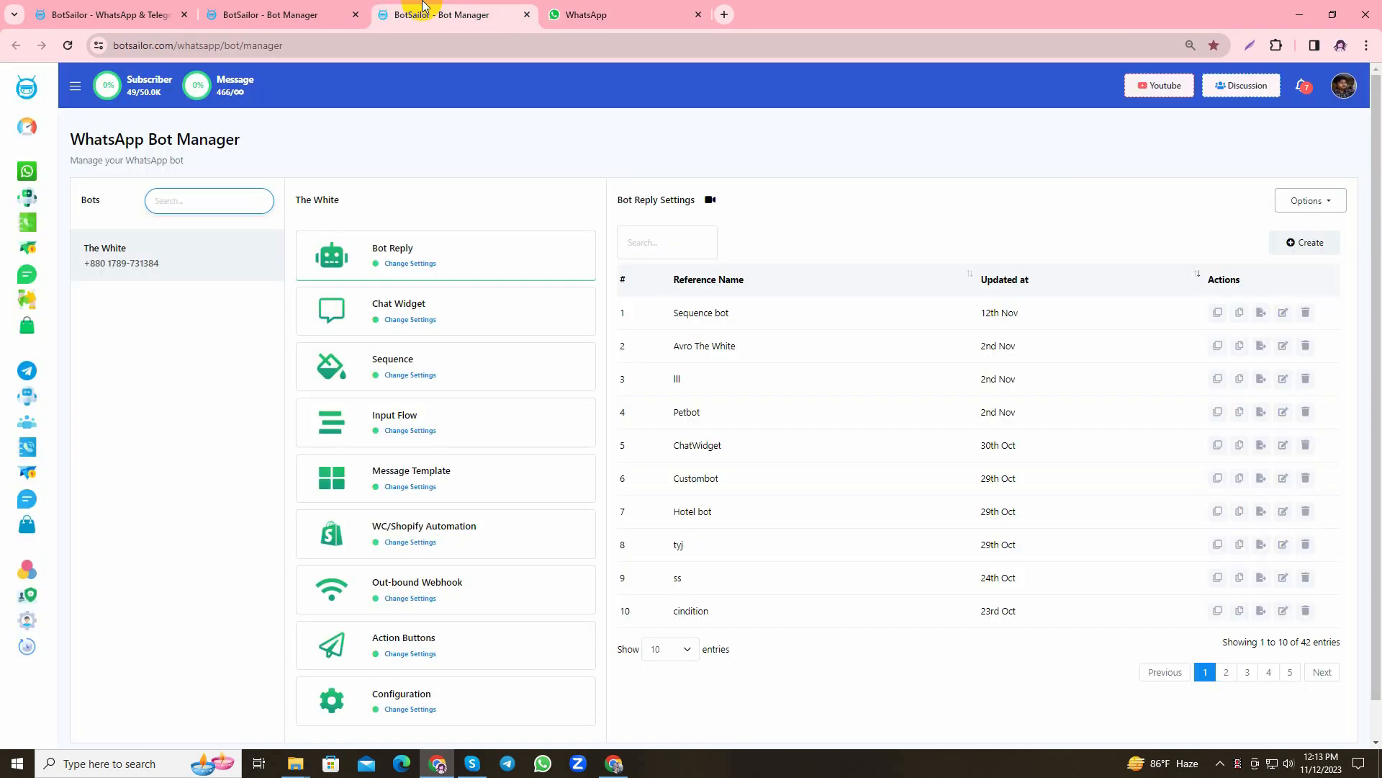
{"action": "left_click", "coordinate": [391, 364]}
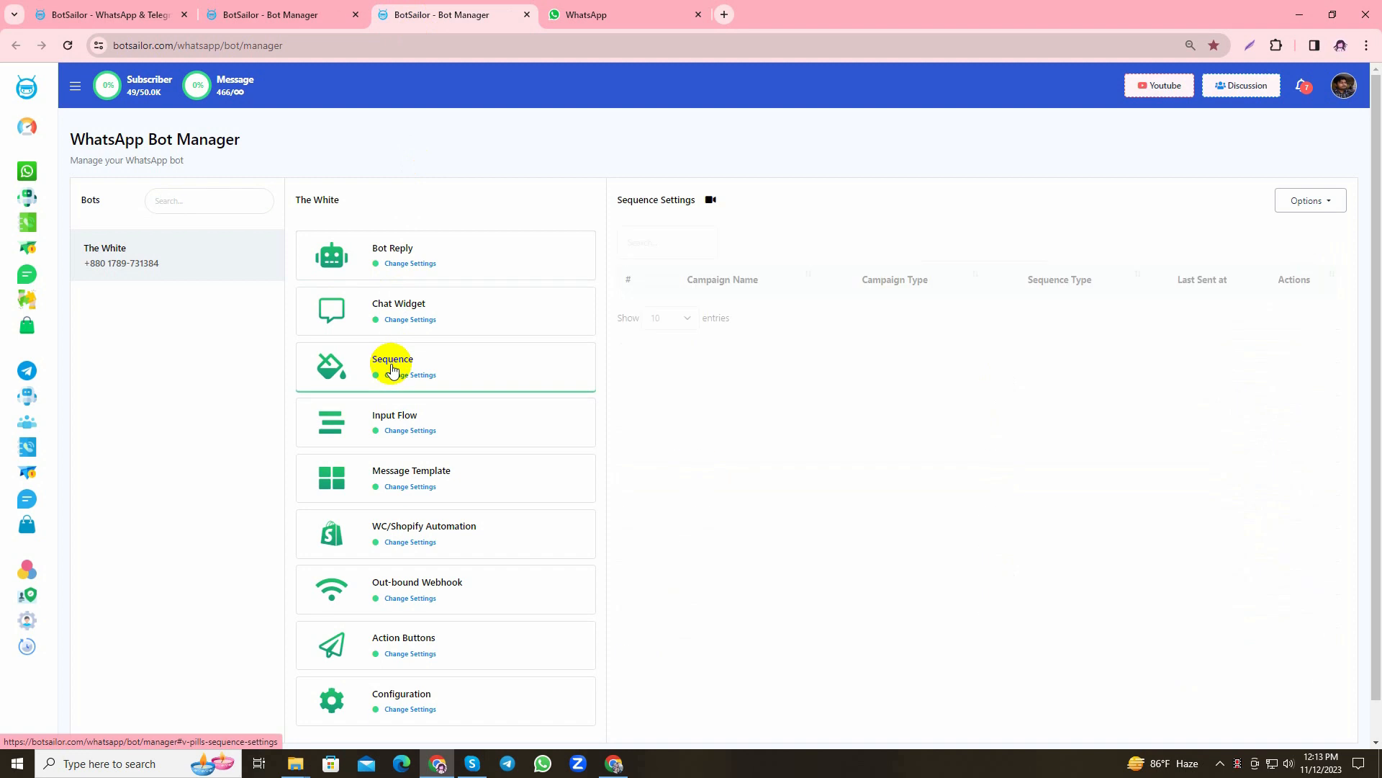
{"action": "left_click", "coordinate": [390, 362]}
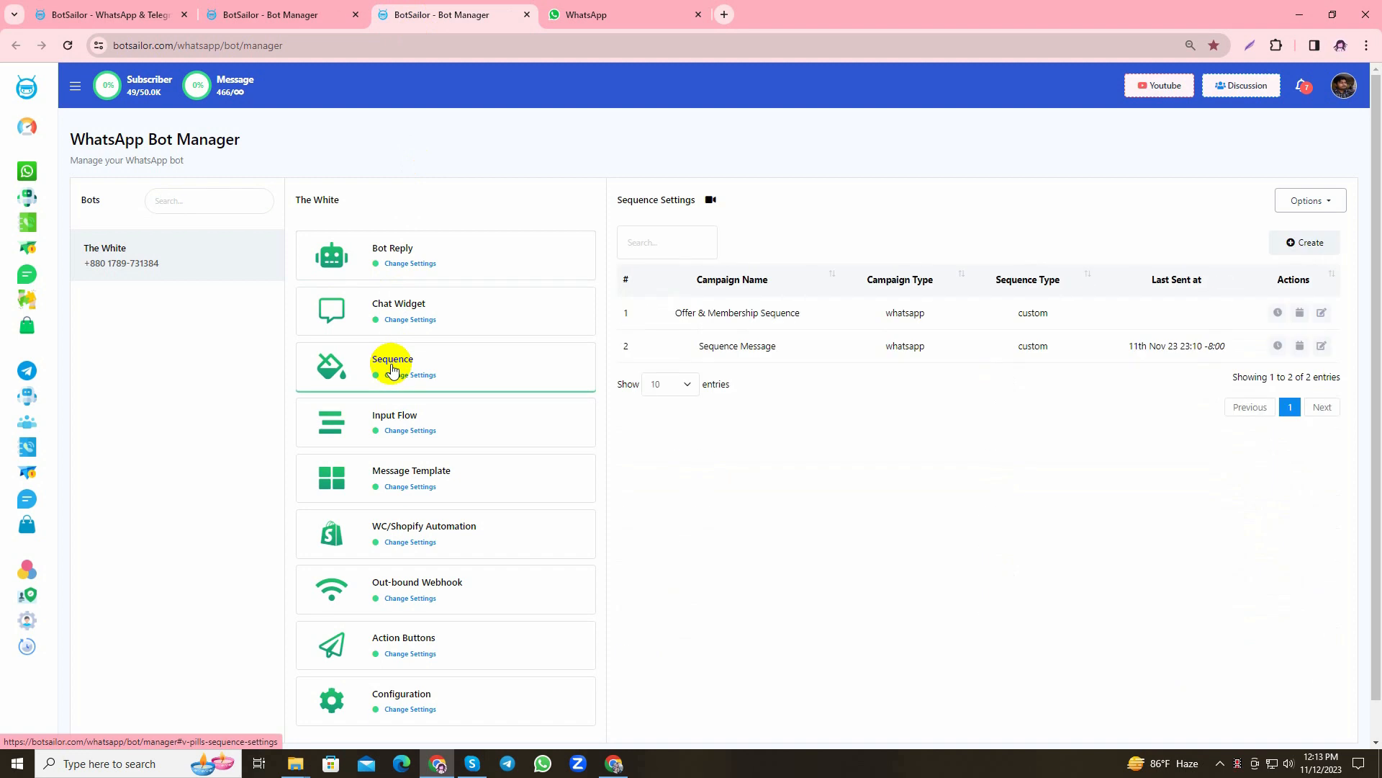
{"action": "double_click", "coordinate": [737, 313]}
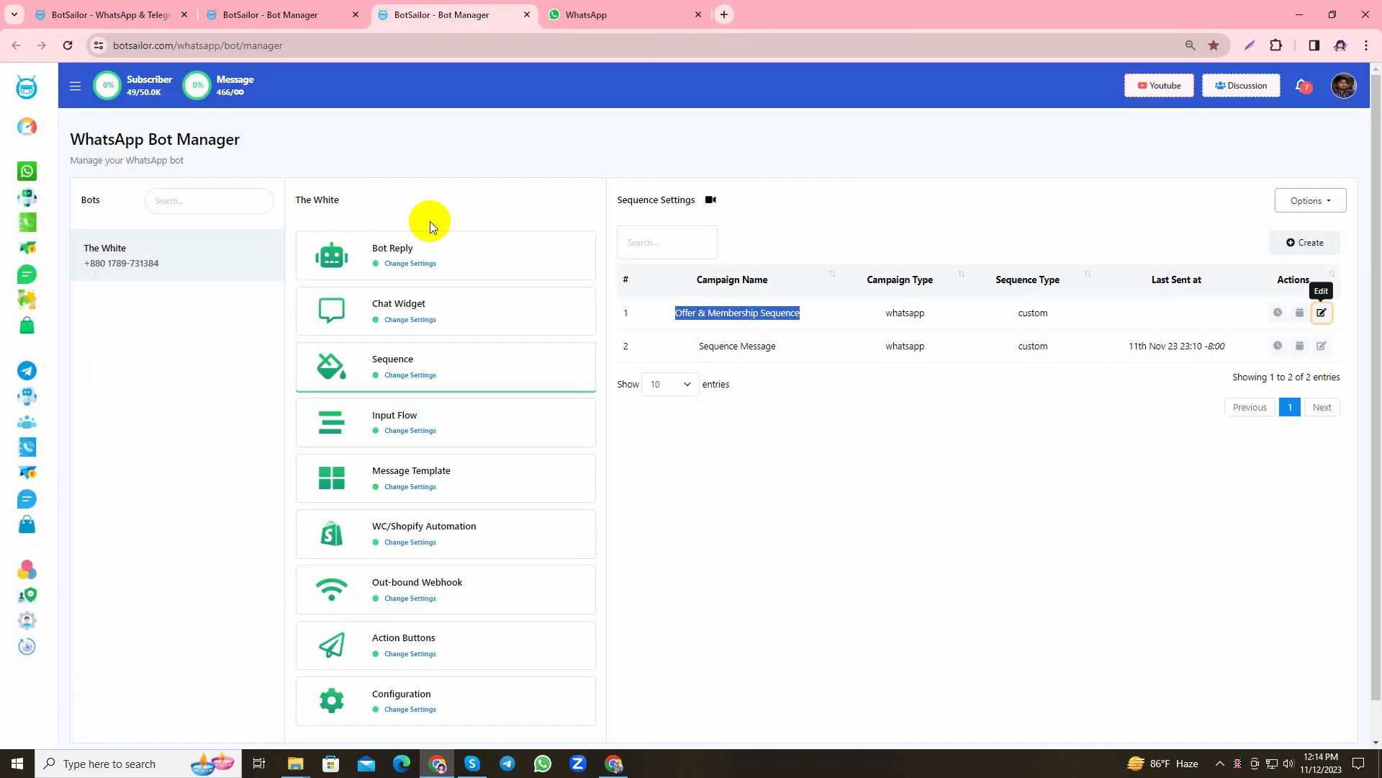
{"action": "left_click", "coordinate": [392, 248]}
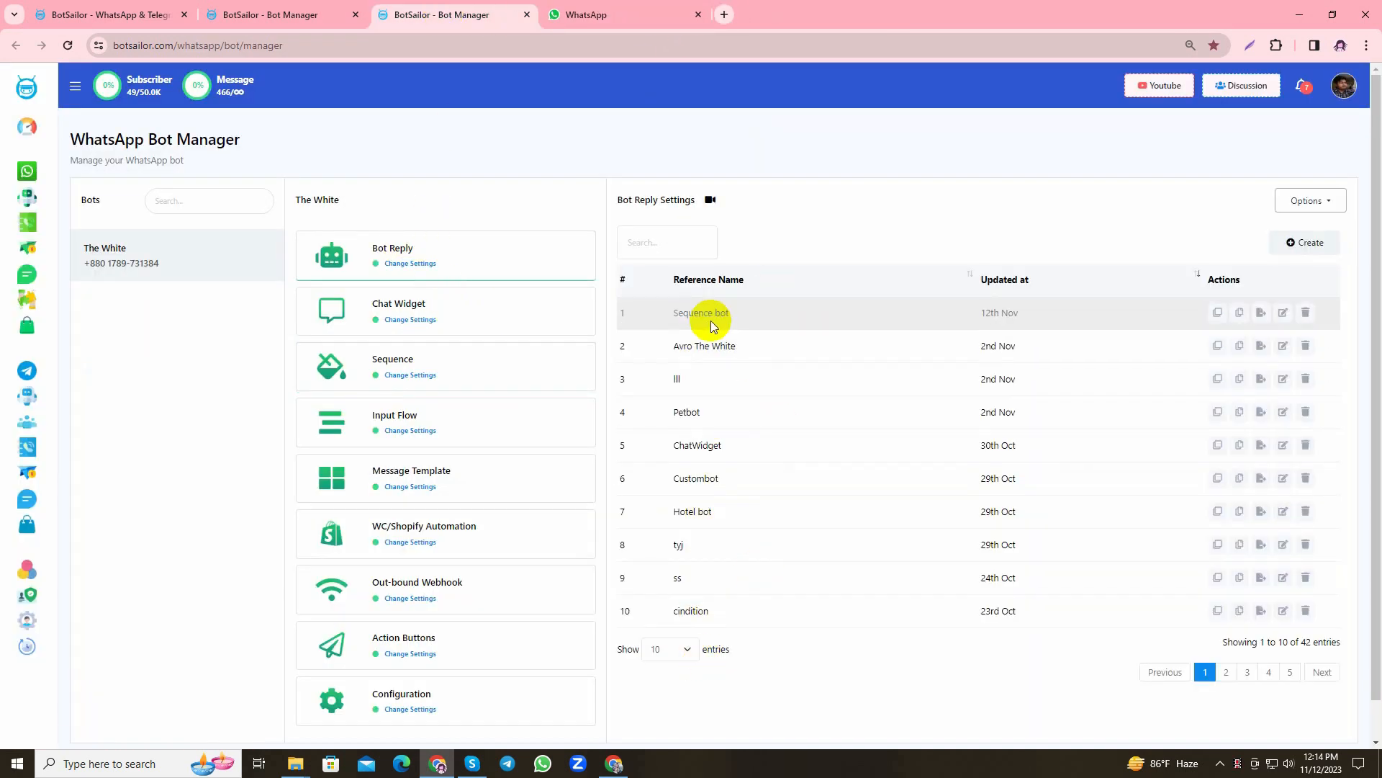
{"action": "mouse_move", "coordinate": [636, 324]}
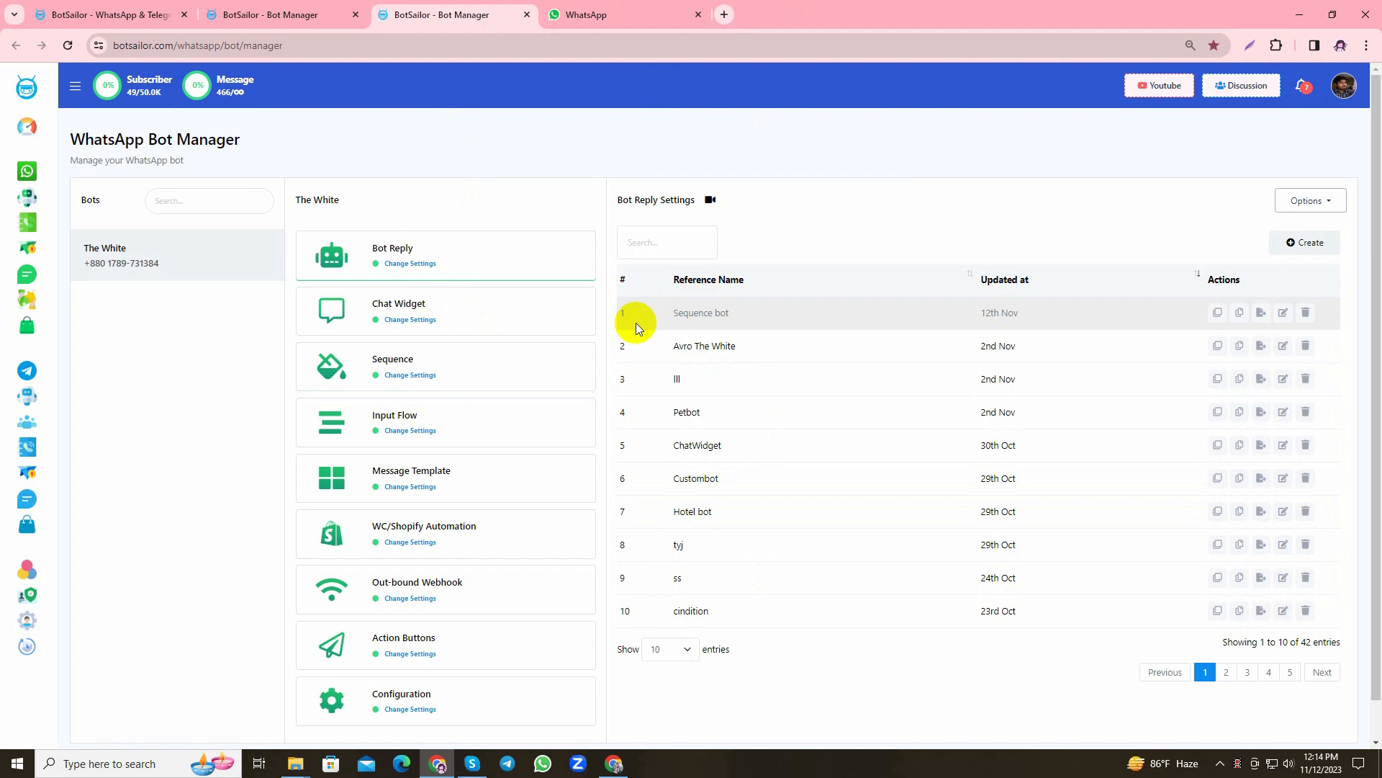
{"action": "left_click", "coordinate": [406, 366]}
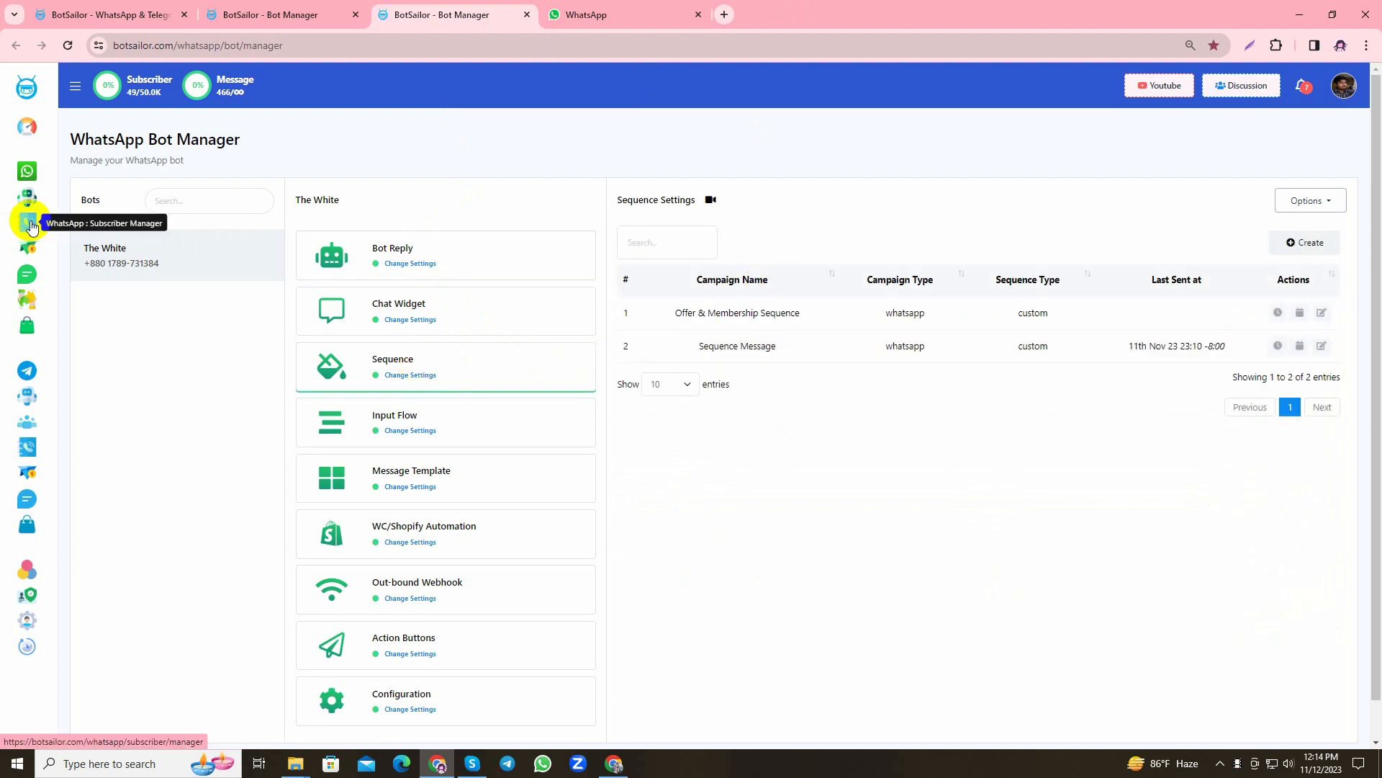
Select three subscribers in Subscriber Manager and start Assign Sequence from Options
{"action": "left_click", "coordinate": [27, 223]}
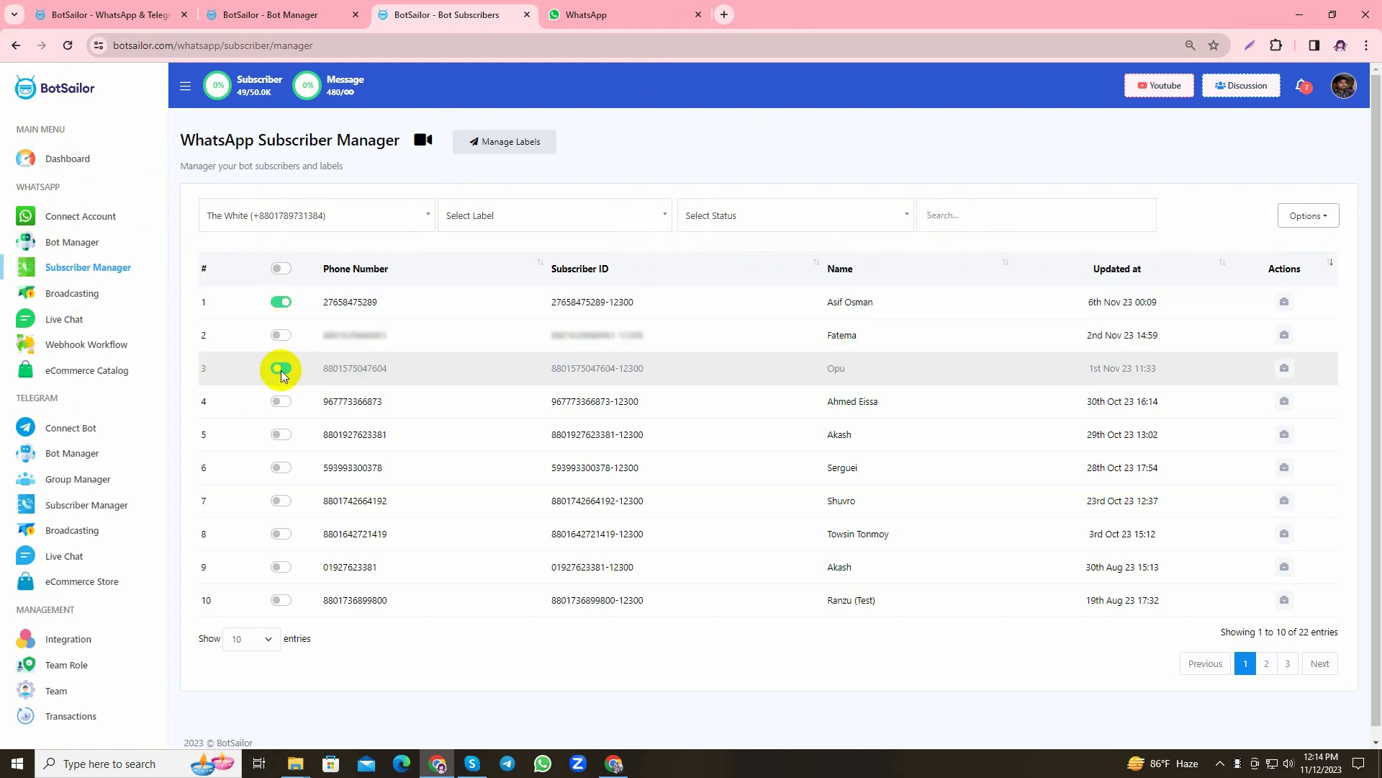
{"action": "left_click", "coordinate": [279, 400]}
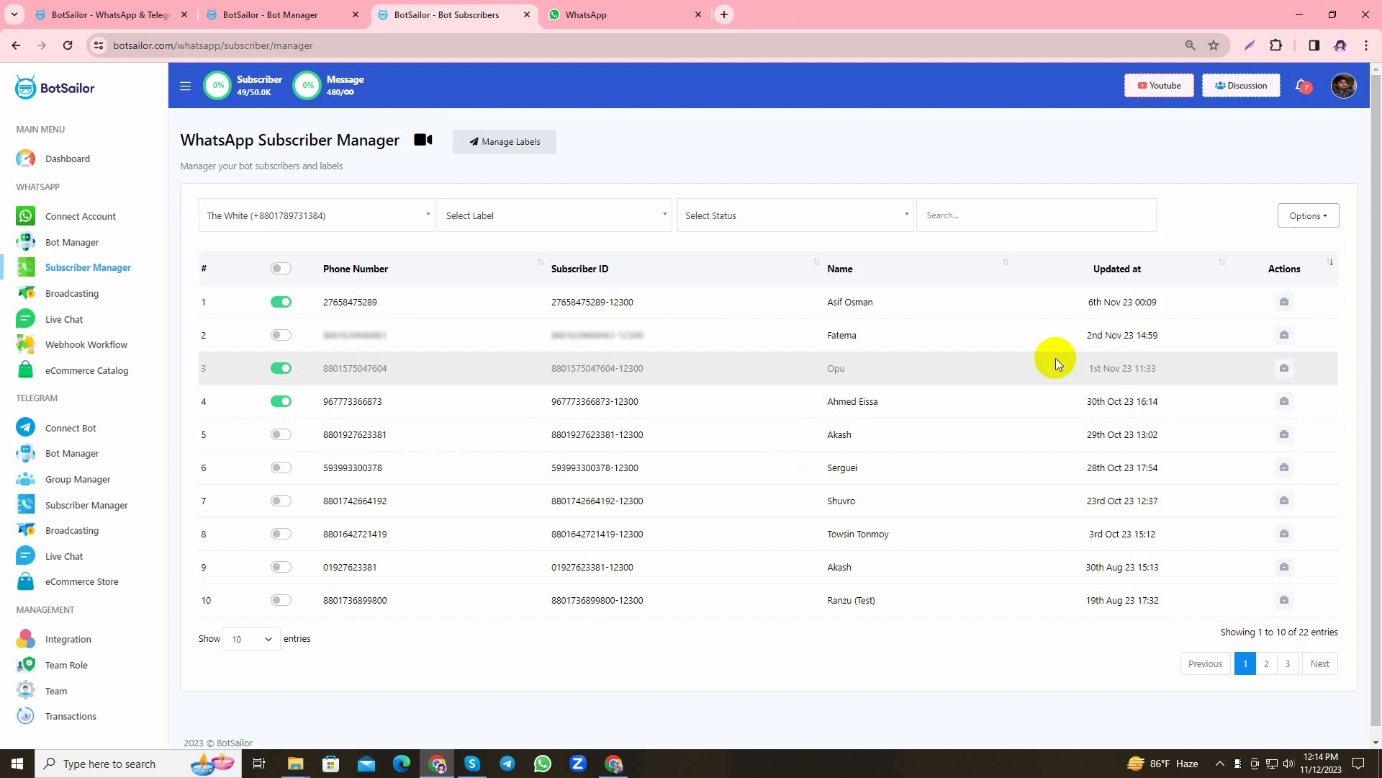
{"action": "left_click", "coordinate": [1308, 216]}
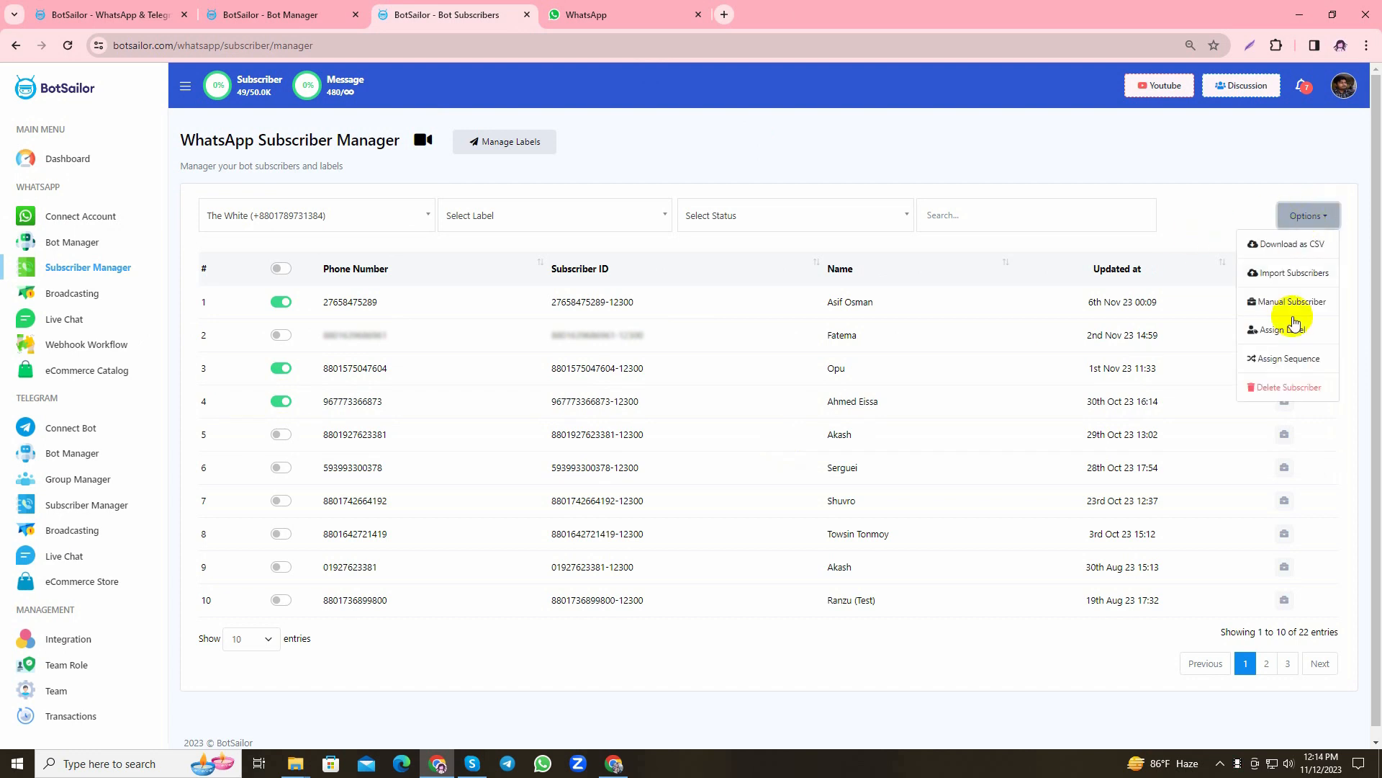
{"action": "left_click", "coordinate": [1287, 358]}
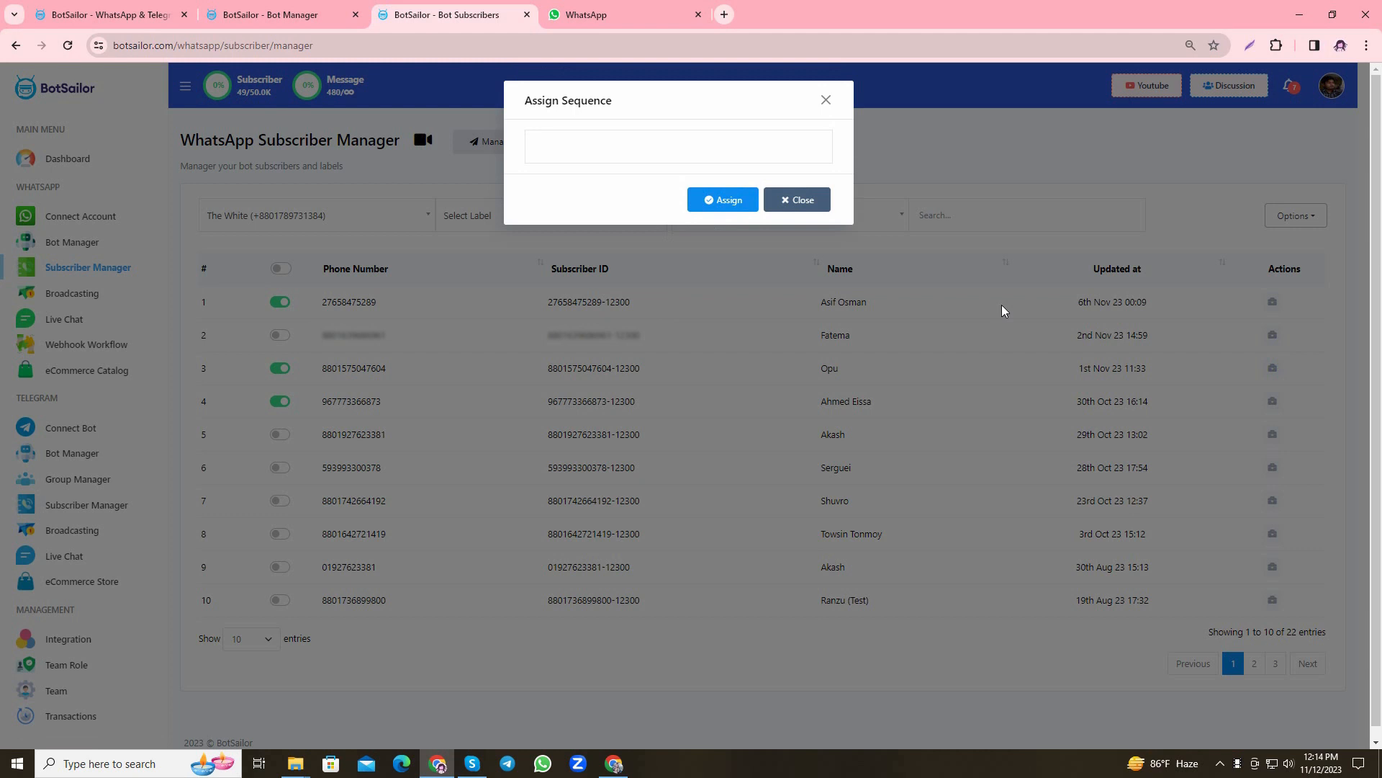
Assign the Offer & Membership Sequence to the selected subscribers and confirm the success message
{"action": "left_click", "coordinate": [678, 147]}
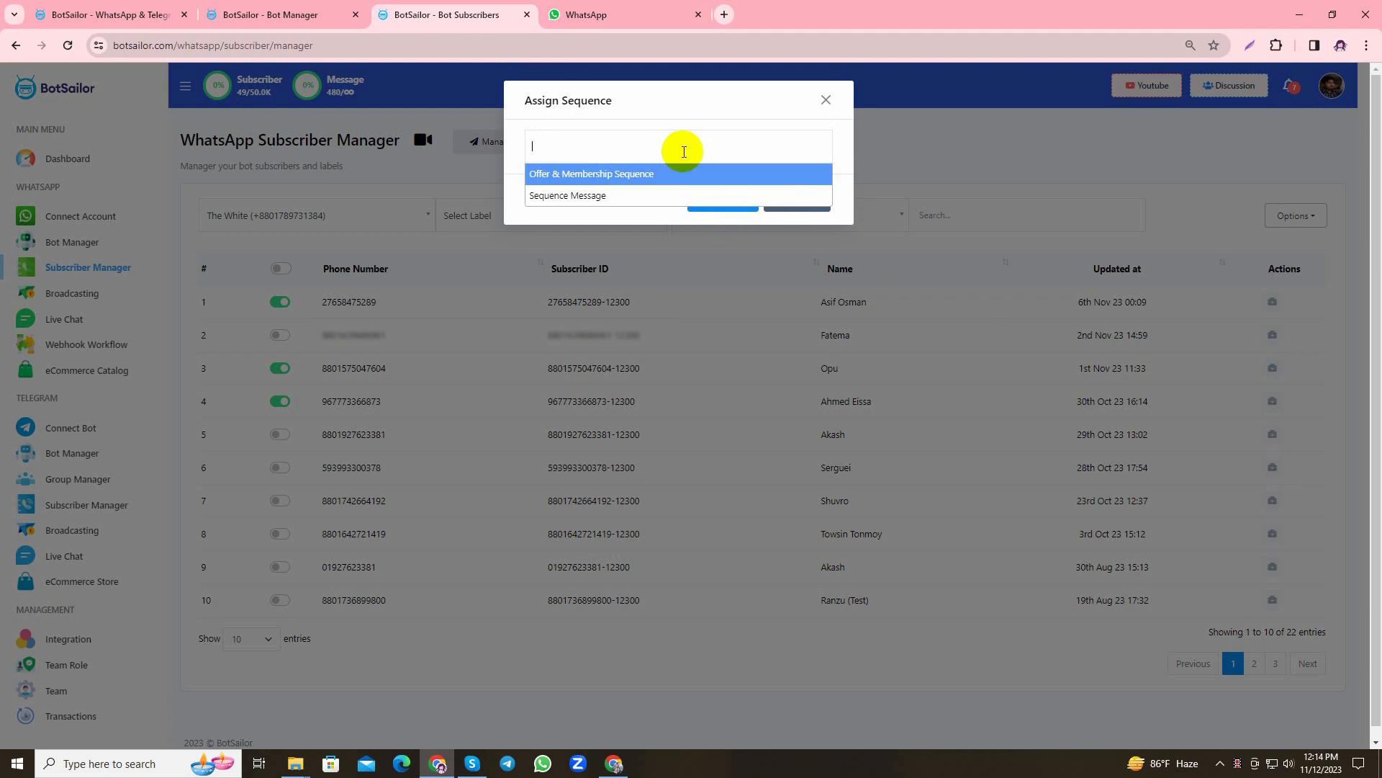
{"action": "left_click", "coordinate": [592, 173]}
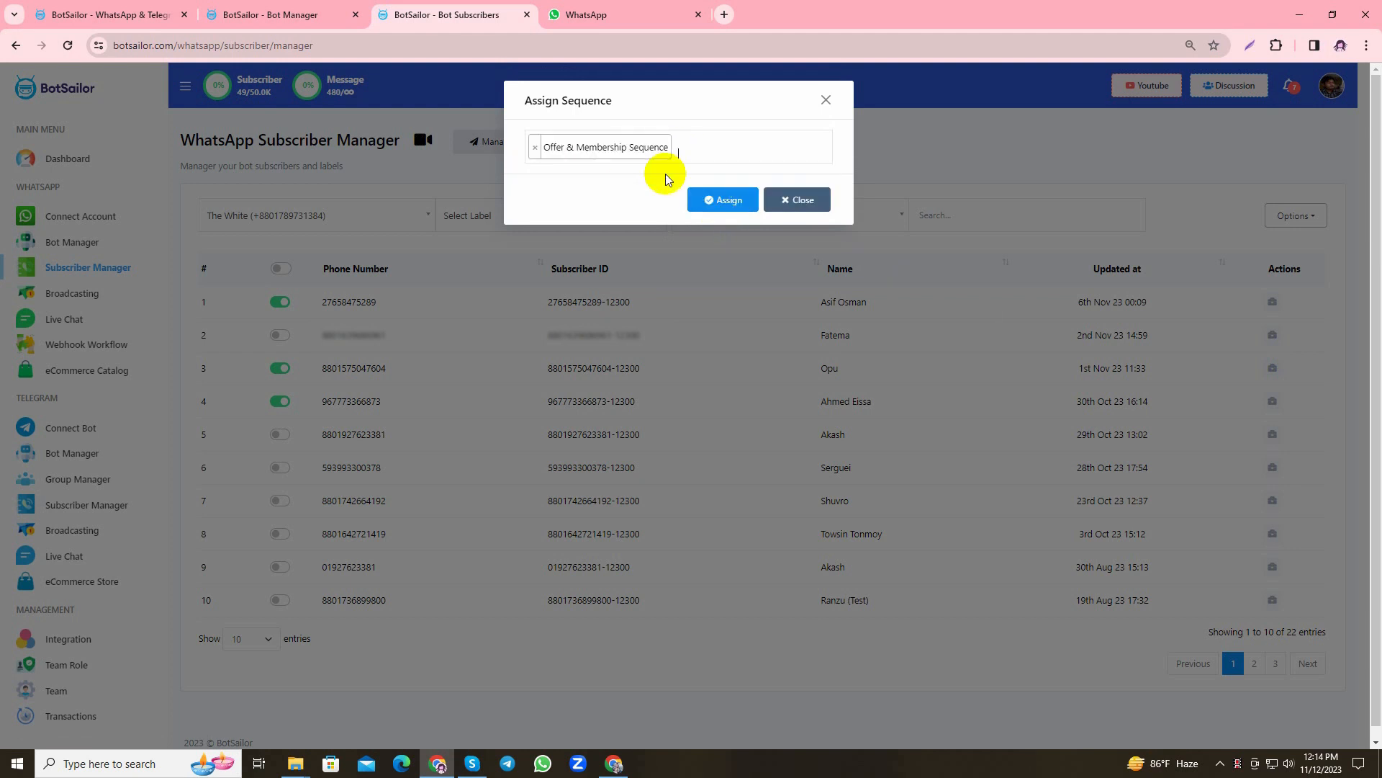
{"action": "left_click", "coordinate": [723, 199]}
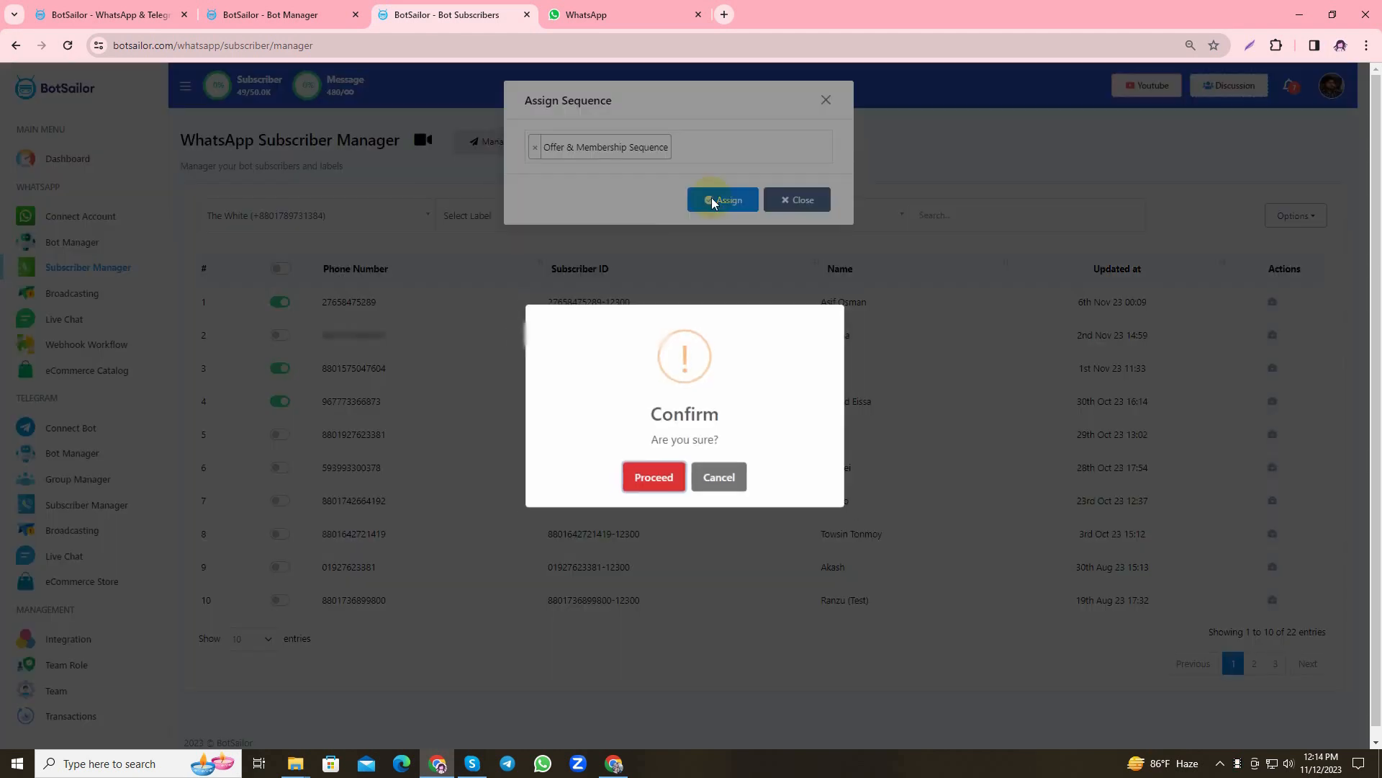
{"action": "left_click", "coordinate": [654, 477]}
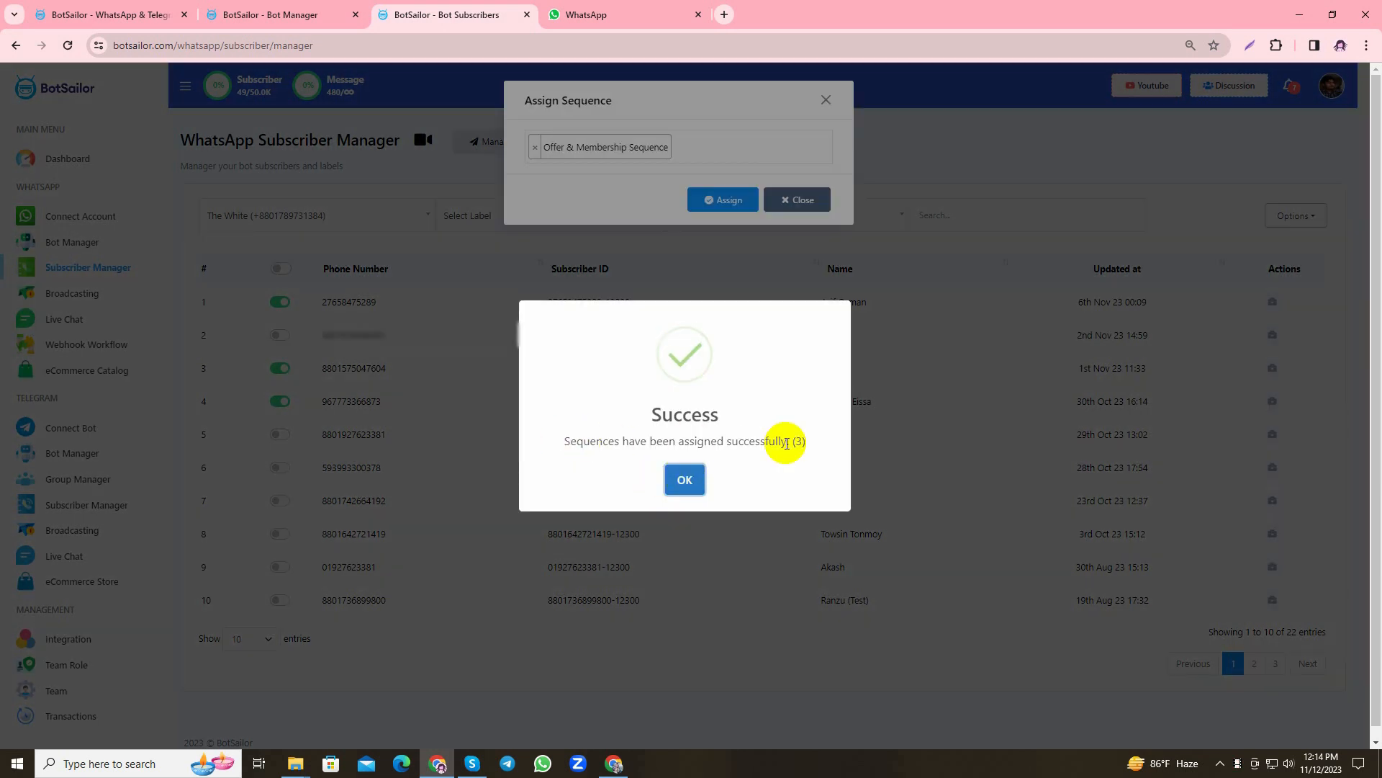
{"action": "left_click", "coordinate": [684, 479]}
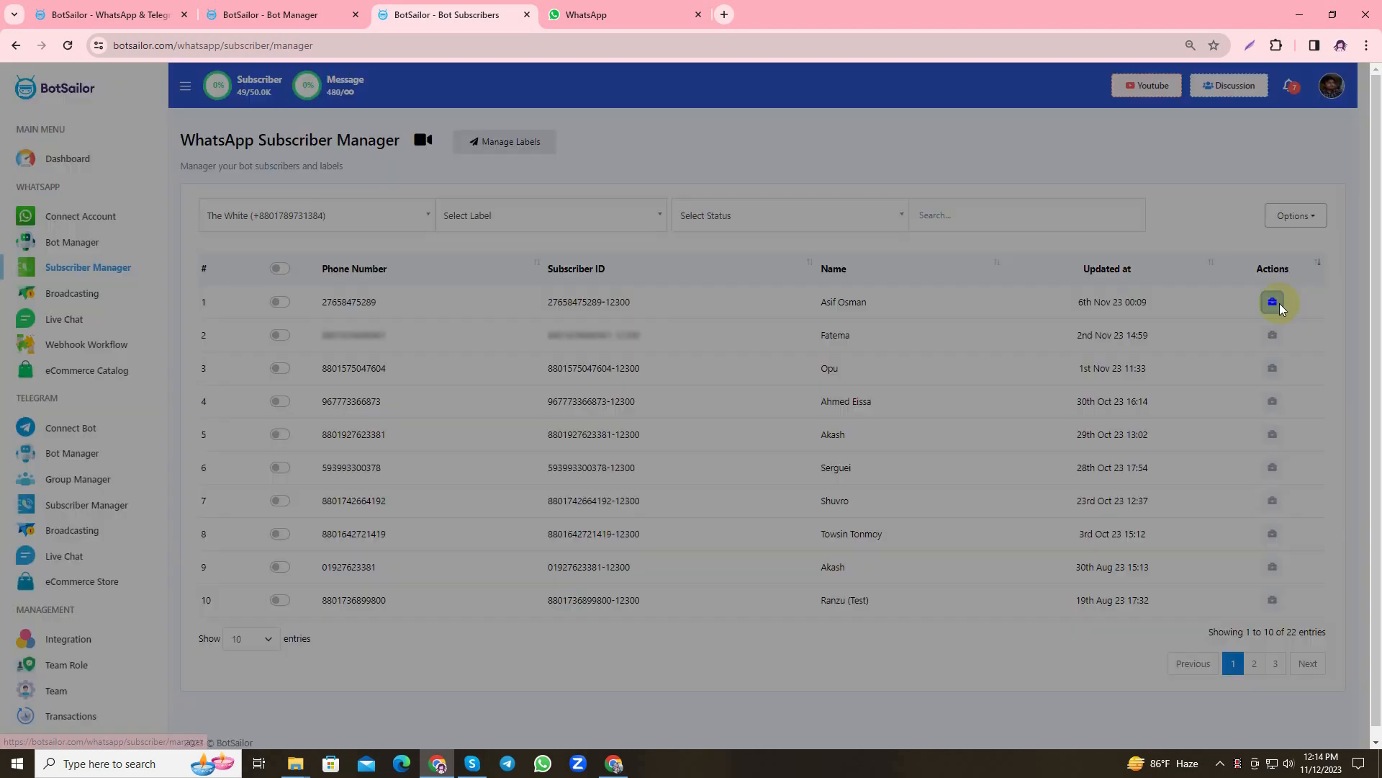
Review the first subscriber's Message Sequence and save the profile changes
{"action": "left_click", "coordinate": [1273, 302]}
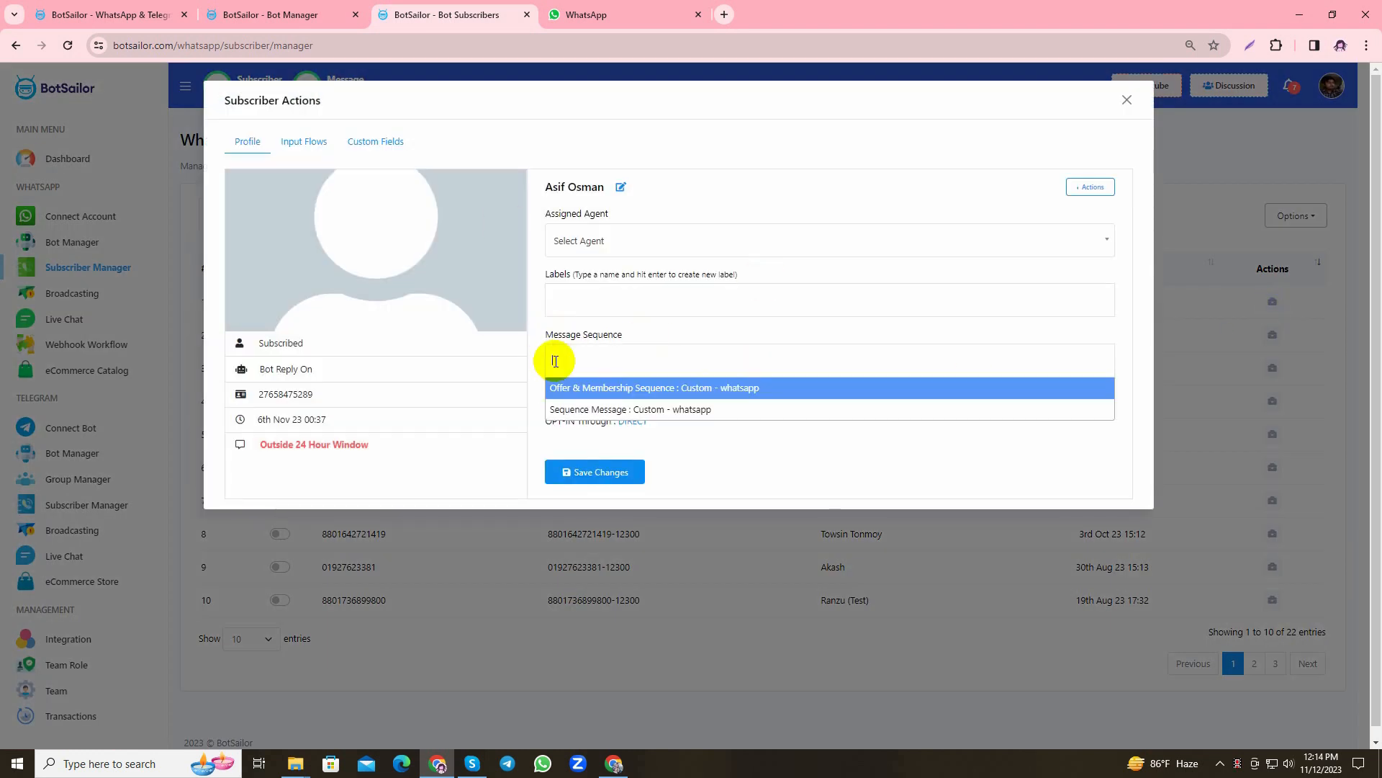
{"action": "left_click", "coordinate": [595, 471]}
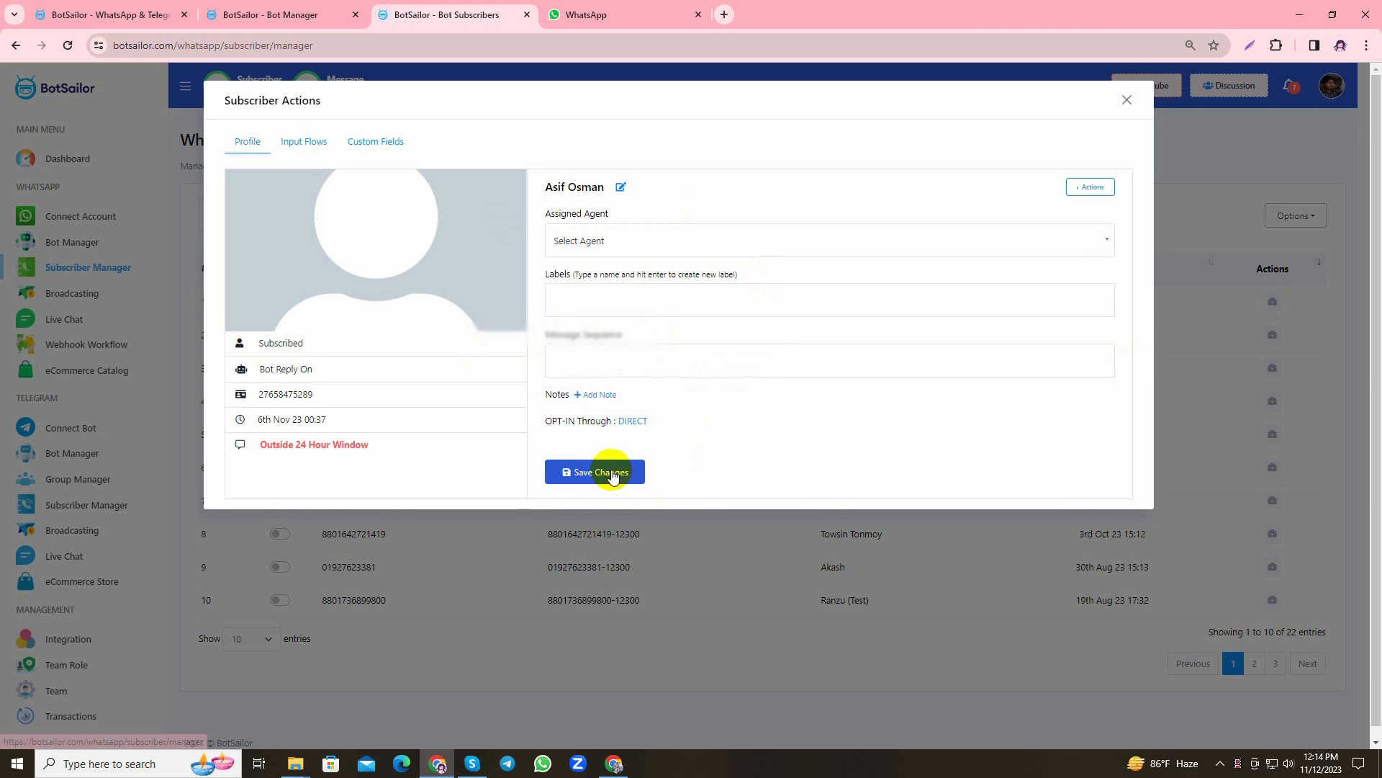
{"action": "left_click", "coordinate": [595, 471]}
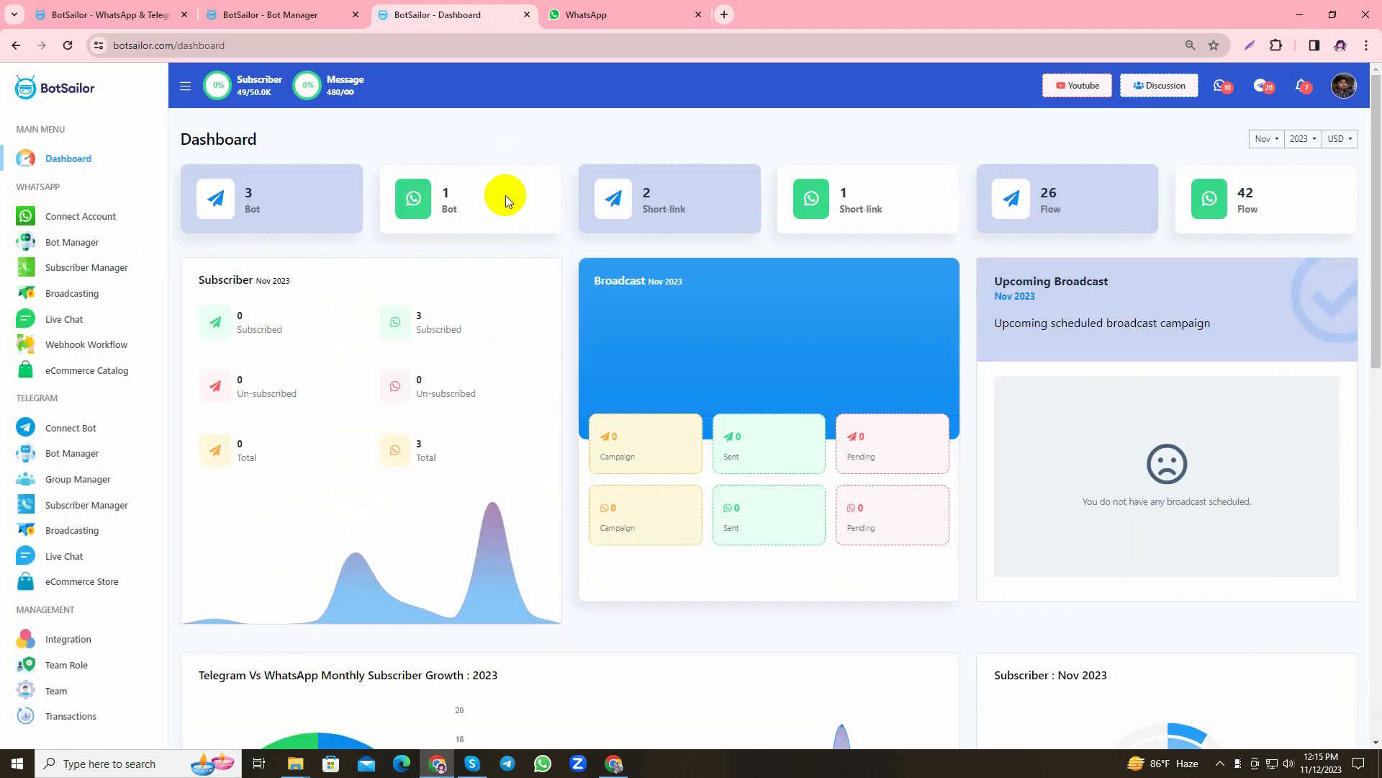
Check the Queen's club welcome message in WhatsApp Web, then return to the BotSailor dashboard
{"action": "left_click", "coordinate": [588, 15]}
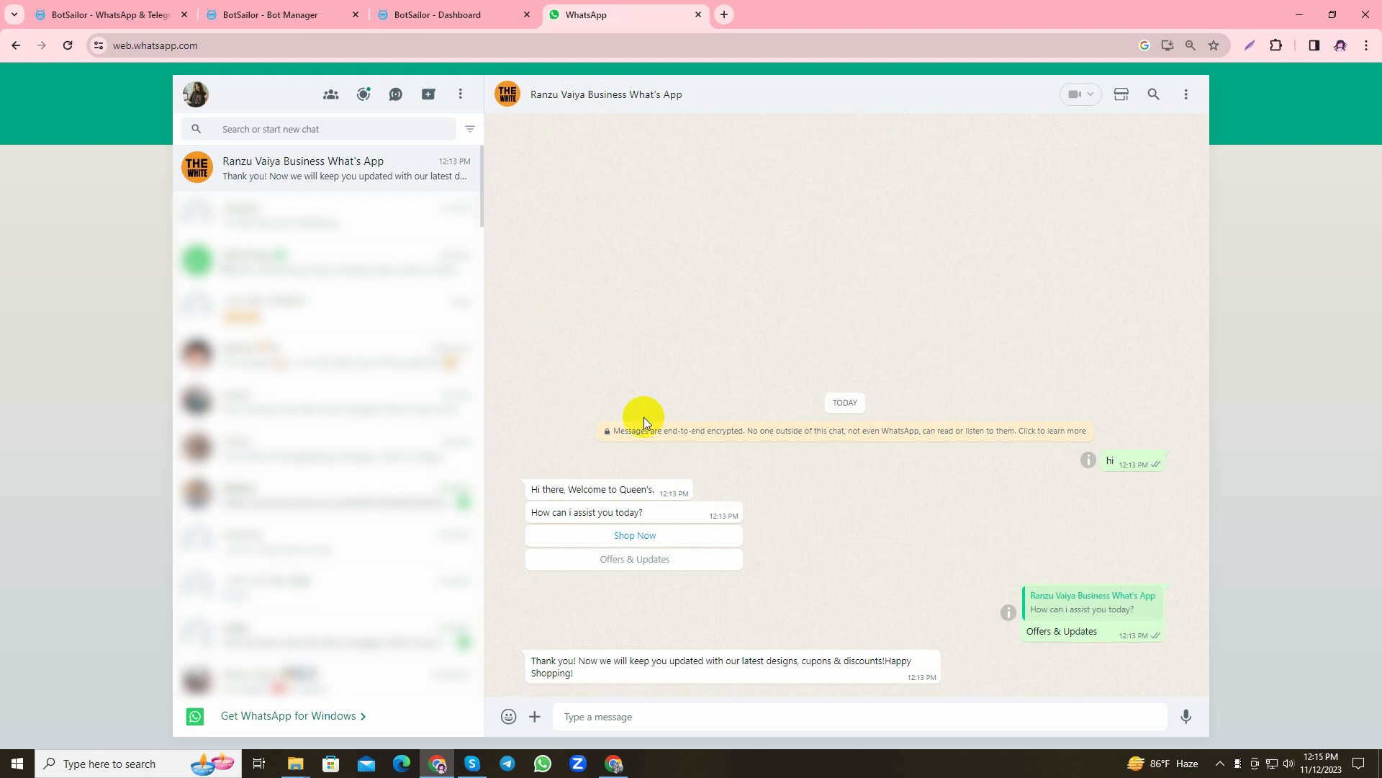
{"action": "mouse_move", "coordinate": [766, 380]}
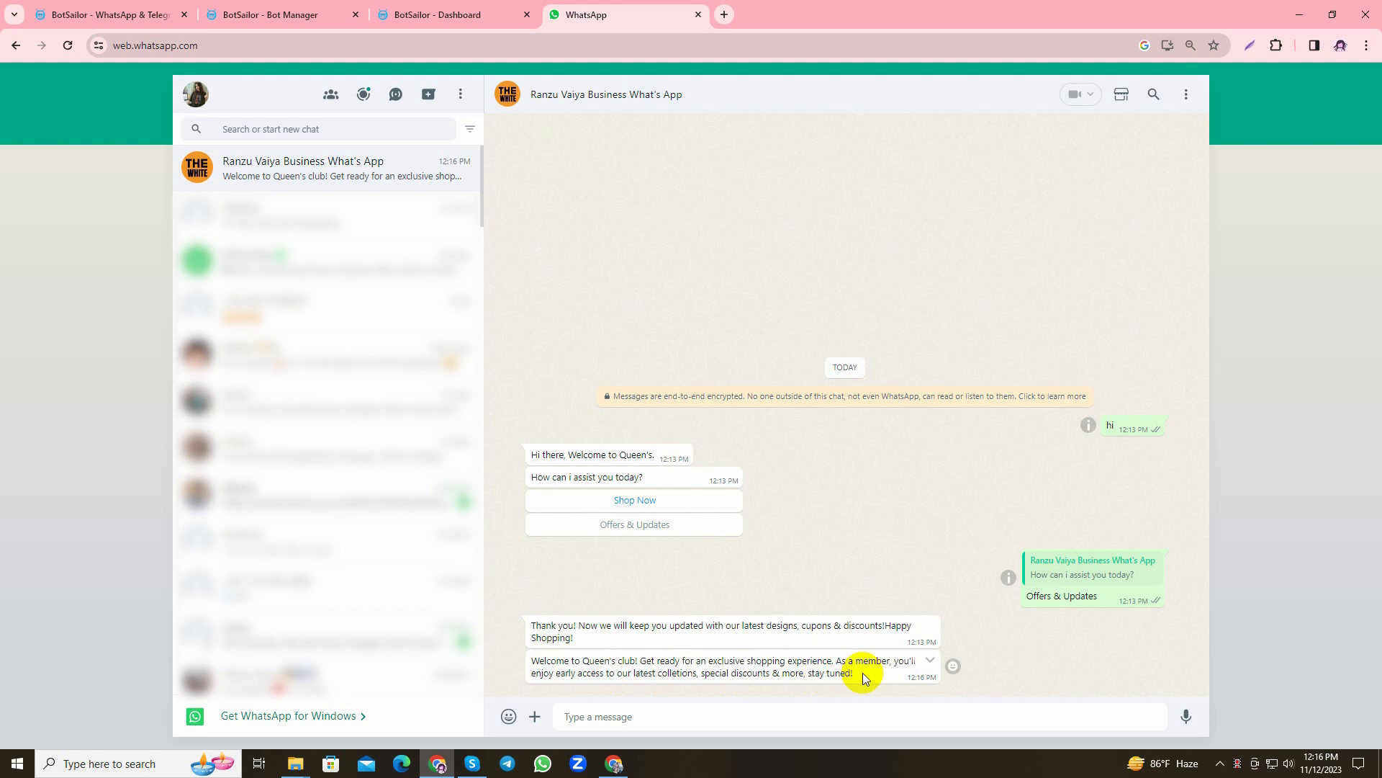
{"action": "mouse_move", "coordinate": [878, 733]}
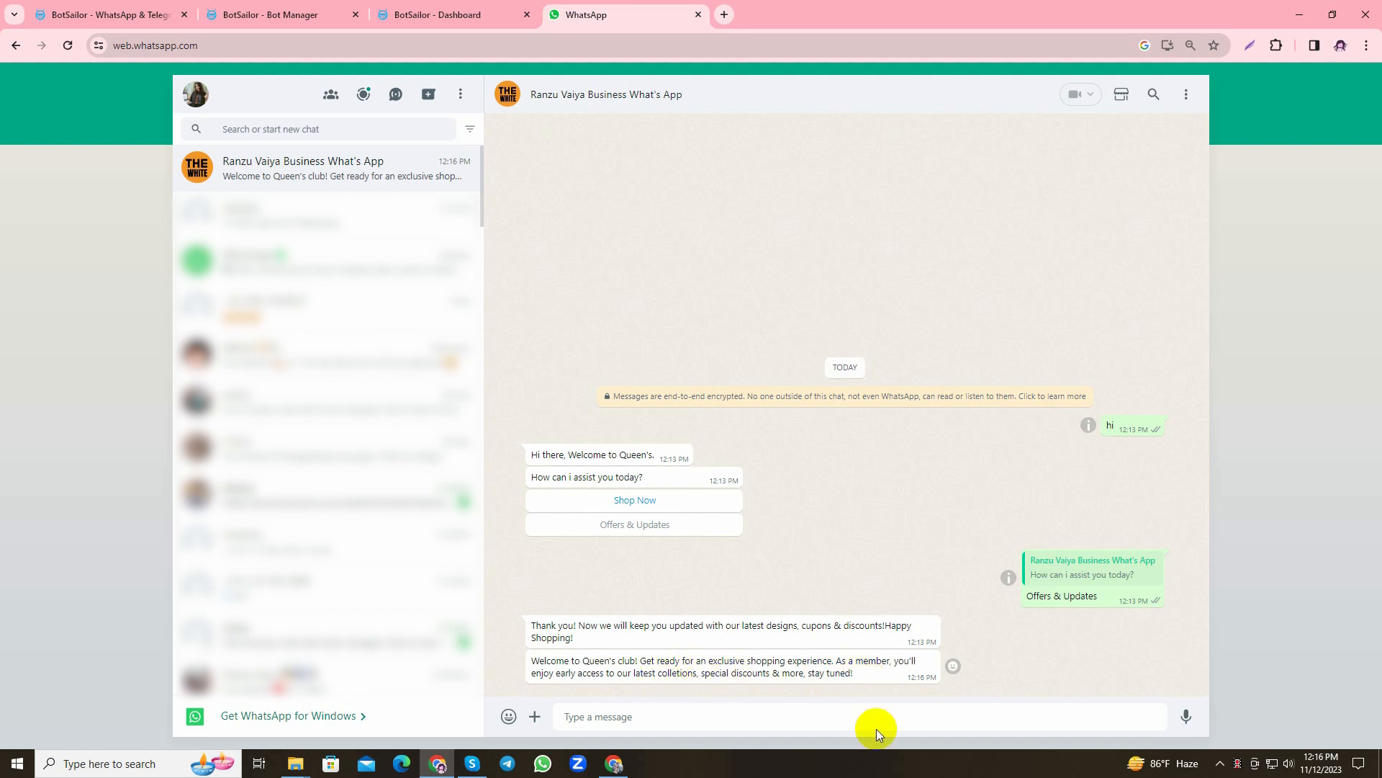
{"action": "left_click", "coordinate": [430, 14]}
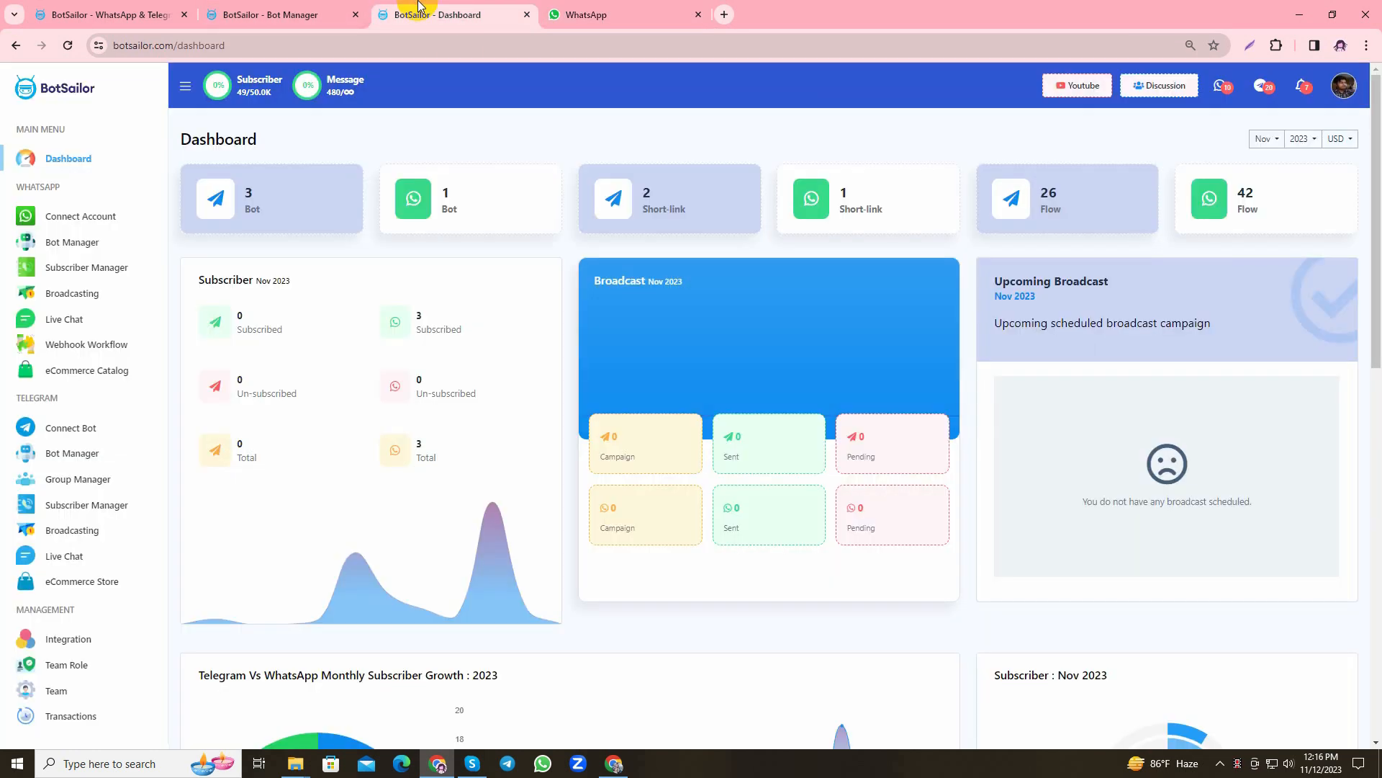